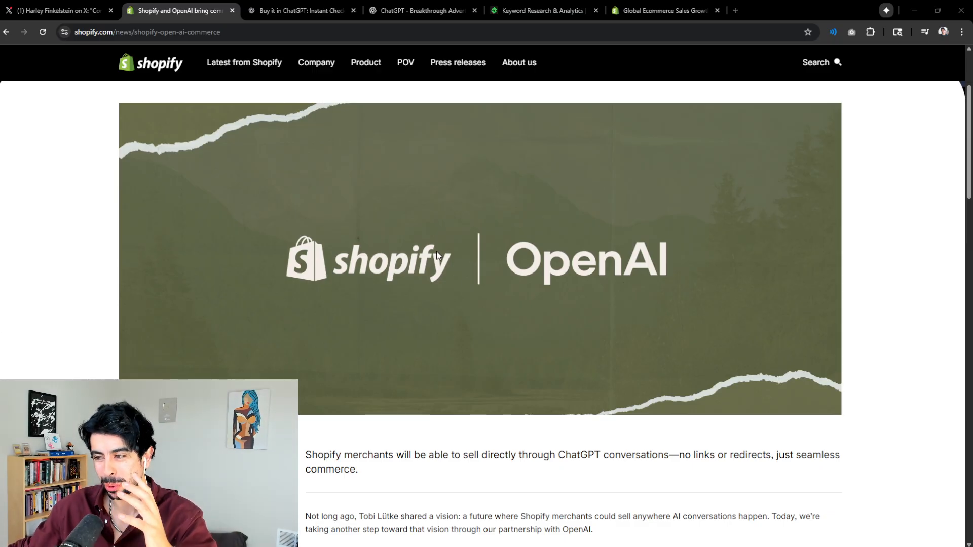
mouse_move(469, 269)
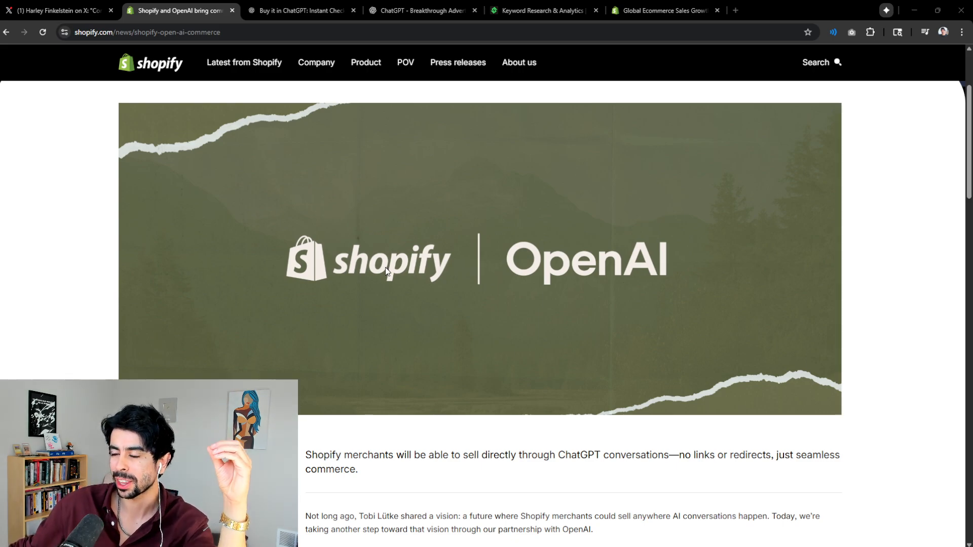
mouse_move(342, 221)
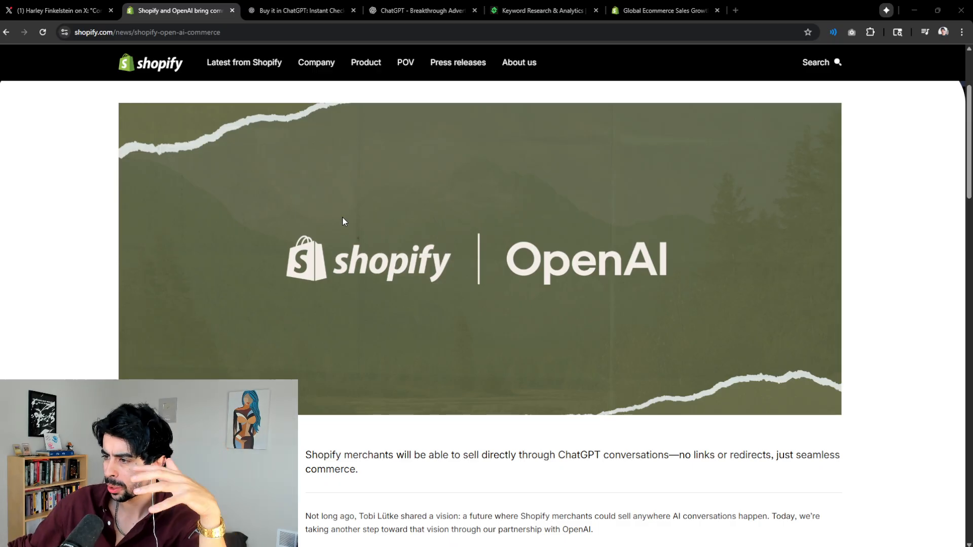
mouse_move(518, 257)
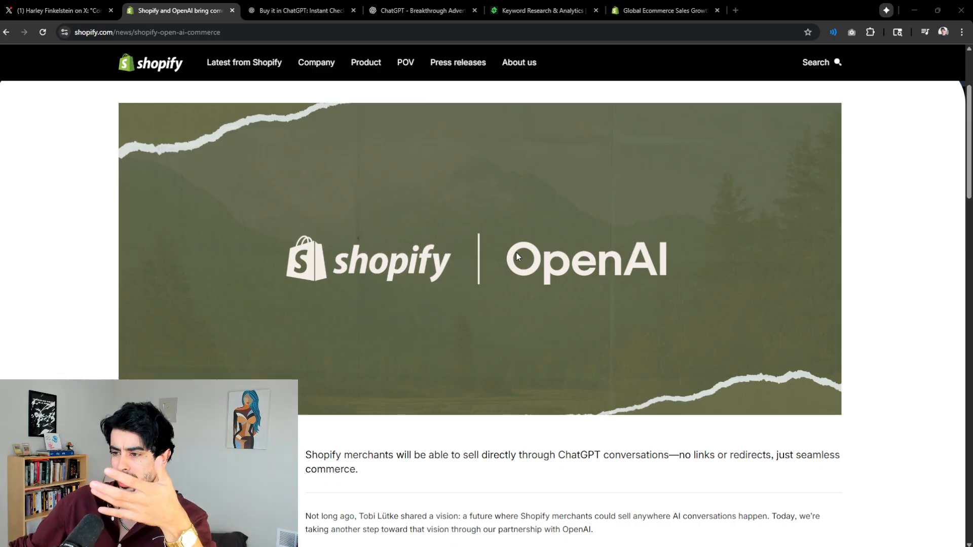
Scroll through the current article, deselecting the phrase about no links or redirects.
scroll(down, 3)
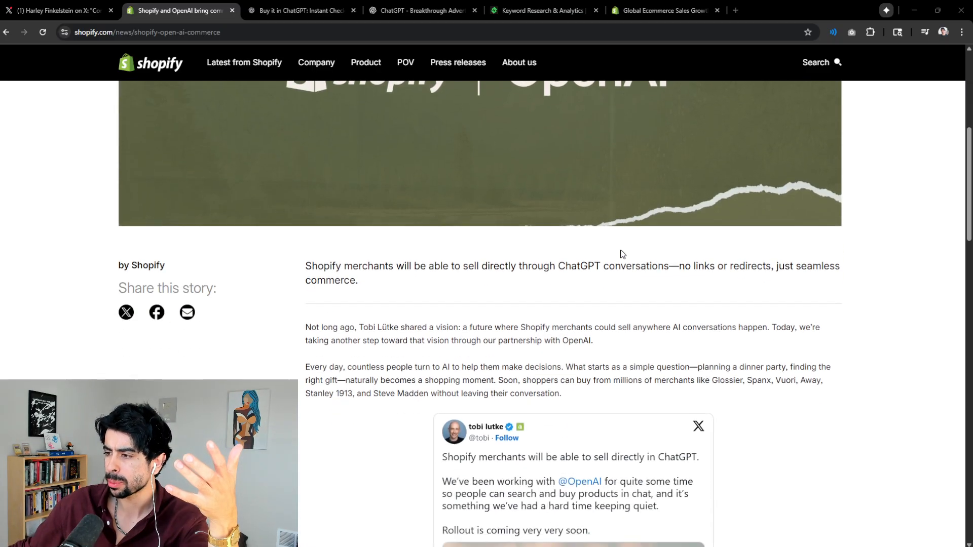
scroll(down, 3)
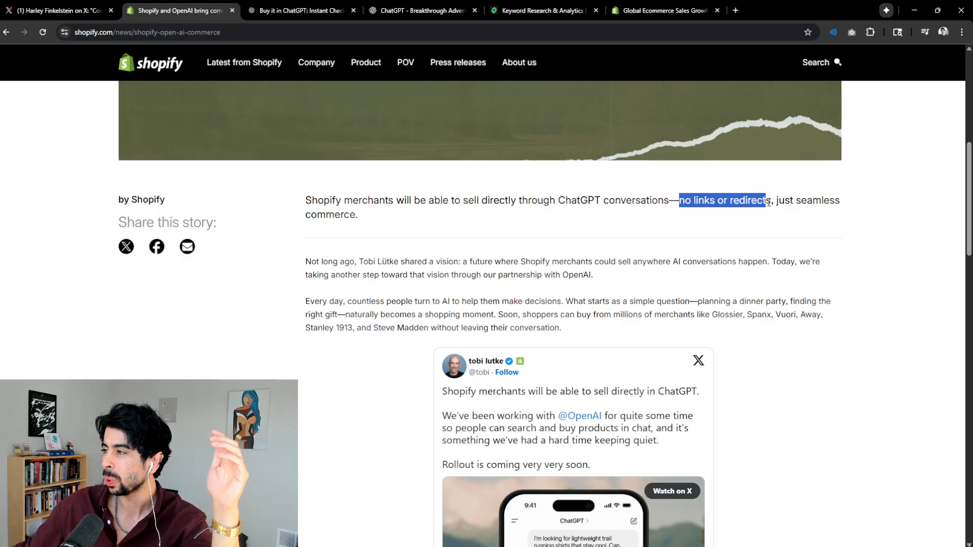
click(797, 224)
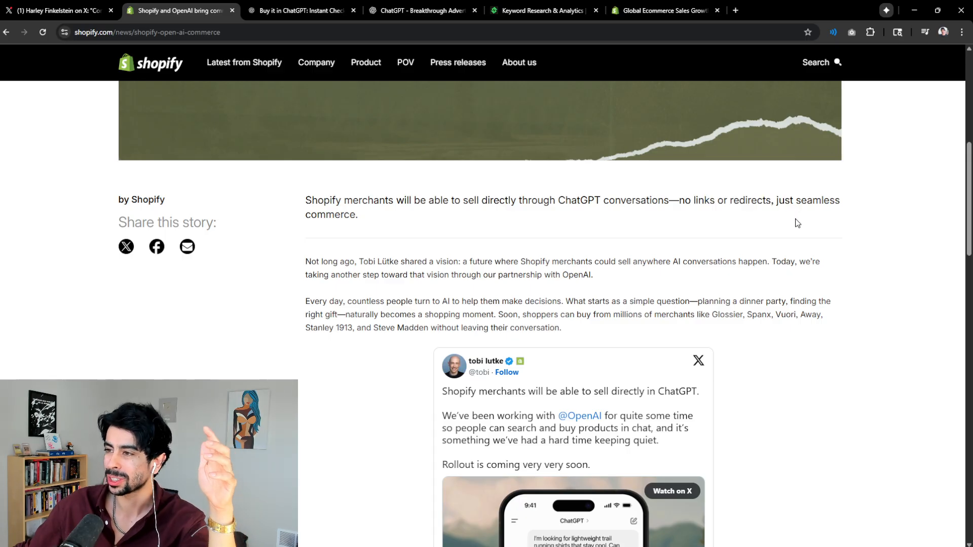
scroll(down, 3)
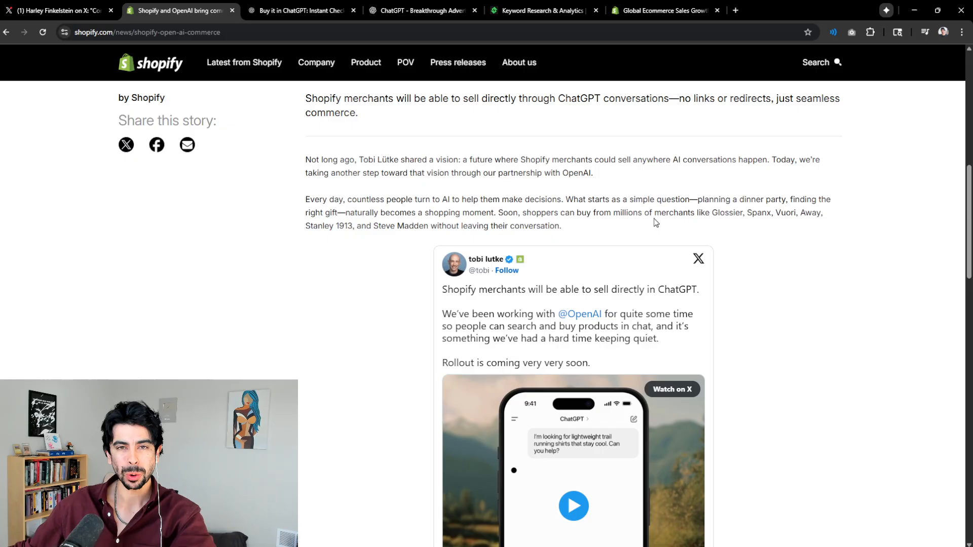
scroll(down, 3)
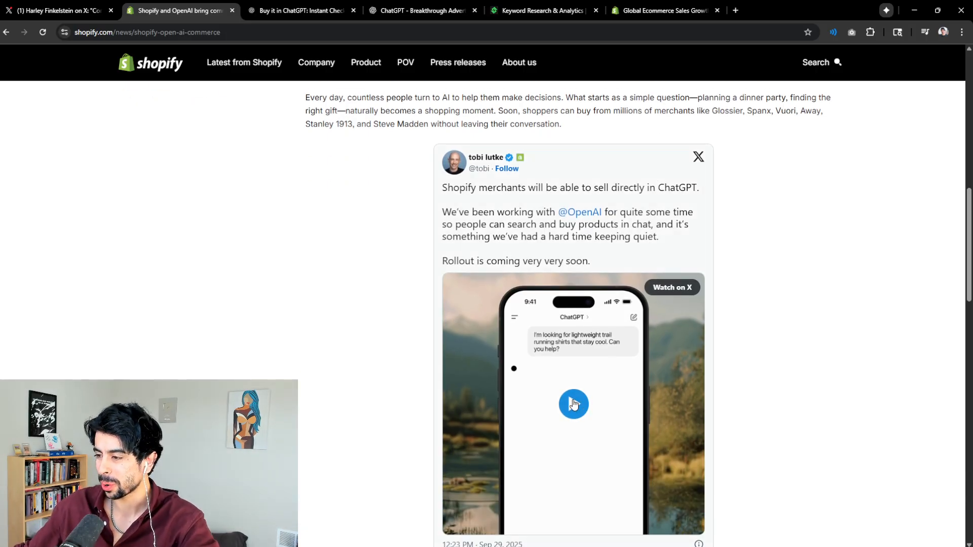
scroll(down, 3)
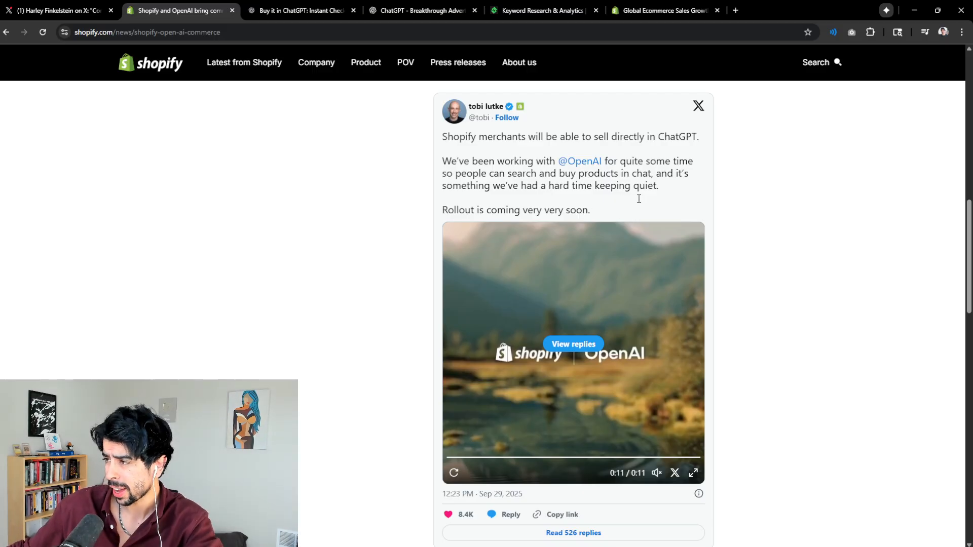
mouse_move(459, 211)
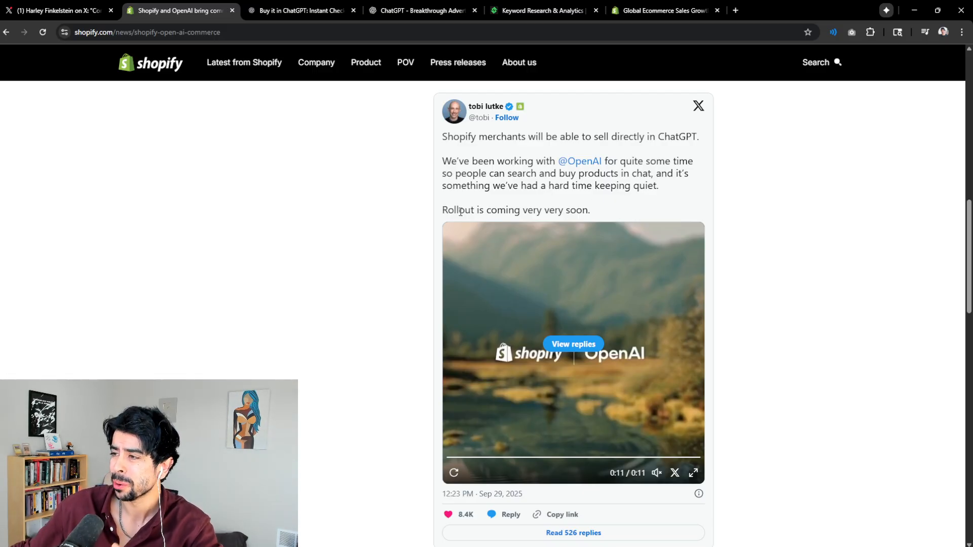
scroll(down, 3)
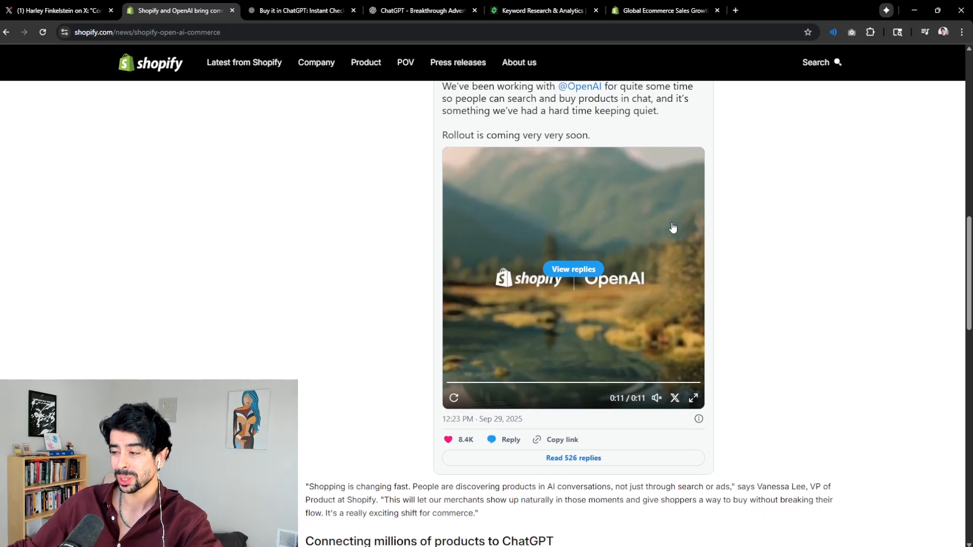
scroll(down, 3)
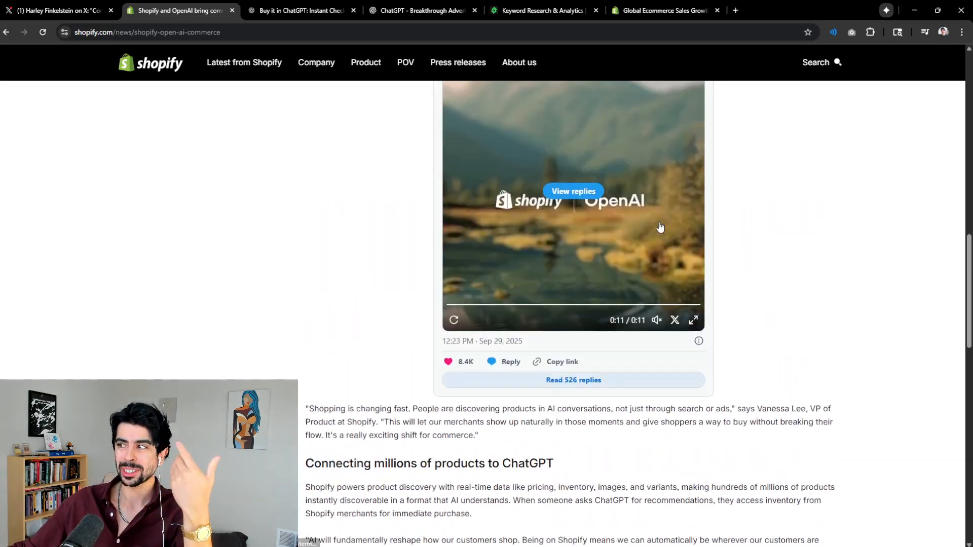
scroll(down, 3)
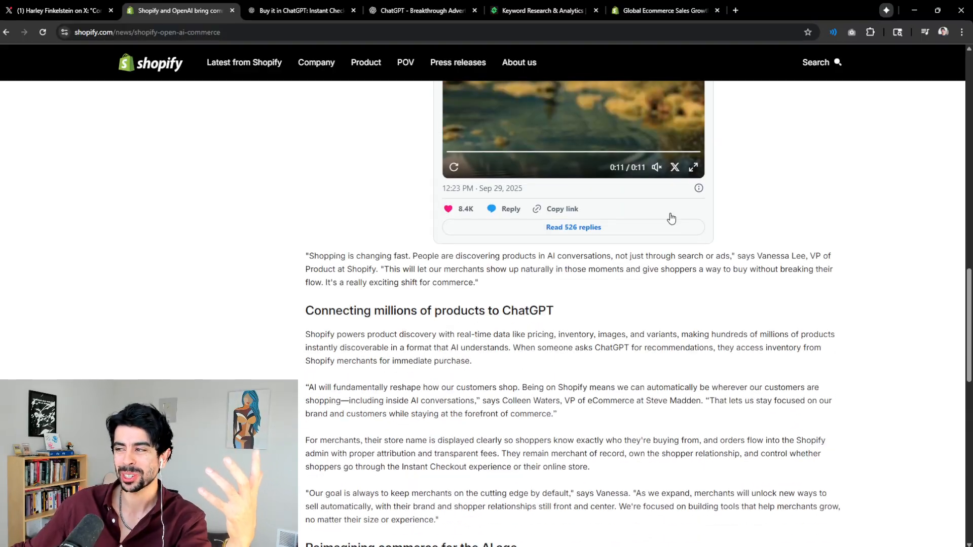
scroll(down, 3)
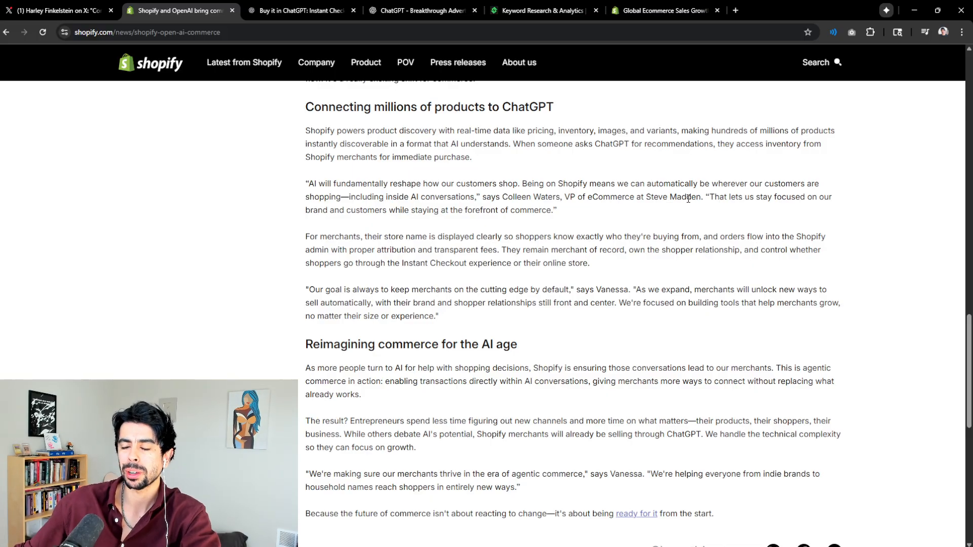
mouse_move(643, 234)
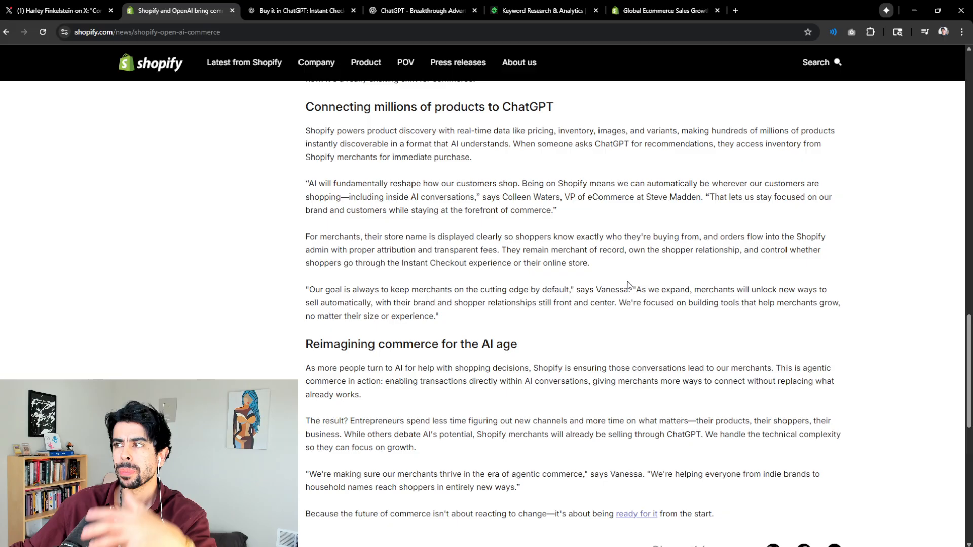
mouse_move(606, 254)
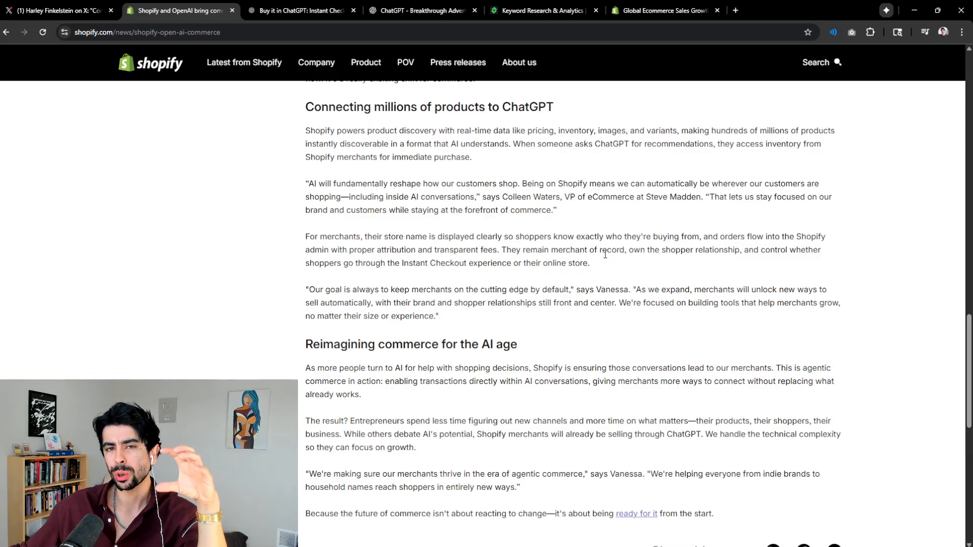
mouse_move(608, 229)
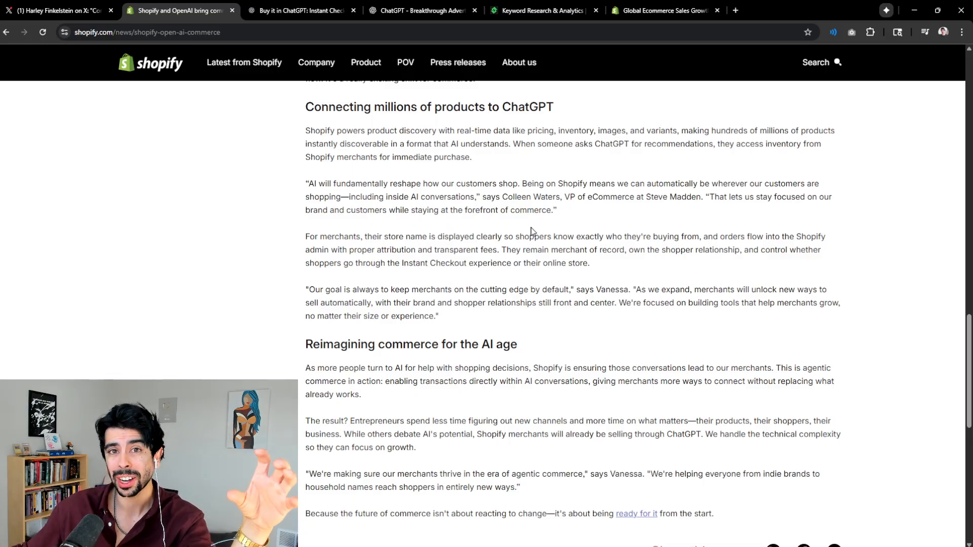
mouse_move(527, 234)
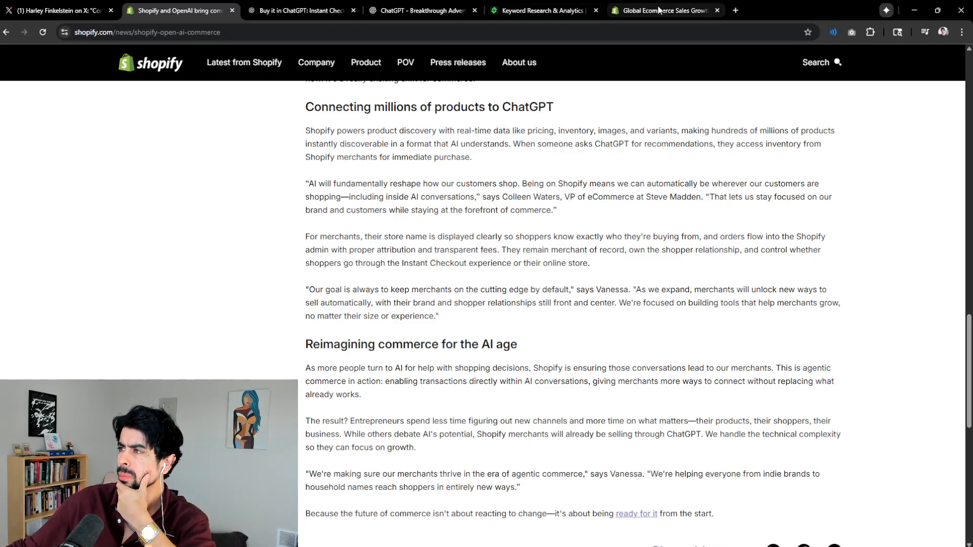
Switch to the Global Ecommerce Sales Growth Report (2025) tab and select text in it.
click(664, 11)
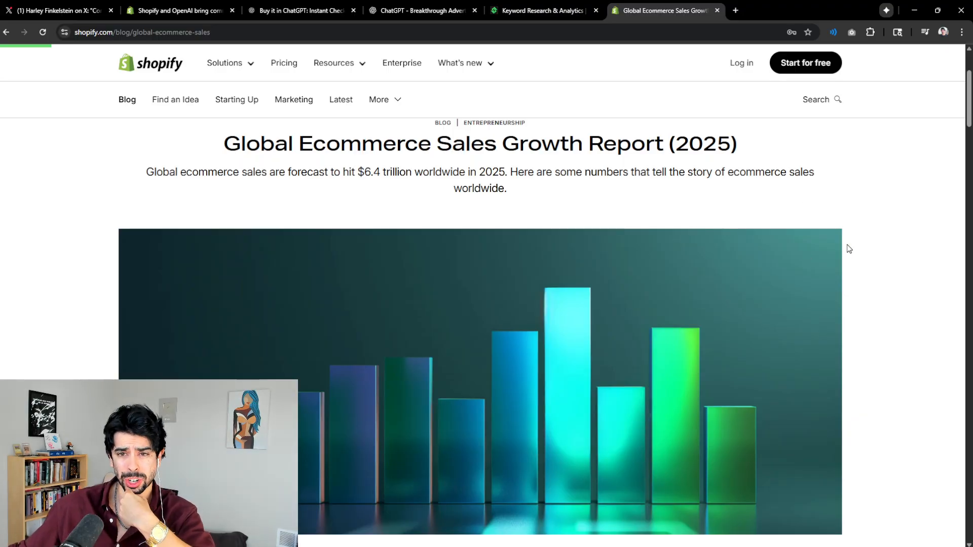
mouse_move(880, 228)
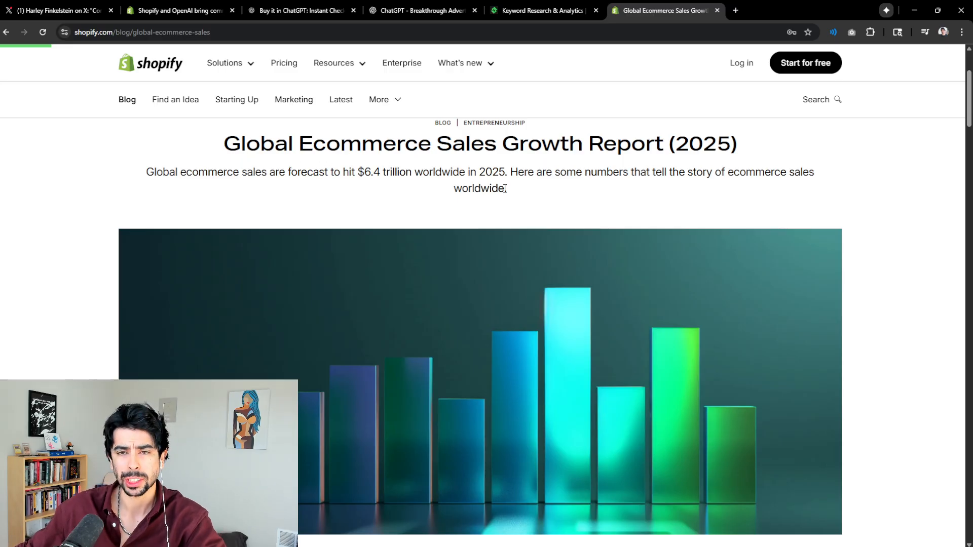
mouse_move(372, 196)
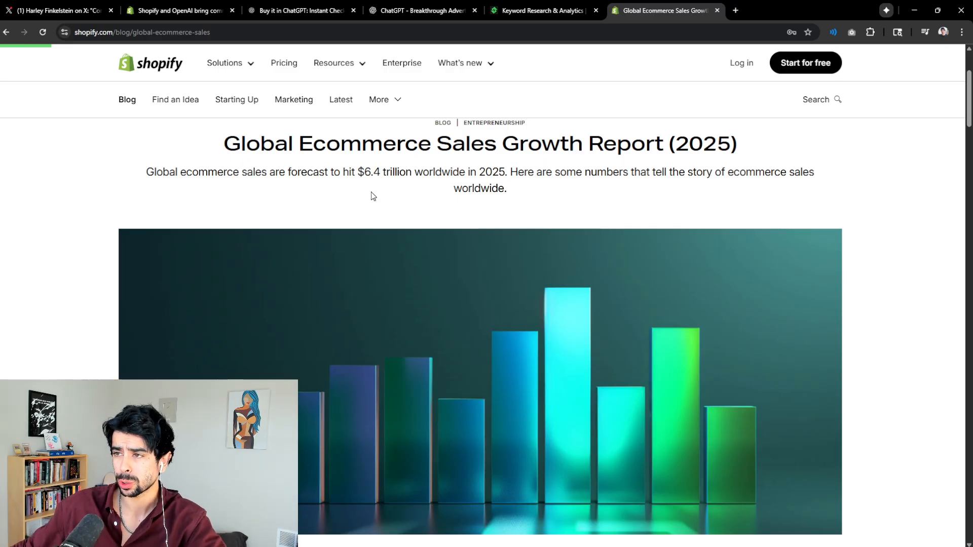
mouse_move(409, 171)
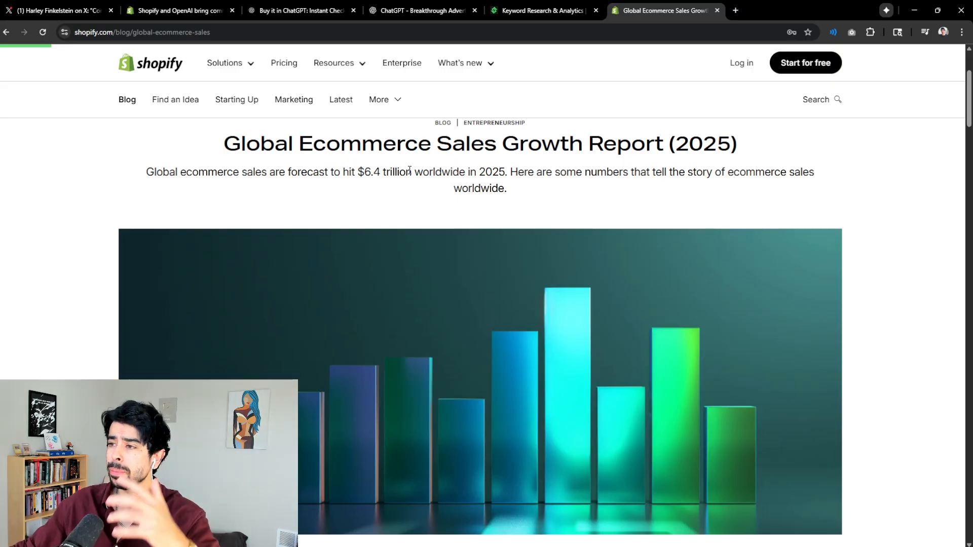
mouse_move(378, 161)
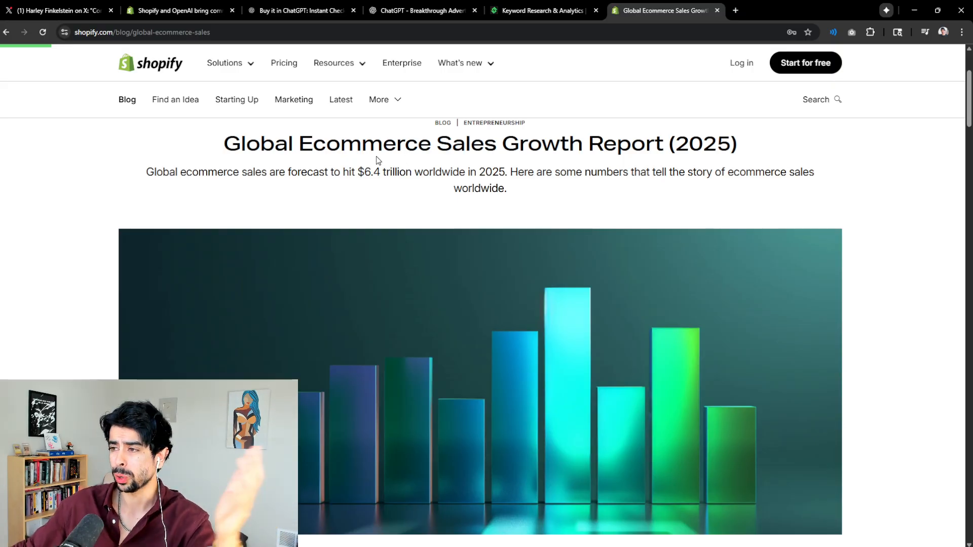
mouse_move(155, 169)
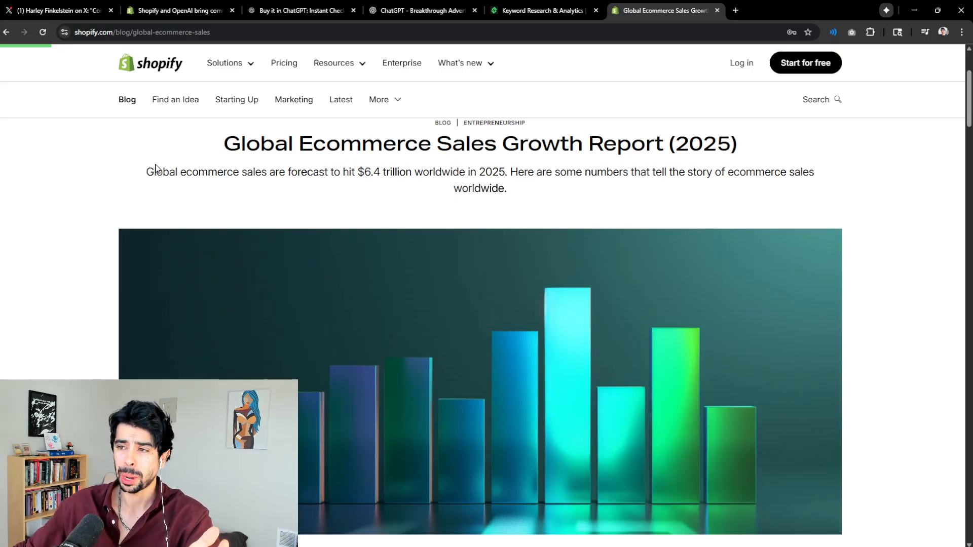
drag(156, 172, 331, 172)
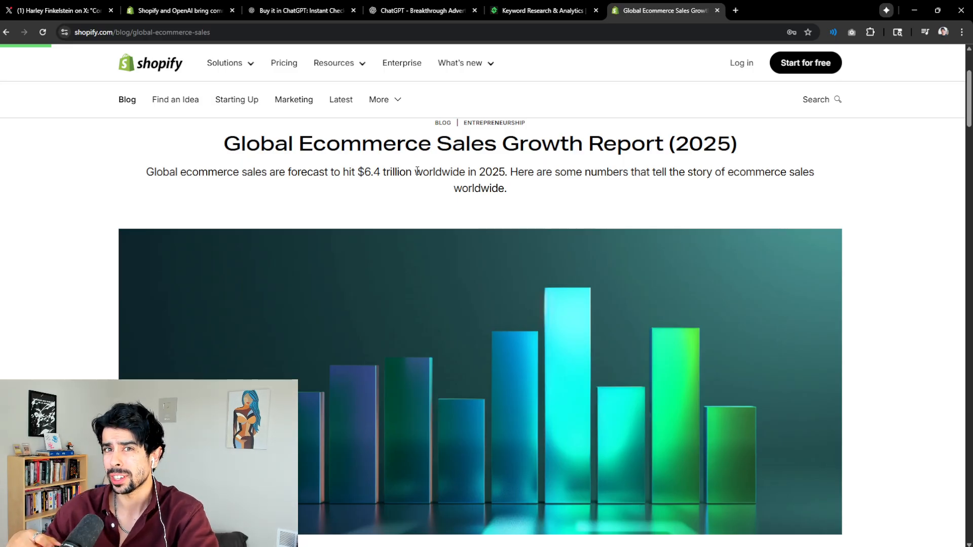
double_click(491, 171)
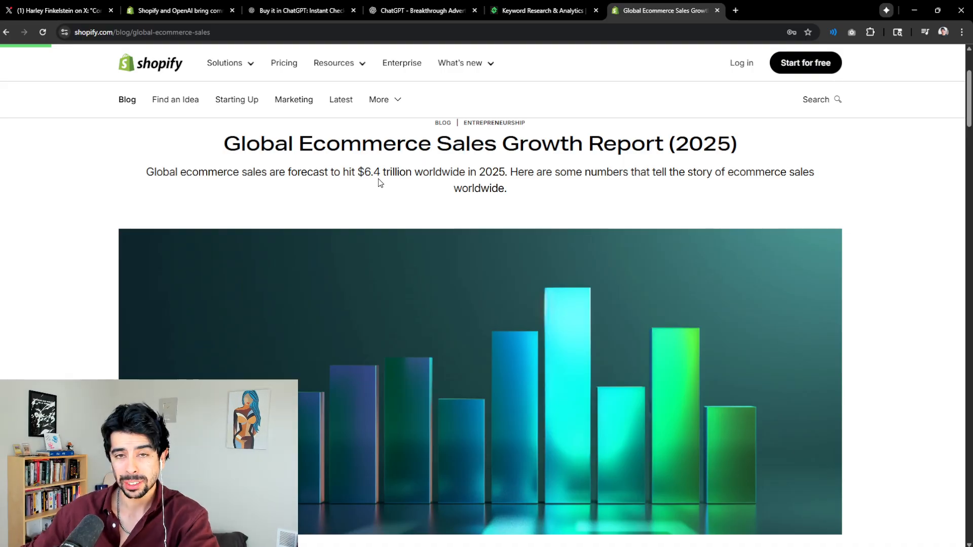
mouse_move(458, 191)
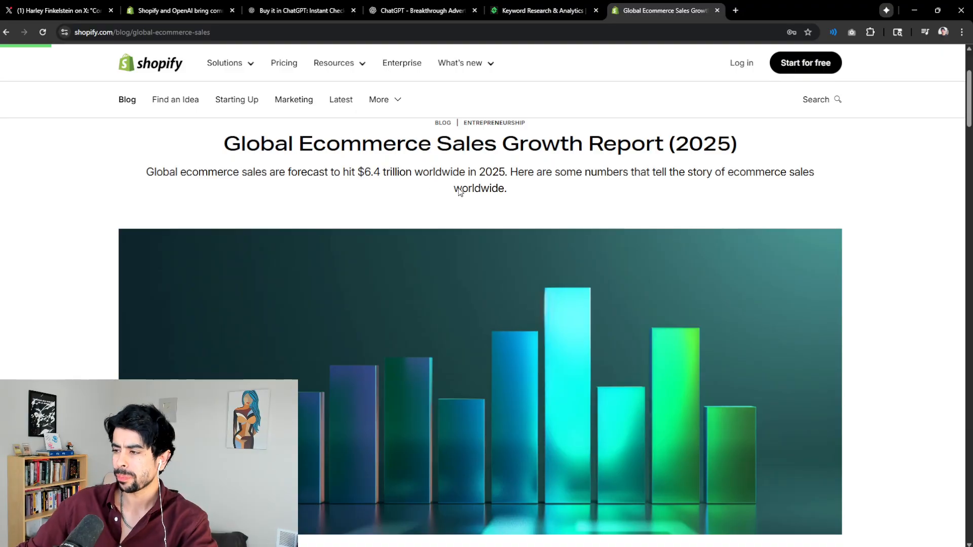
Flip past the Breakthrough Advertising and Instant Checkout tabs back to the Shopify–OpenAI article's closing section.
click(423, 11)
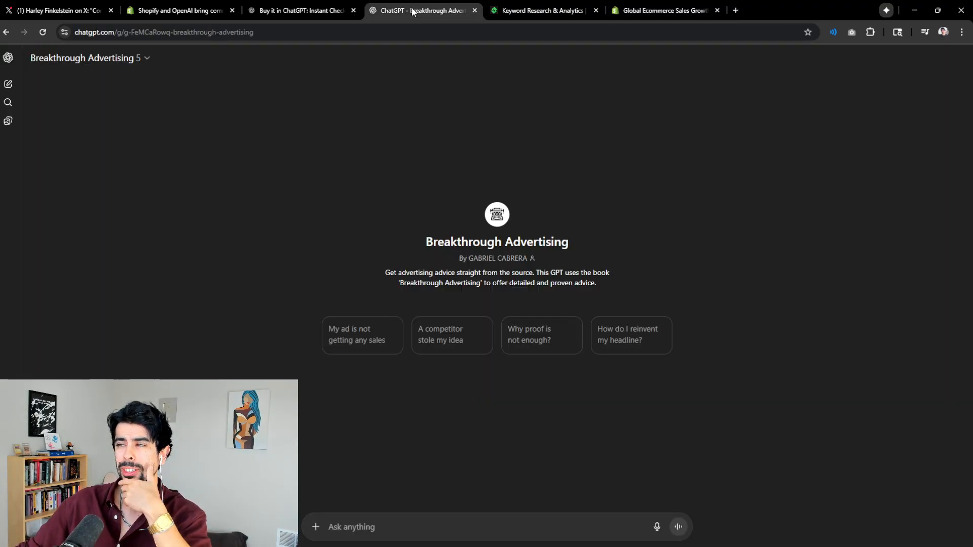
click(301, 10)
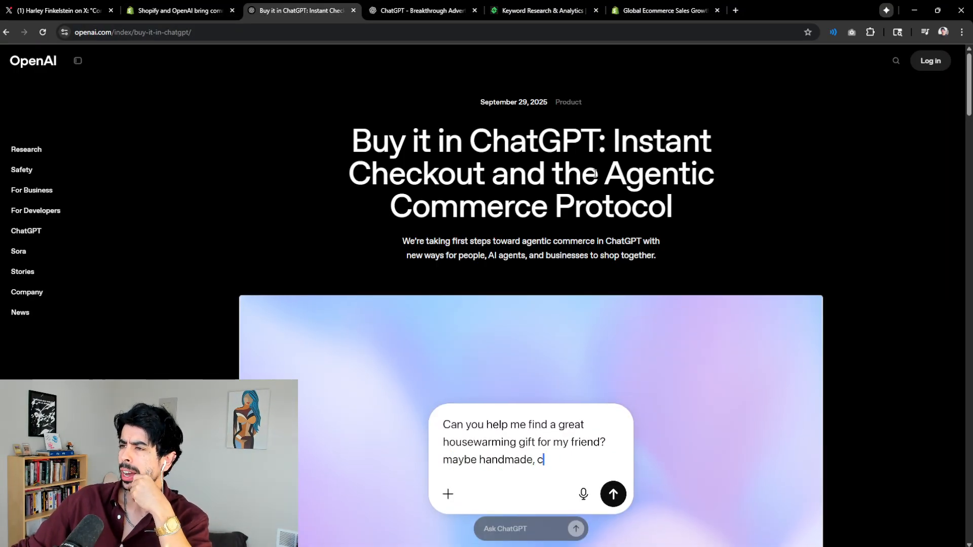
click(180, 11)
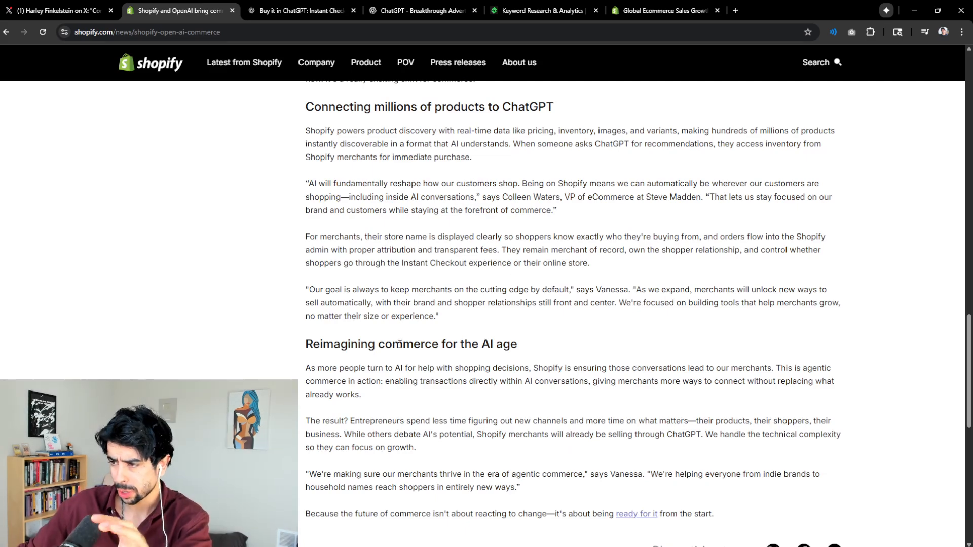
scroll(down, 3)
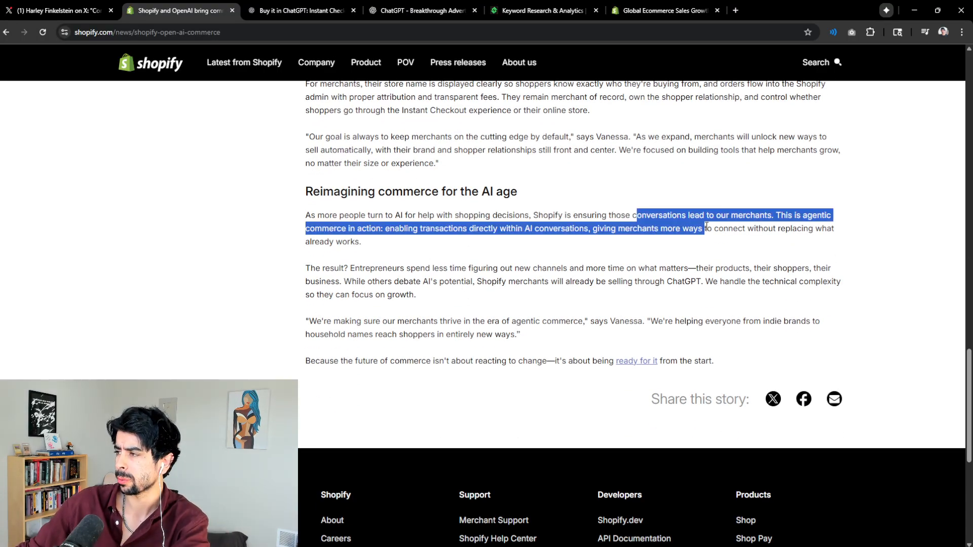
click(774, 215)
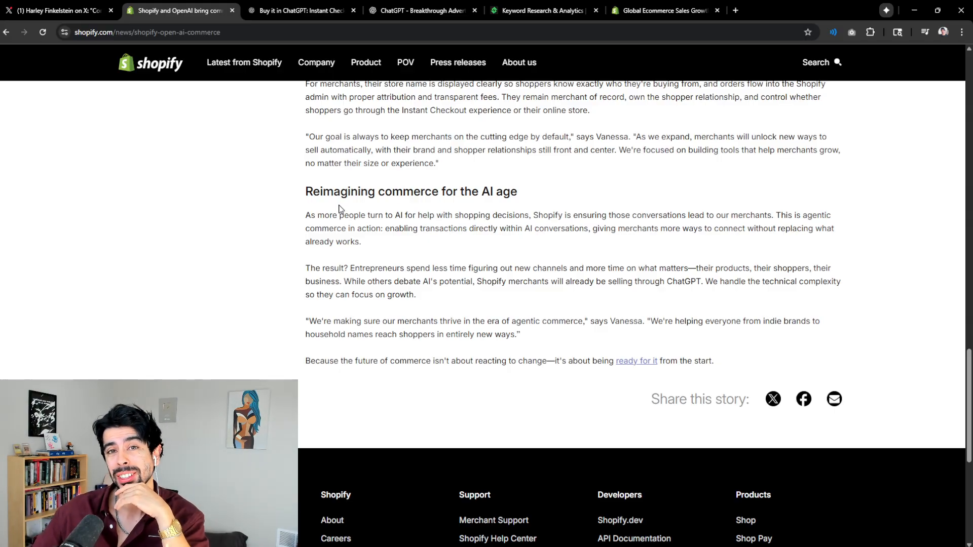
mouse_move(365, 246)
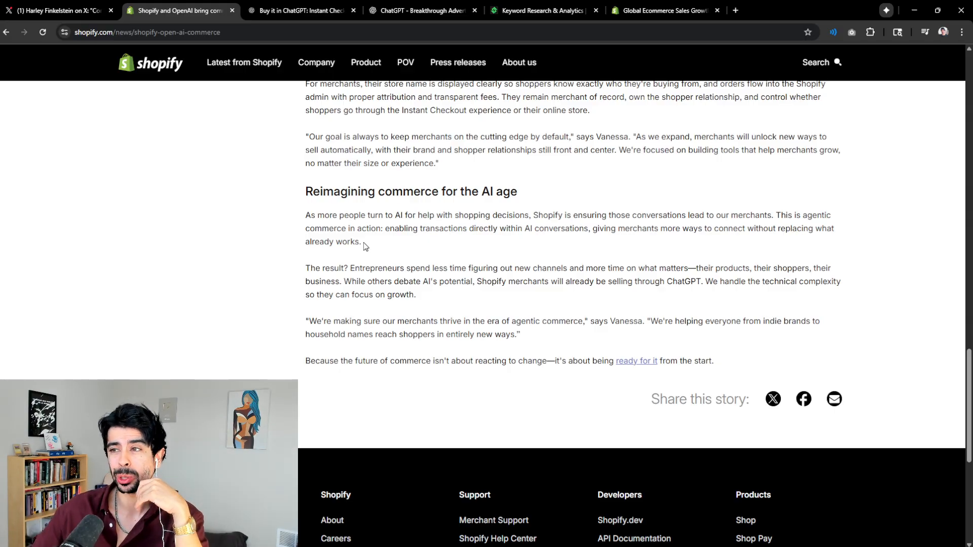
mouse_move(383, 278)
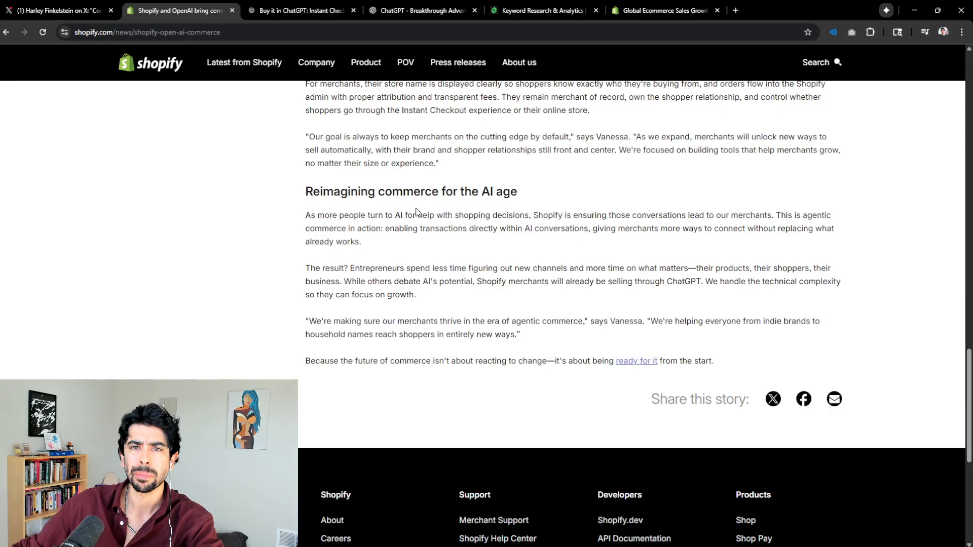
scroll(up, 3)
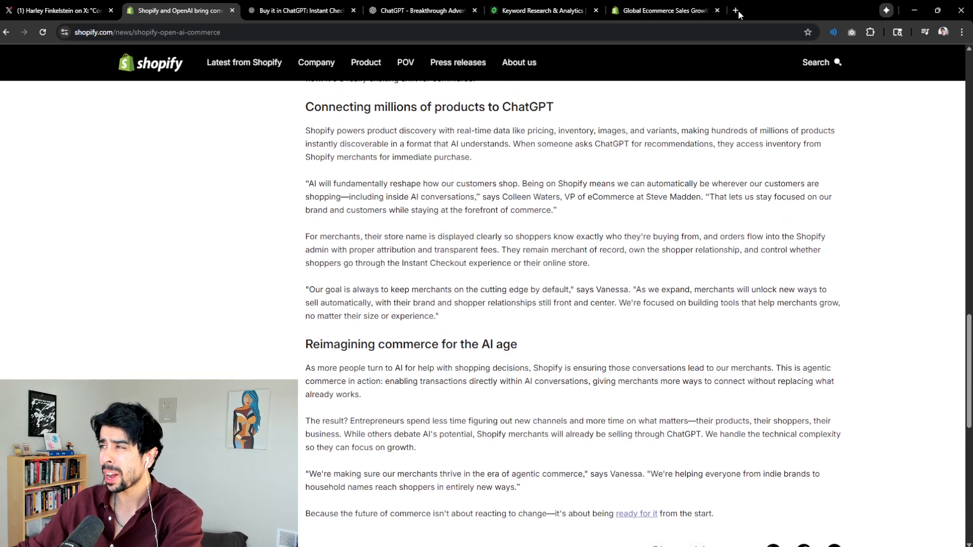
mouse_move(677, 224)
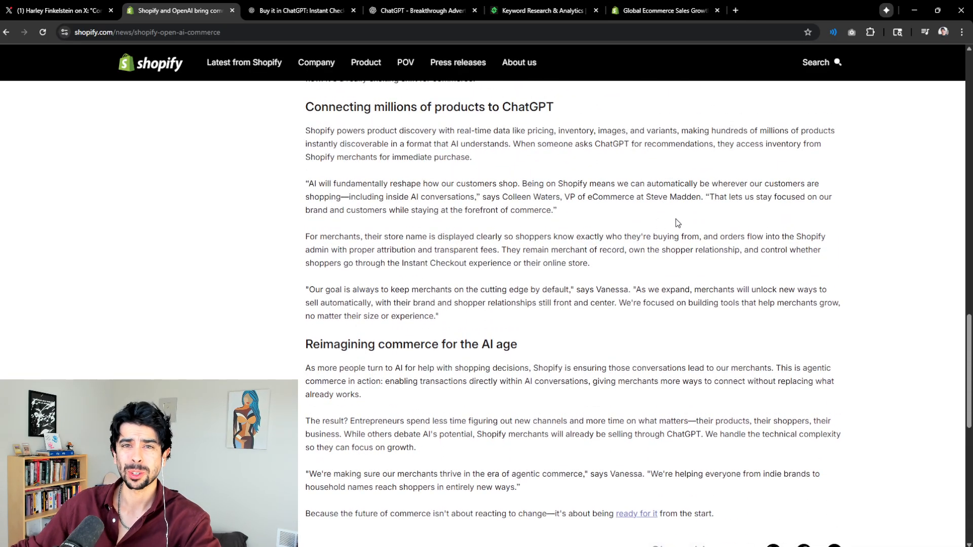
Open a new tab and go to akemilab.com.
click(828, 11)
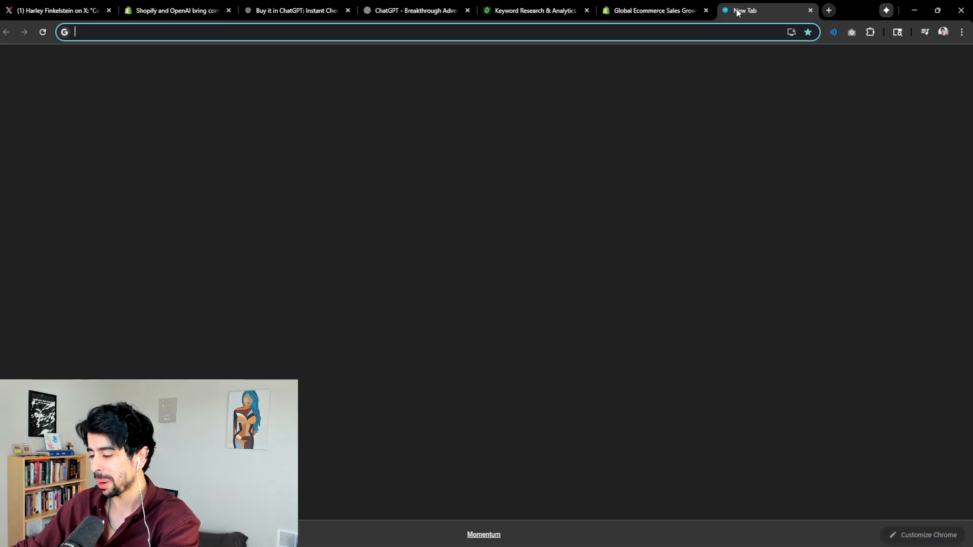
text(akemilab.com)
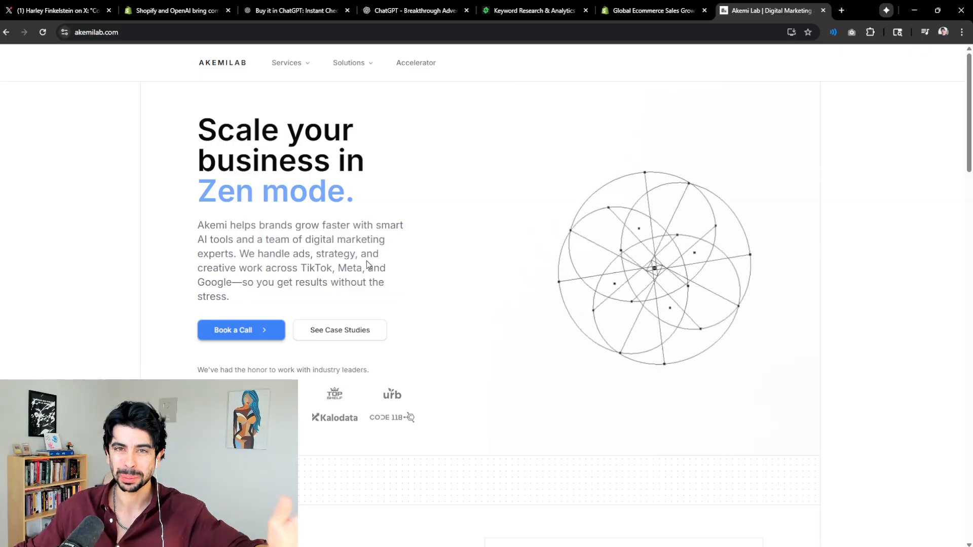
mouse_move(425, 260)
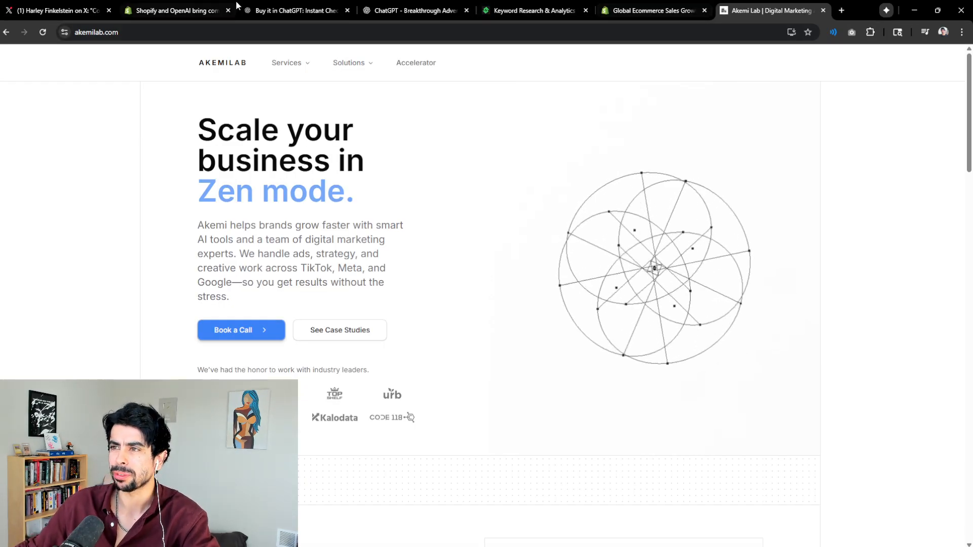
Glance back at the Shopify–OpenAI article, then like Harley Finkelstein's partnership post on X.
click(176, 11)
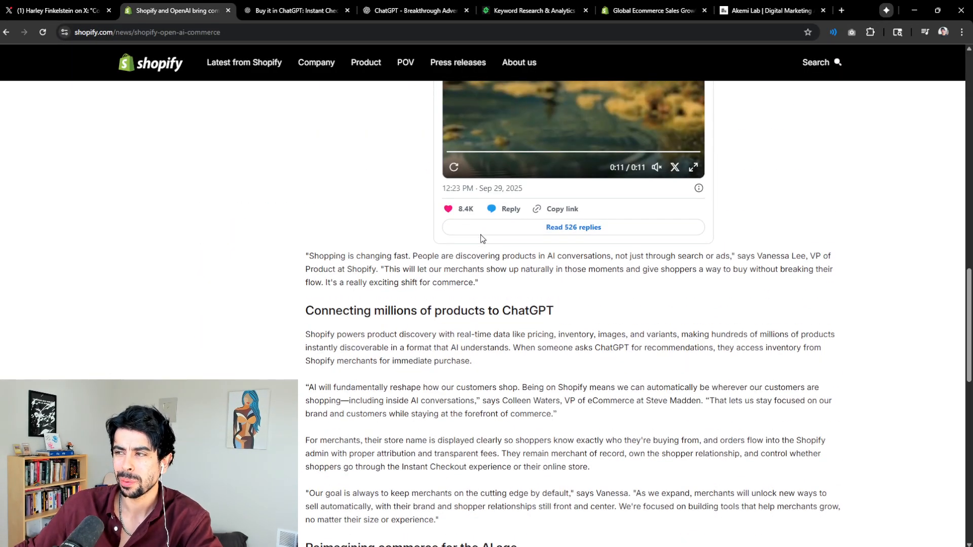
scroll(up, 3)
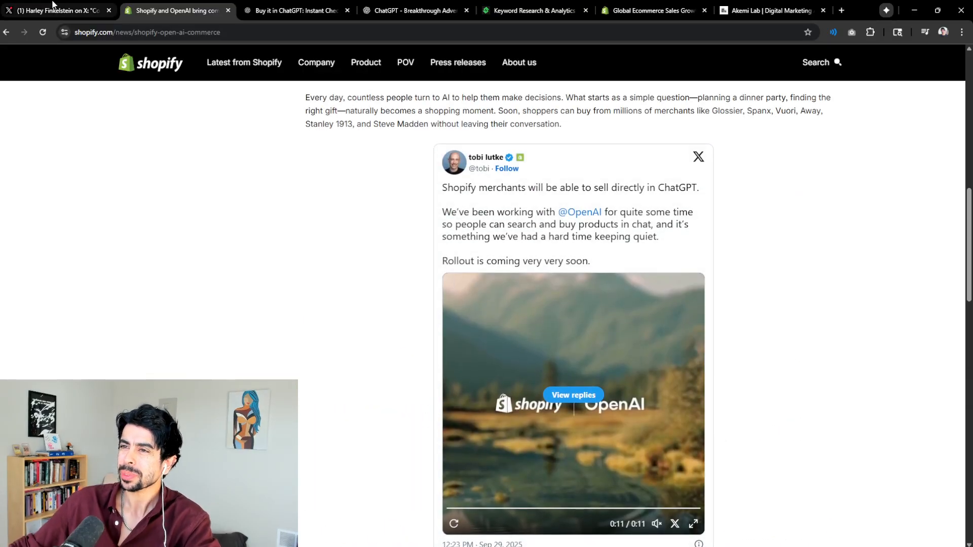
click(55, 10)
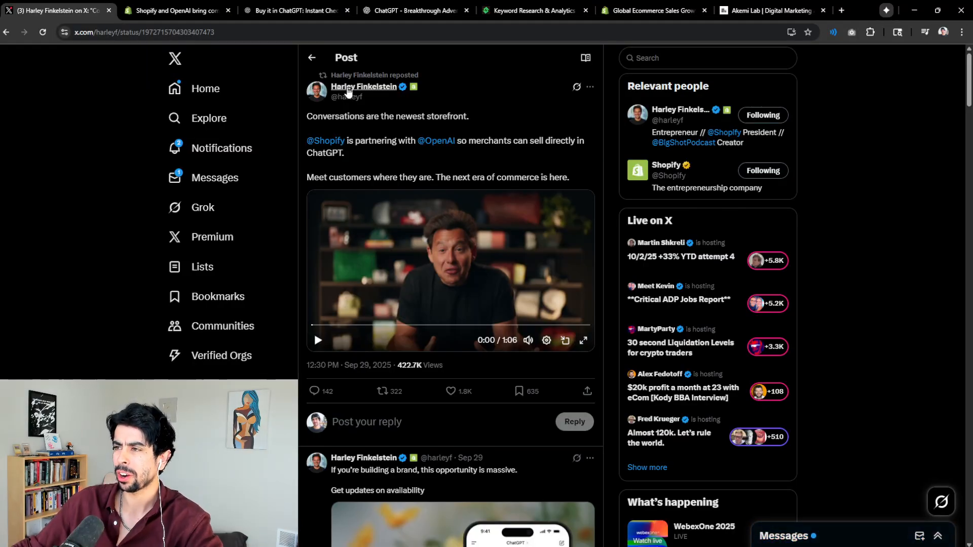
mouse_move(547, 177)
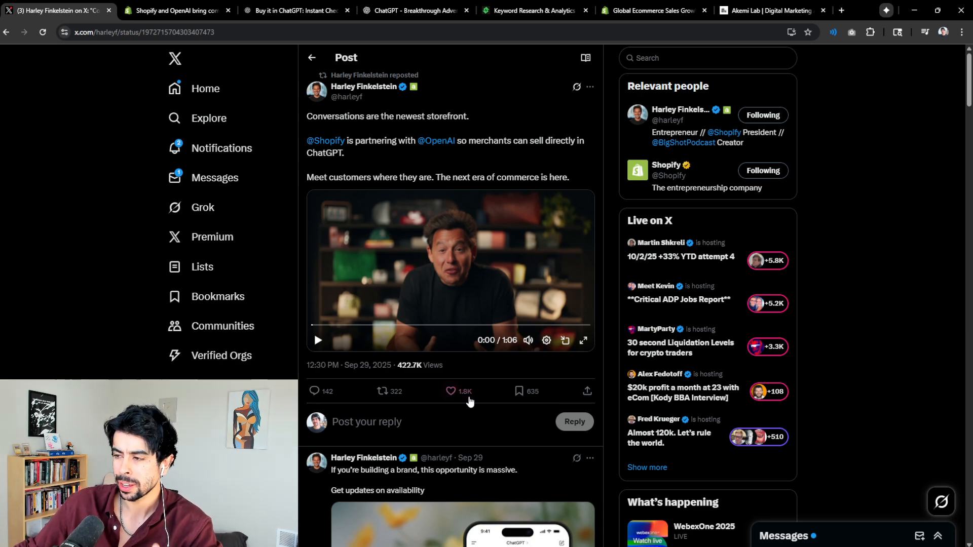
click(520, 391)
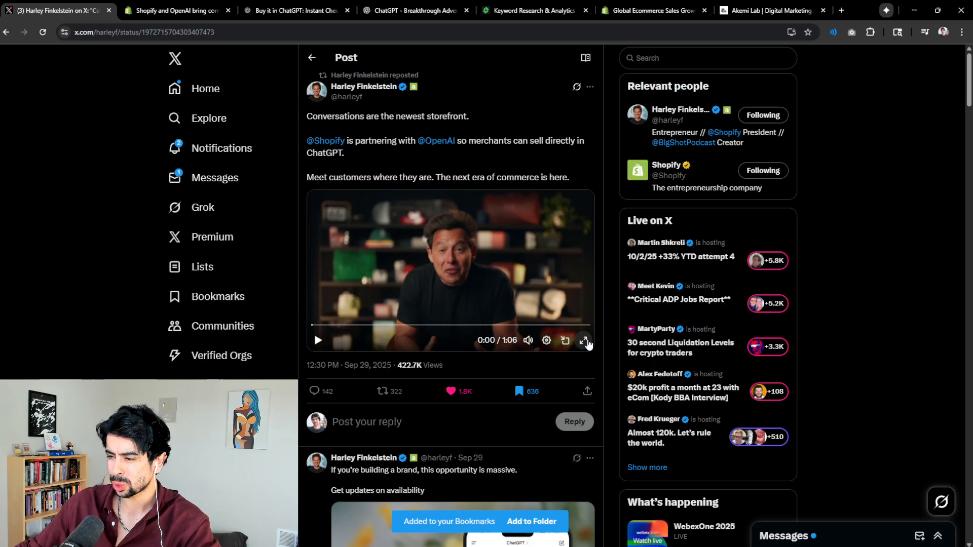
mouse_move(583, 340)
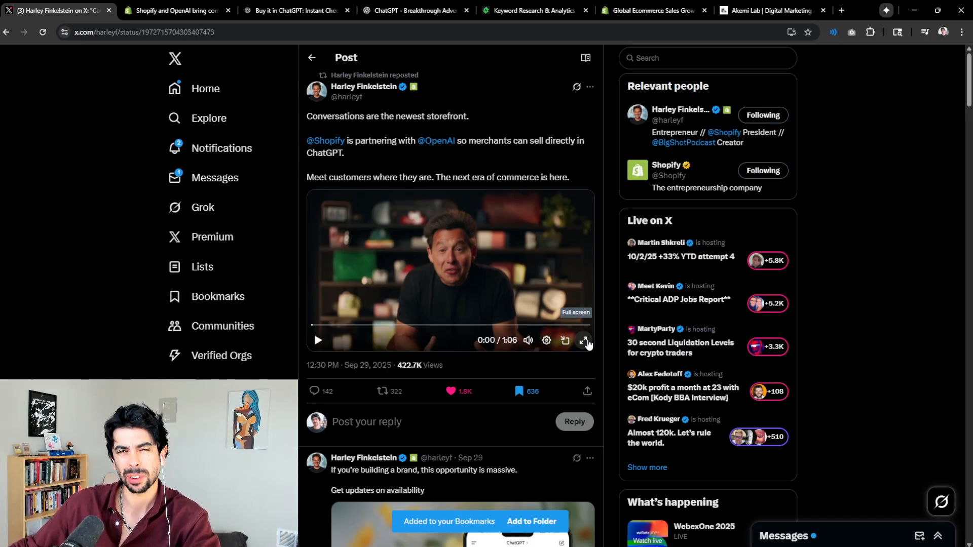
Play the partnership announcement video full screen and watch it to the end.
click(583, 341)
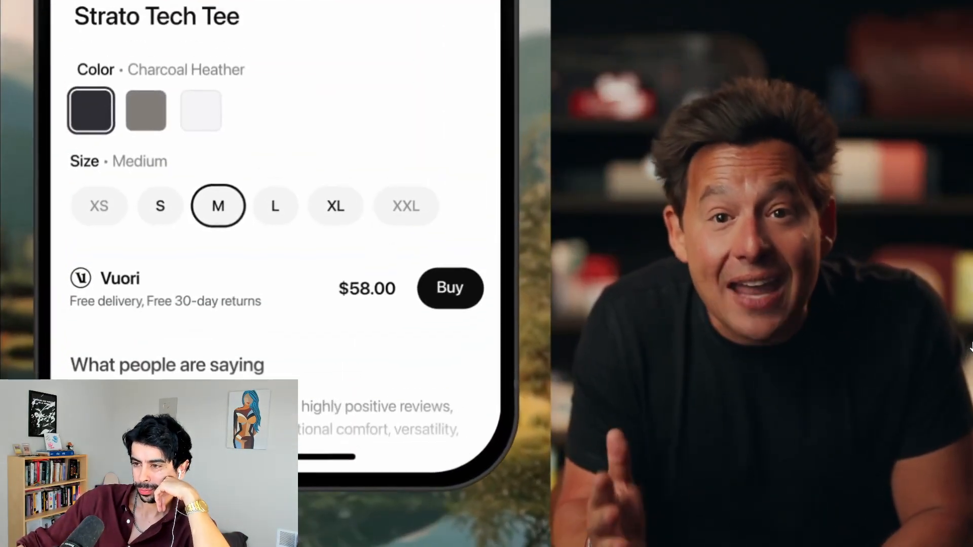
click(450, 288)
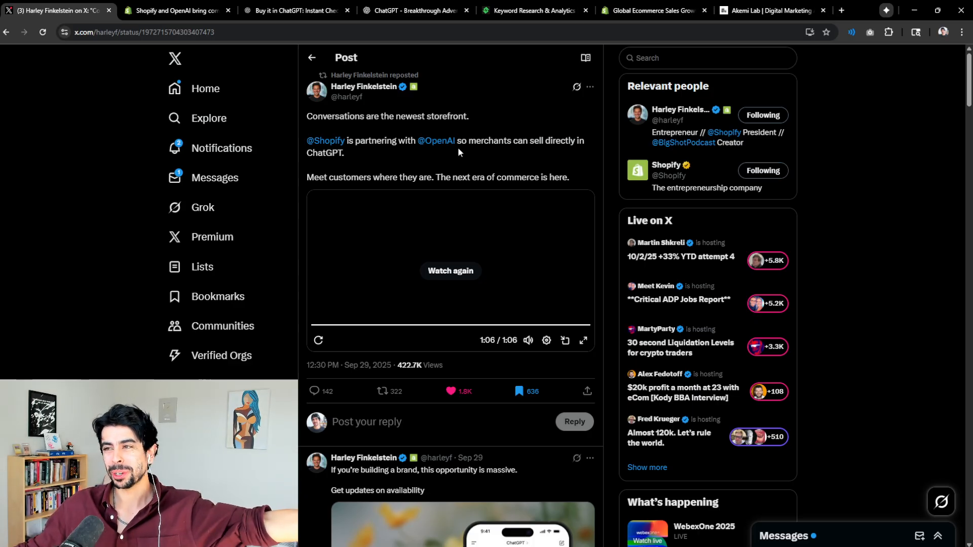
mouse_move(436, 140)
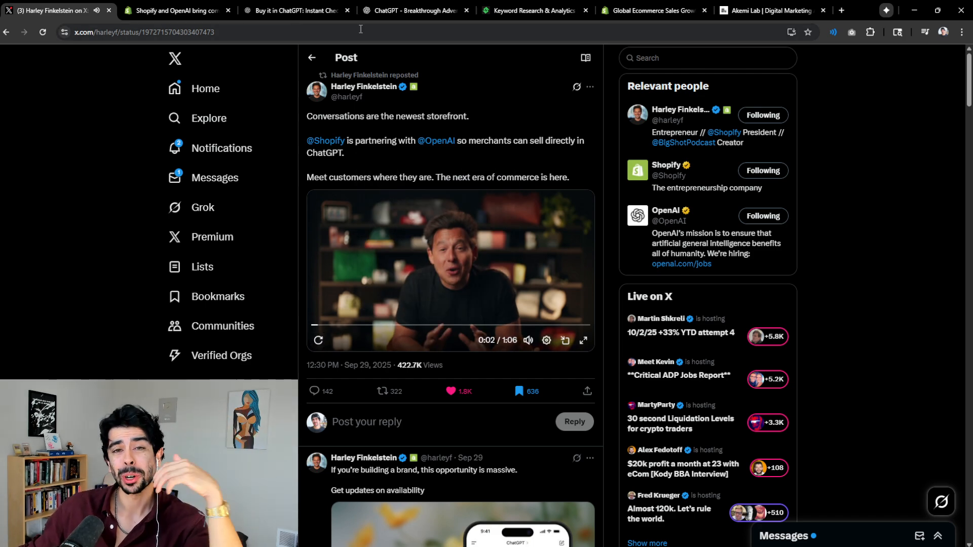
Check the ShopiLab Keyword Research tab, then return to the Global Ecommerce Sales Growth Report.
click(534, 11)
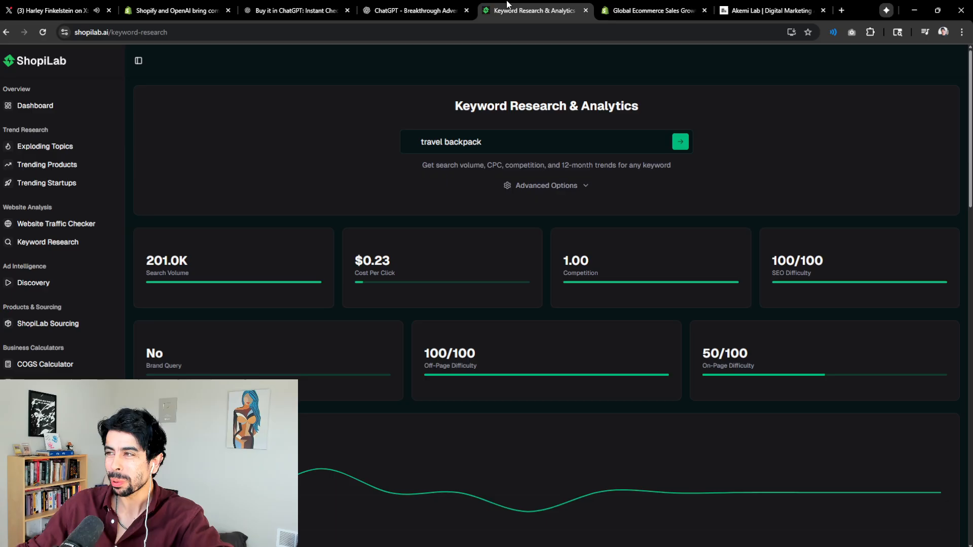
mouse_move(652, 11)
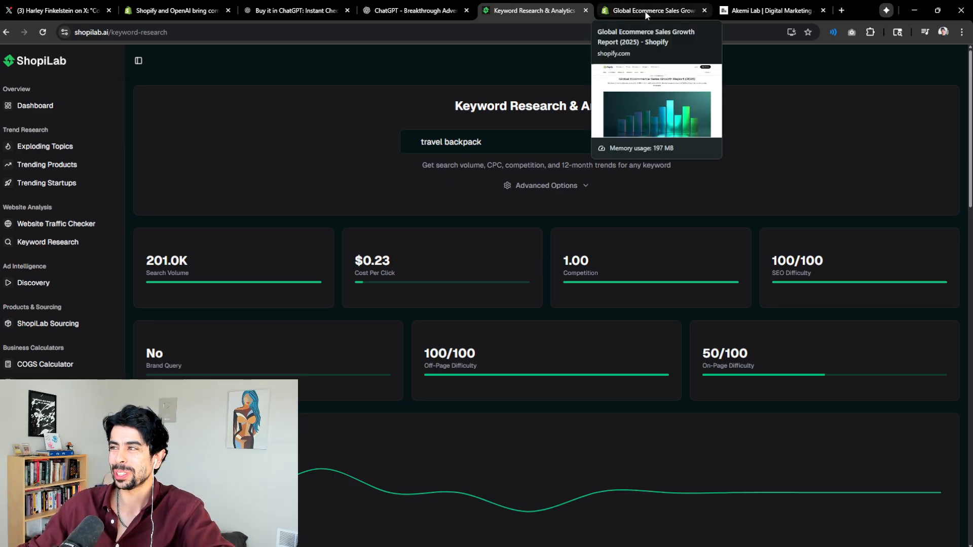
click(652, 10)
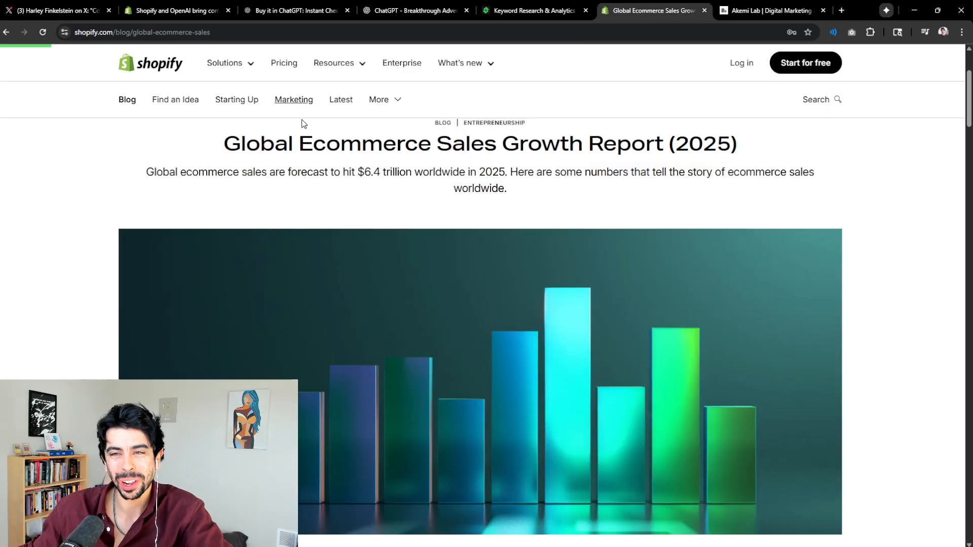
mouse_move(316, 123)
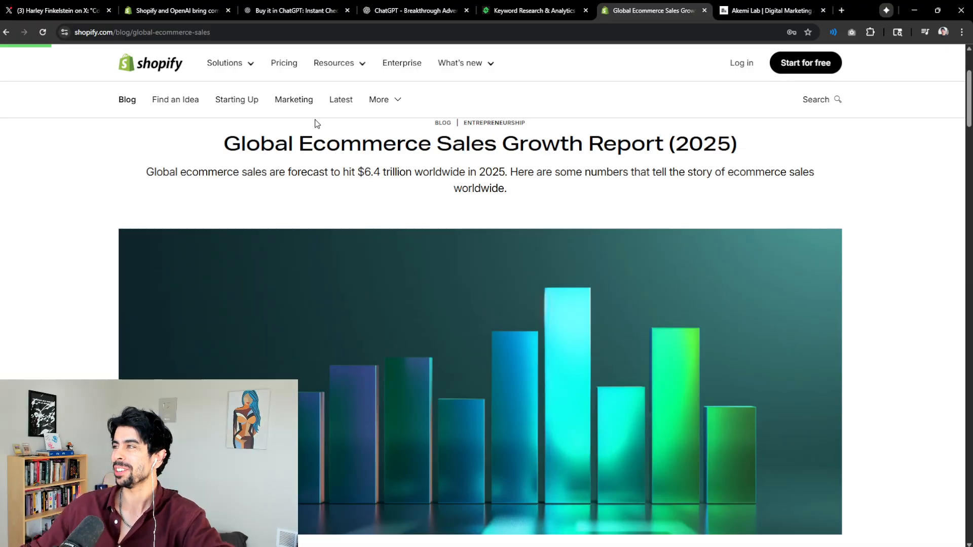
mouse_move(359, 30)
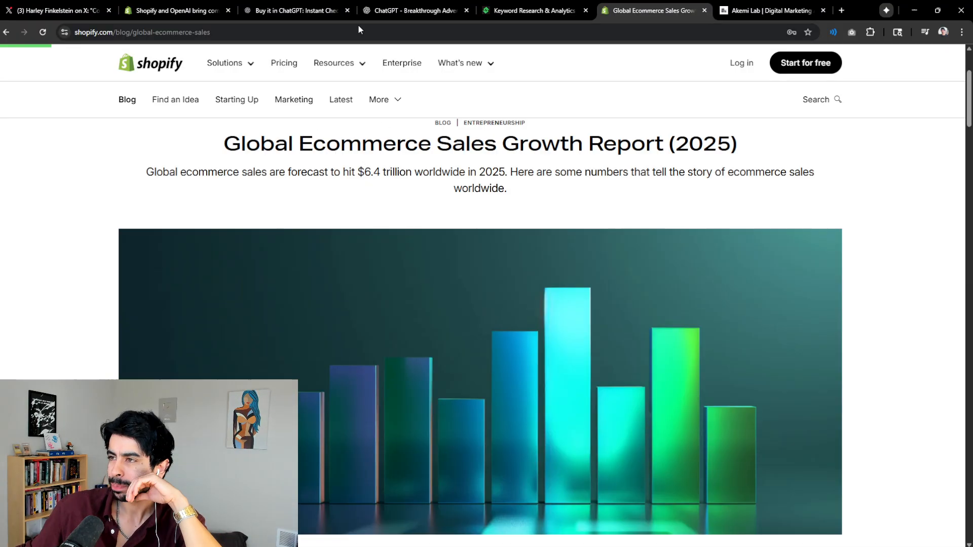
Open 'Buy it in ChatGPT' and watch the demo's ceramic dinnerware gift-under-$100 prompt reach checkout.
click(297, 10)
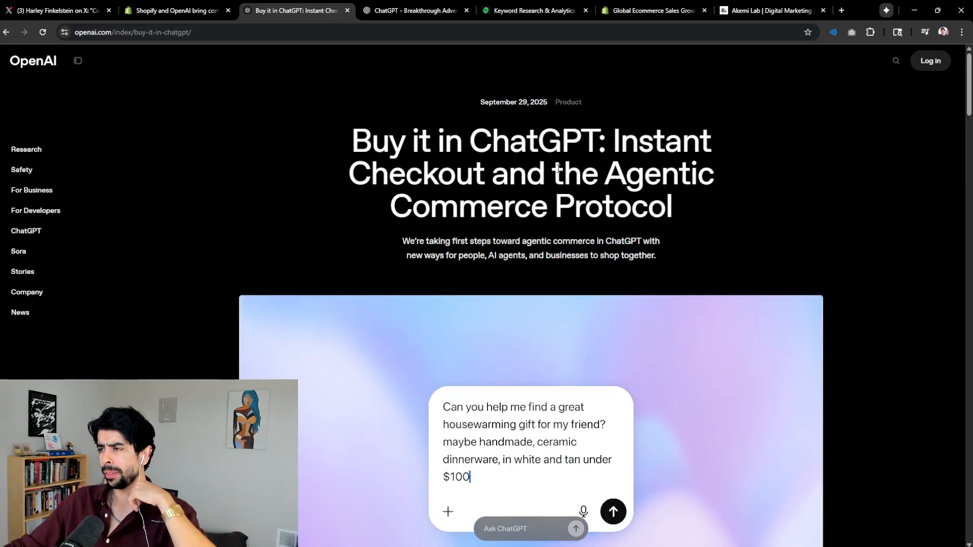
click(612, 512)
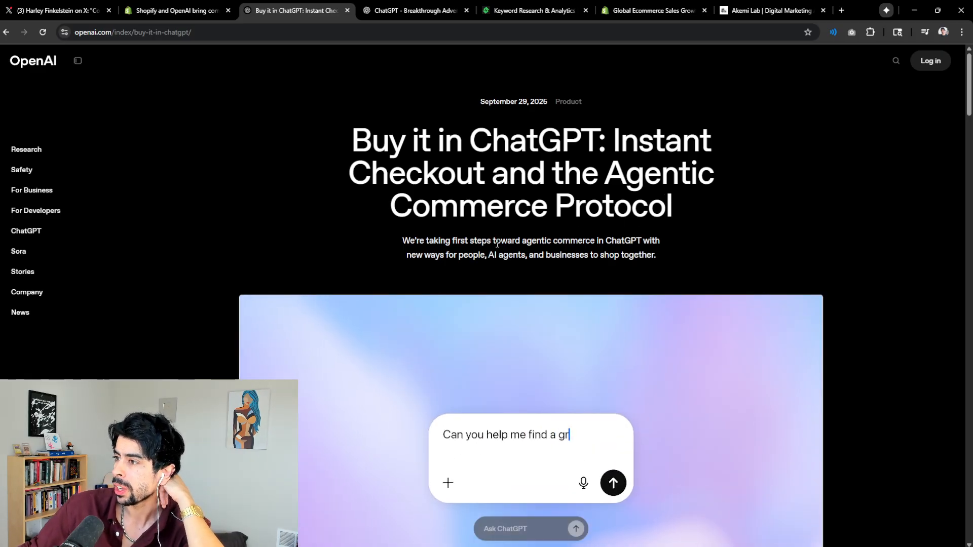
text(eat housewarming gift for my friend? maybe handmade, ceram)
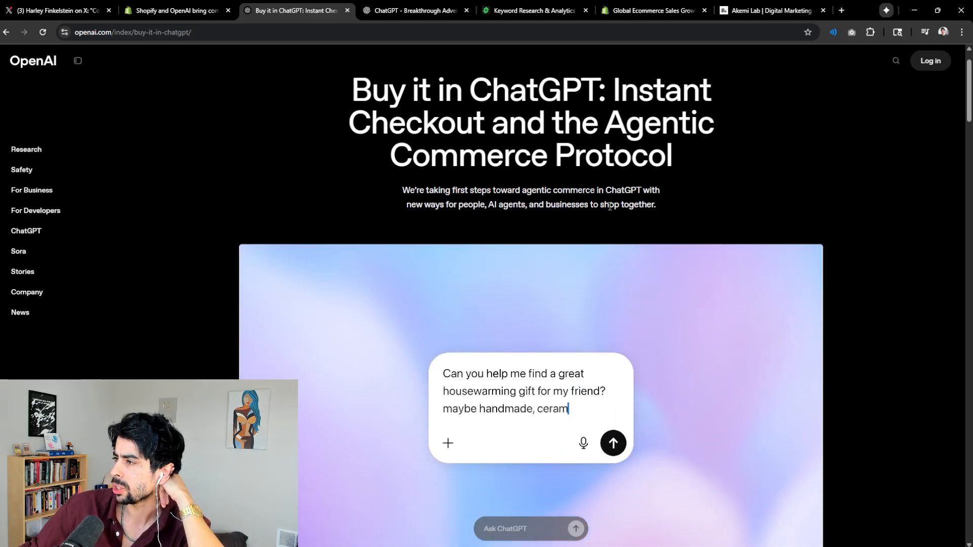
text(ic dinnerware, in white and tan under $100)
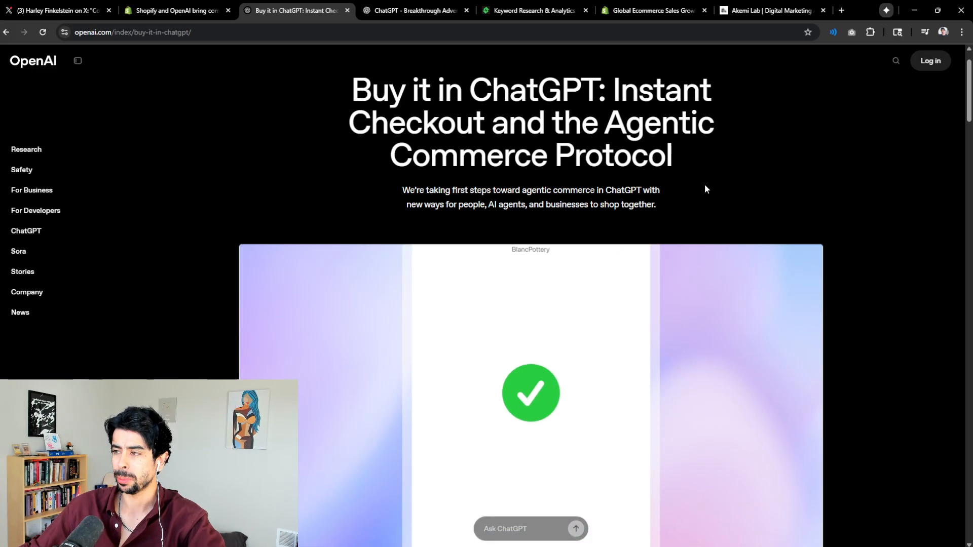
Scroll to the OpenAI article's opening paragraphs on Instant Checkout and the Agentic Commerce Protocol.
scroll(down, 3)
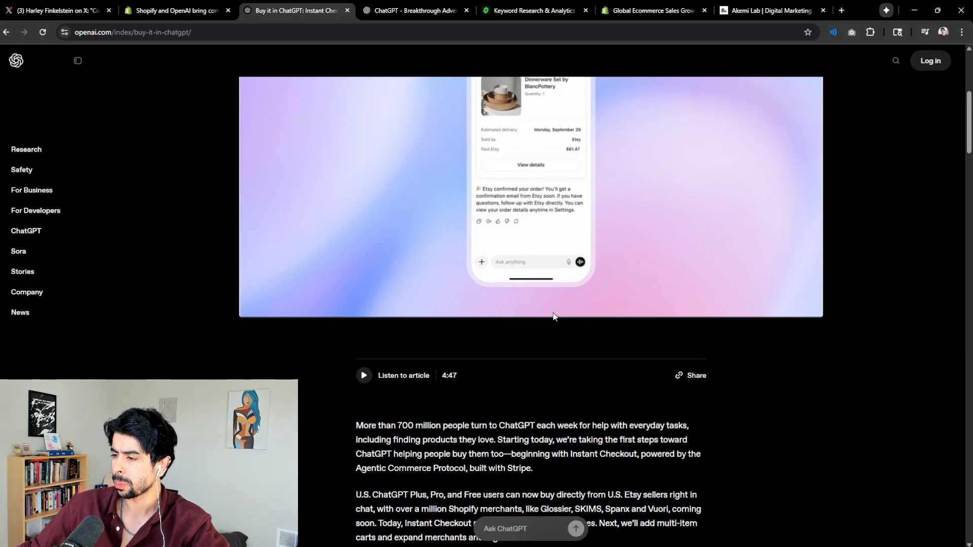
scroll(down, 3)
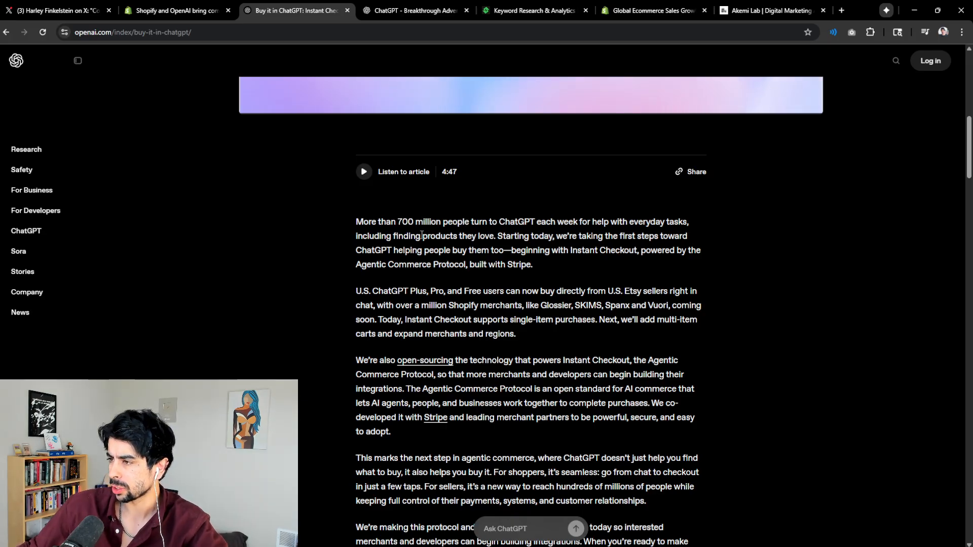
scroll(up, 3)
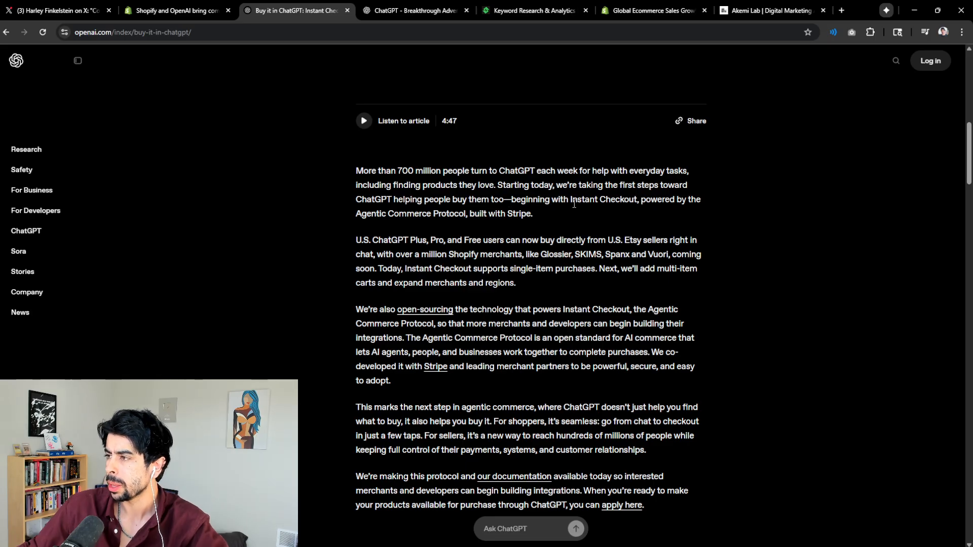
mouse_move(645, 211)
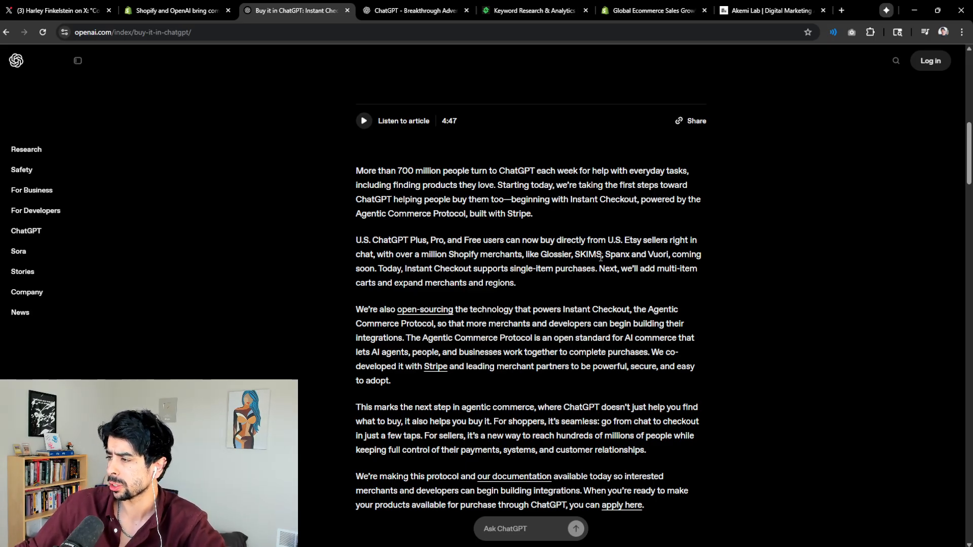
mouse_move(438, 251)
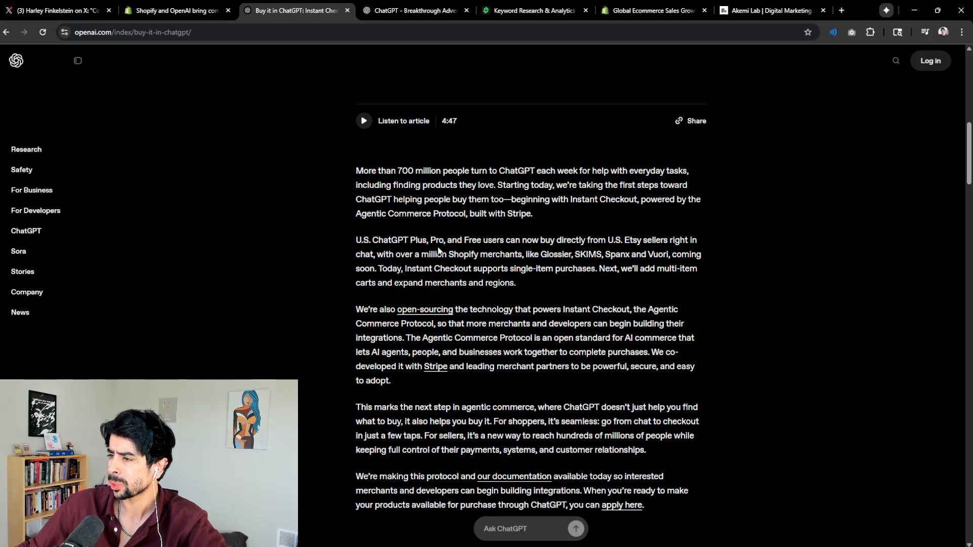
mouse_move(529, 286)
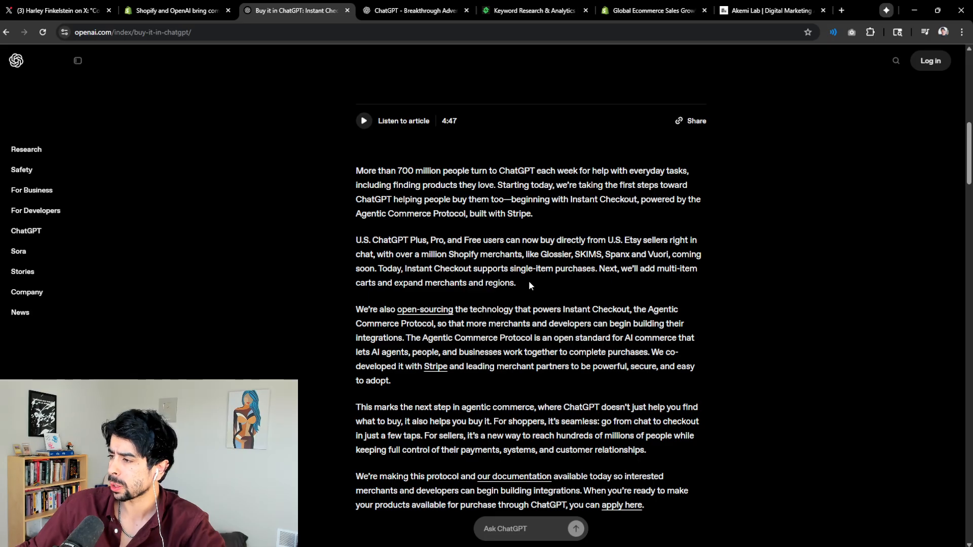
mouse_move(698, 281)
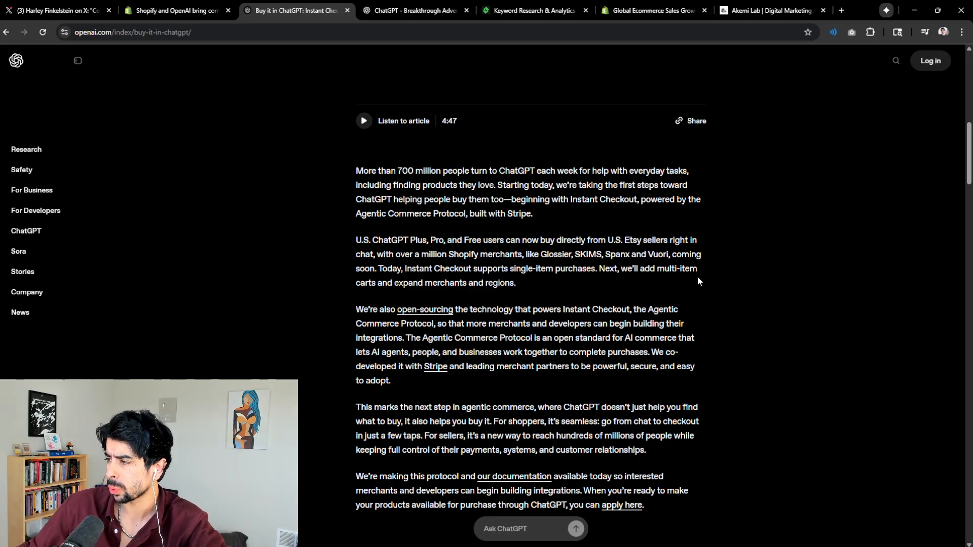
mouse_move(602, 307)
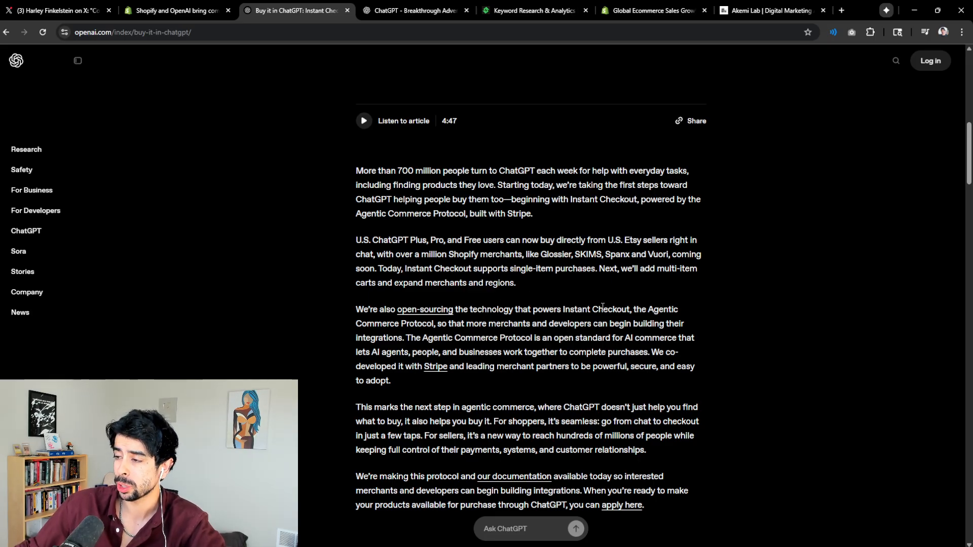
scroll(down, 3)
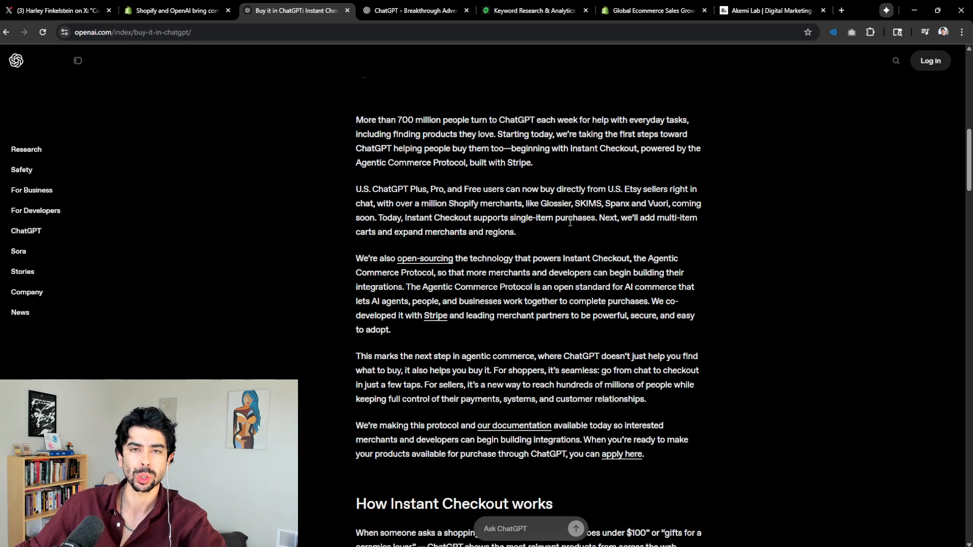
mouse_move(589, 228)
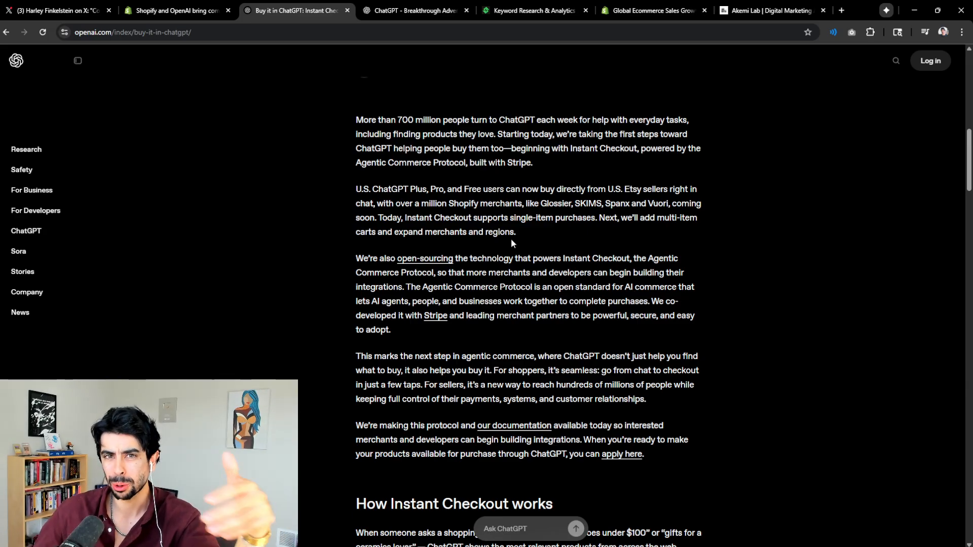
mouse_move(459, 274)
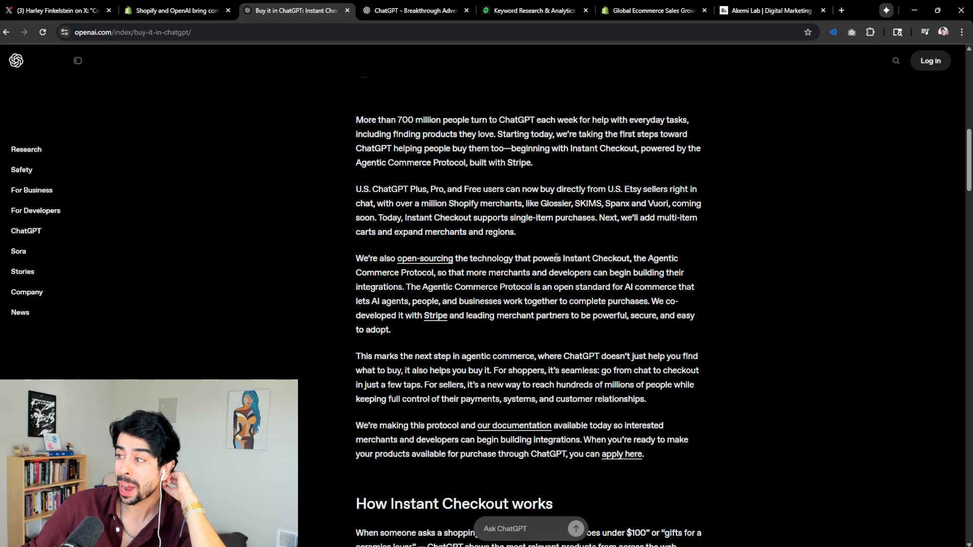
mouse_move(432, 282)
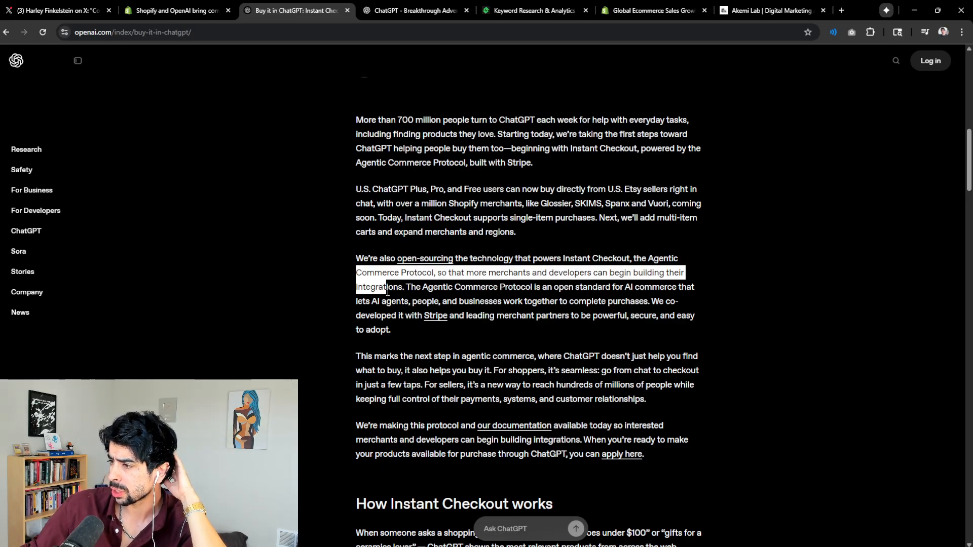
click(594, 301)
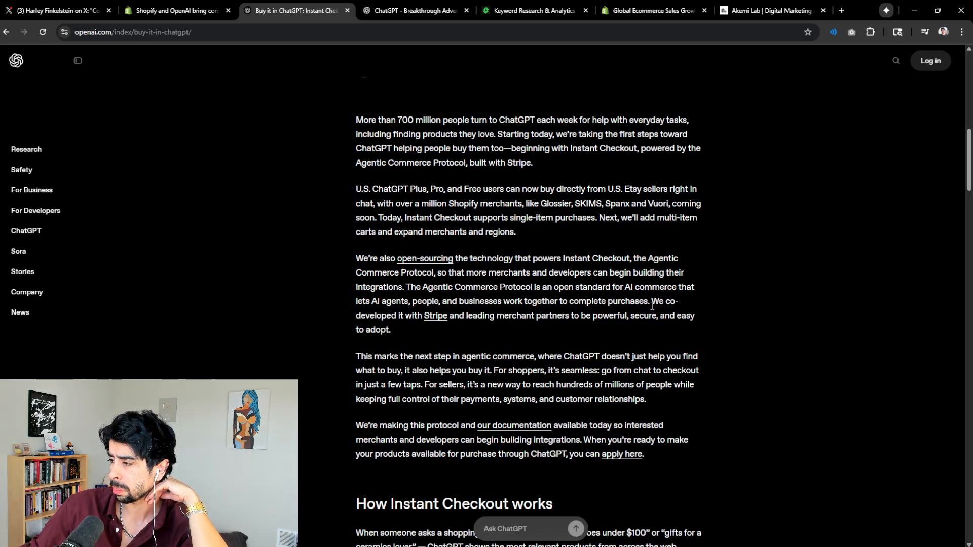
mouse_move(434, 316)
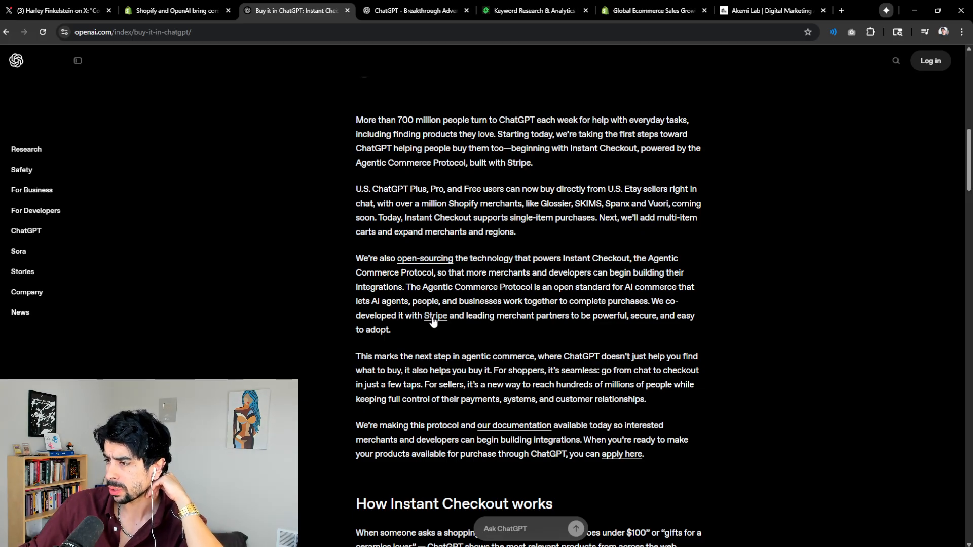
mouse_move(540, 339)
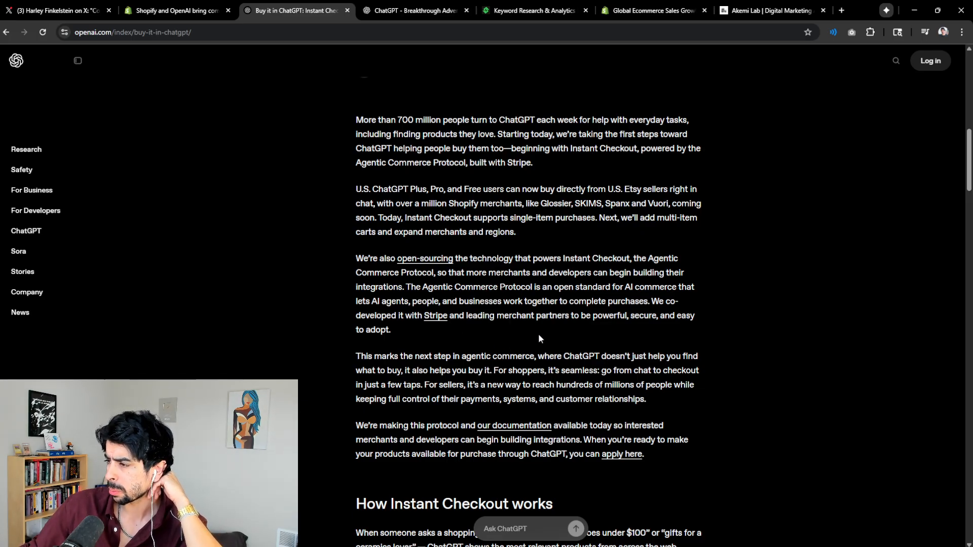
mouse_move(426, 334)
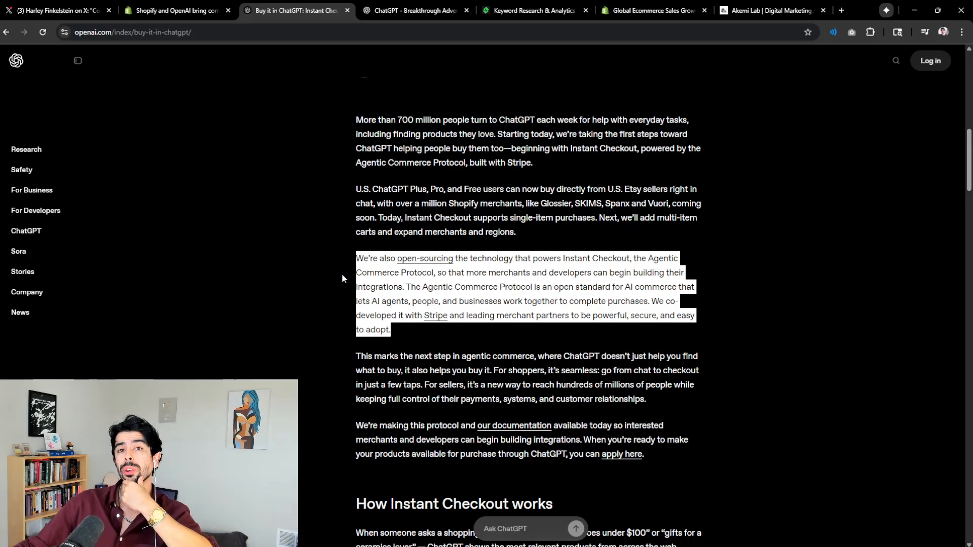
mouse_move(694, 313)
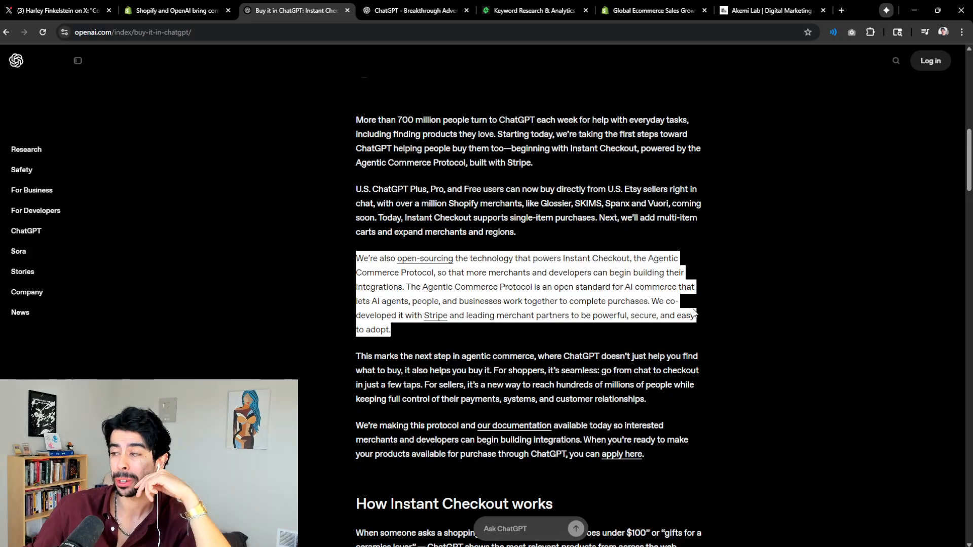
click(406, 334)
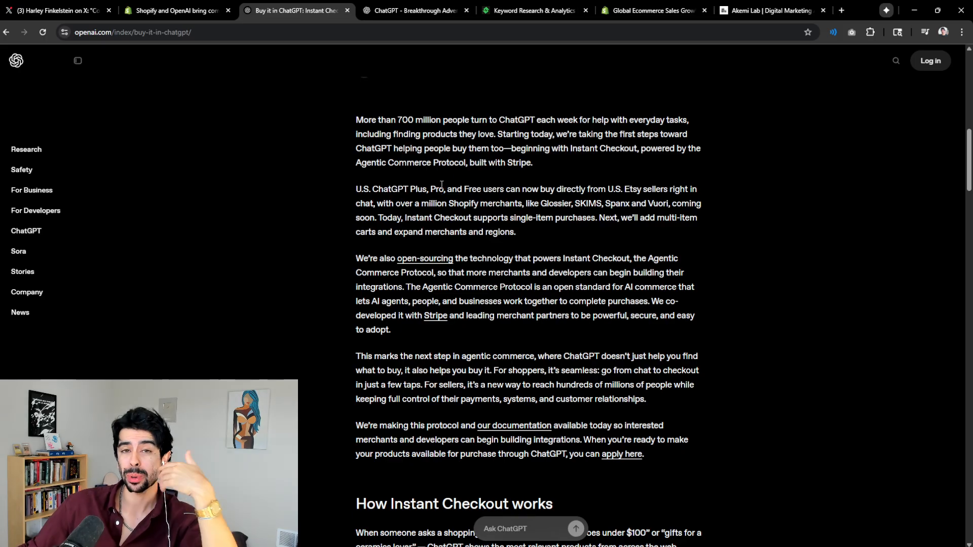
mouse_move(511, 247)
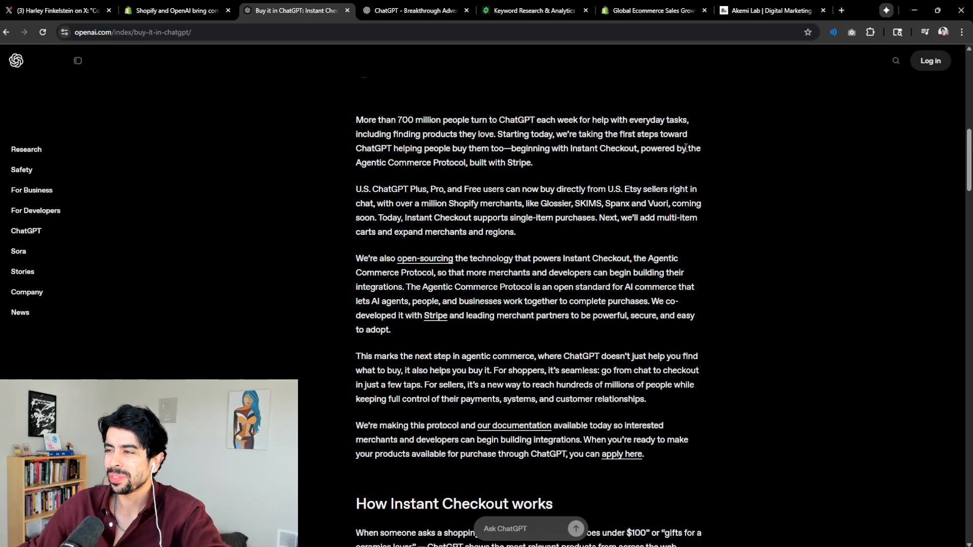
mouse_move(643, 167)
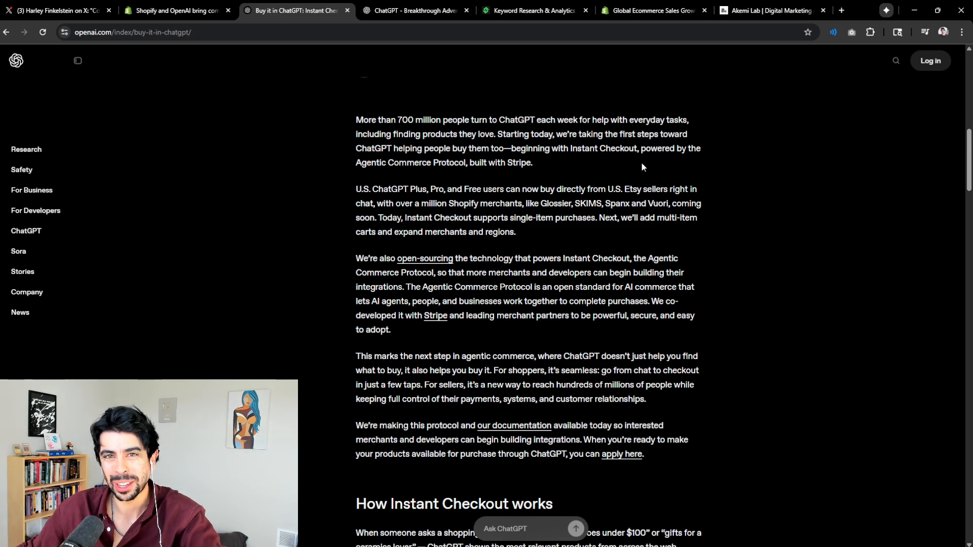
mouse_move(617, 160)
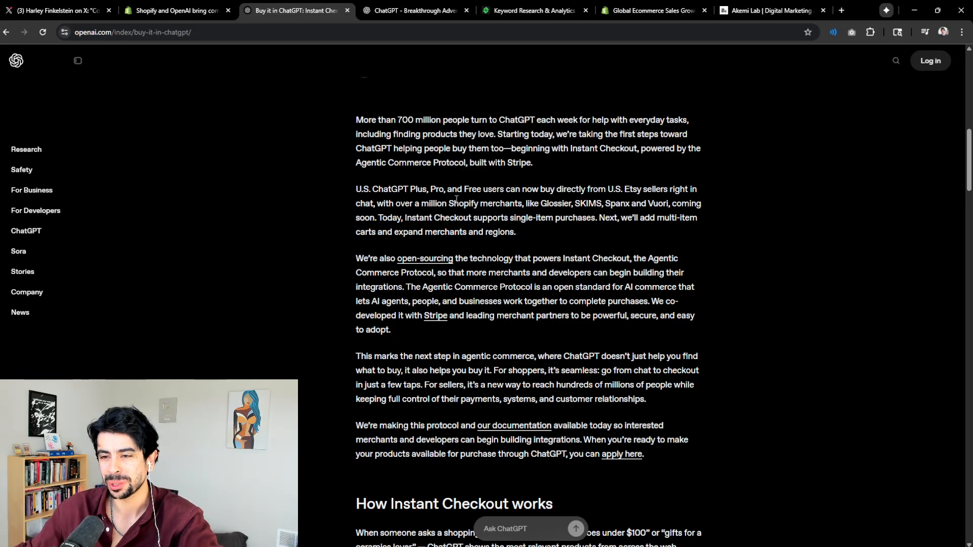
mouse_move(480, 228)
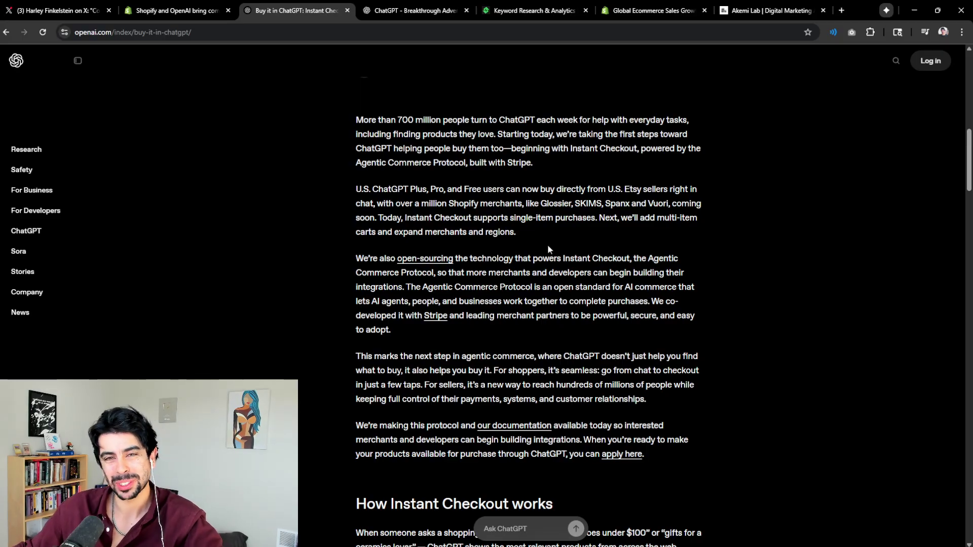
mouse_move(675, 189)
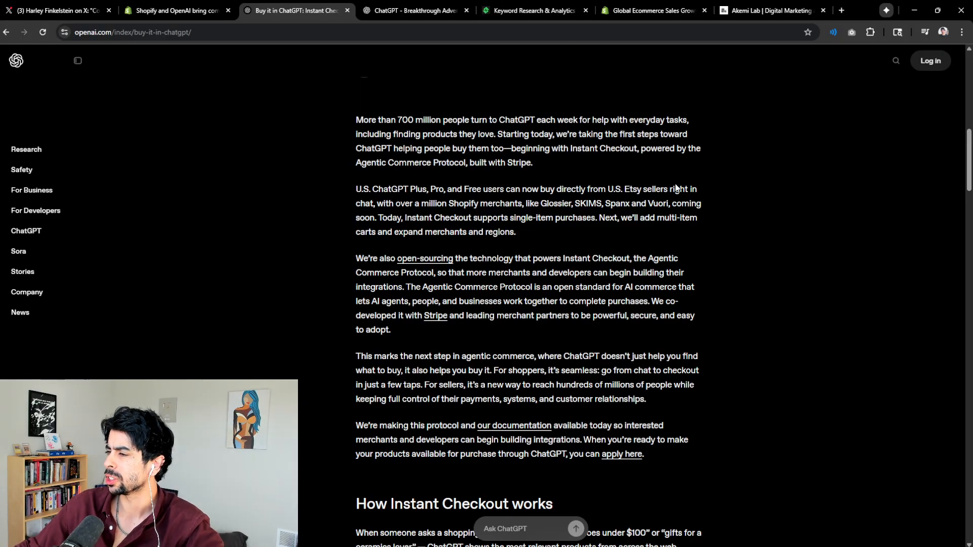
mouse_move(431, 336)
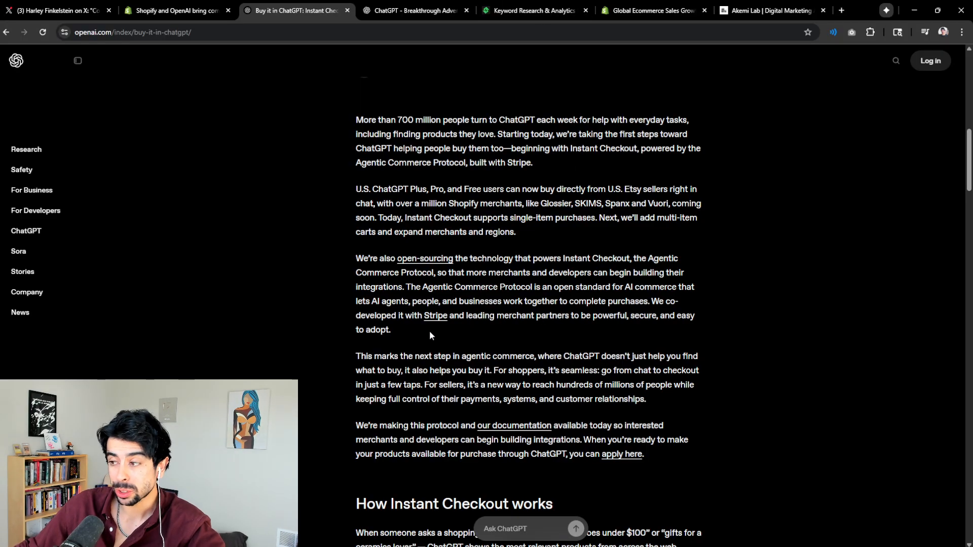
Scroll the Instant Checkout article briefly, settling above 'How Instant Checkout works'.
scroll(down, 3)
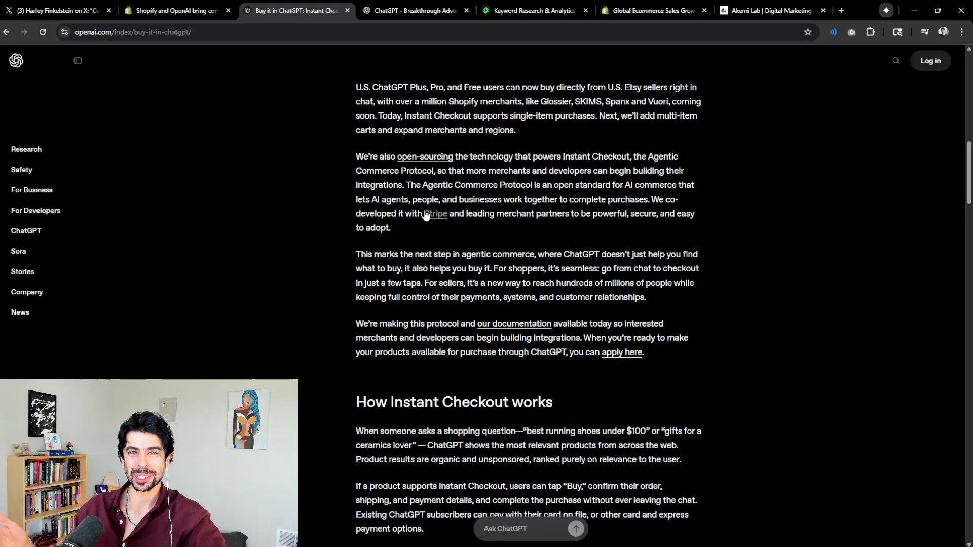
mouse_move(616, 135)
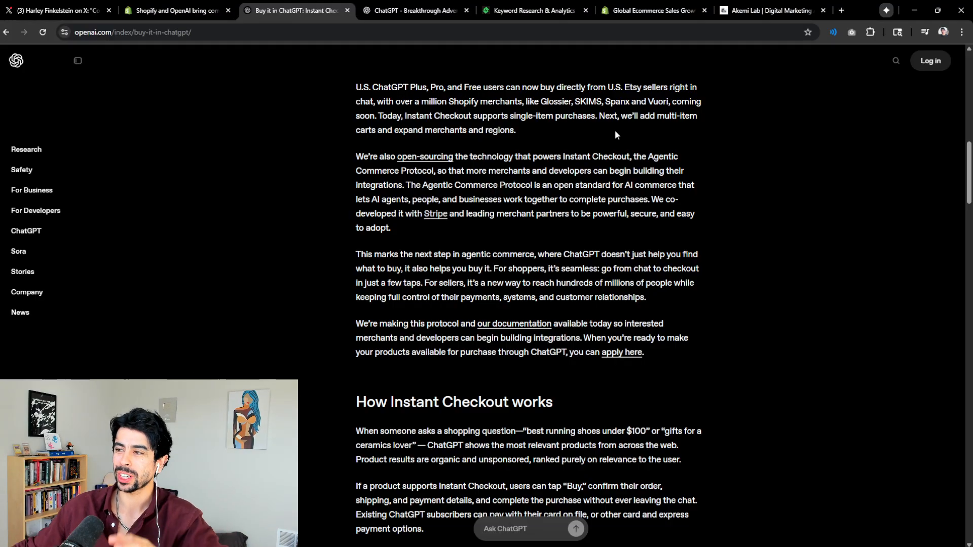
scroll(up, 3)
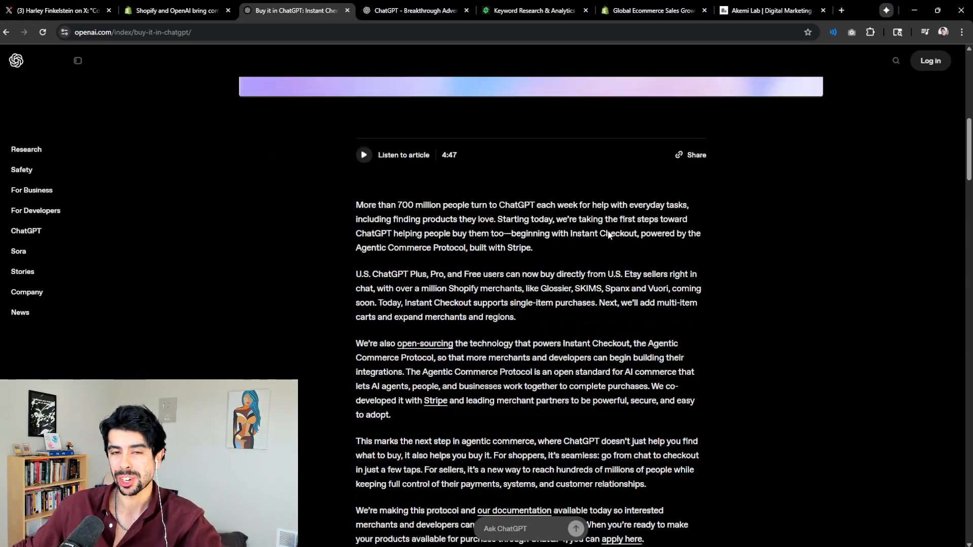
scroll(down, 3)
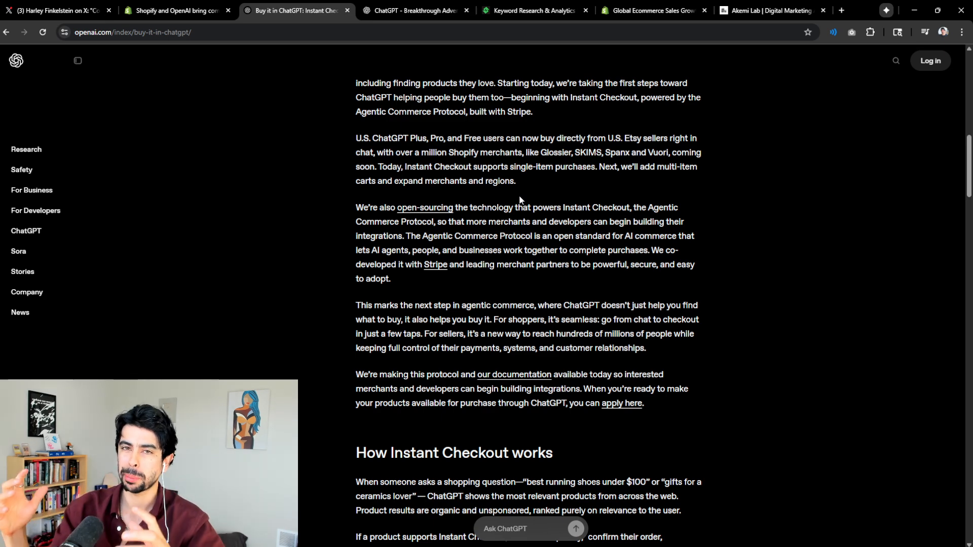
mouse_move(550, 210)
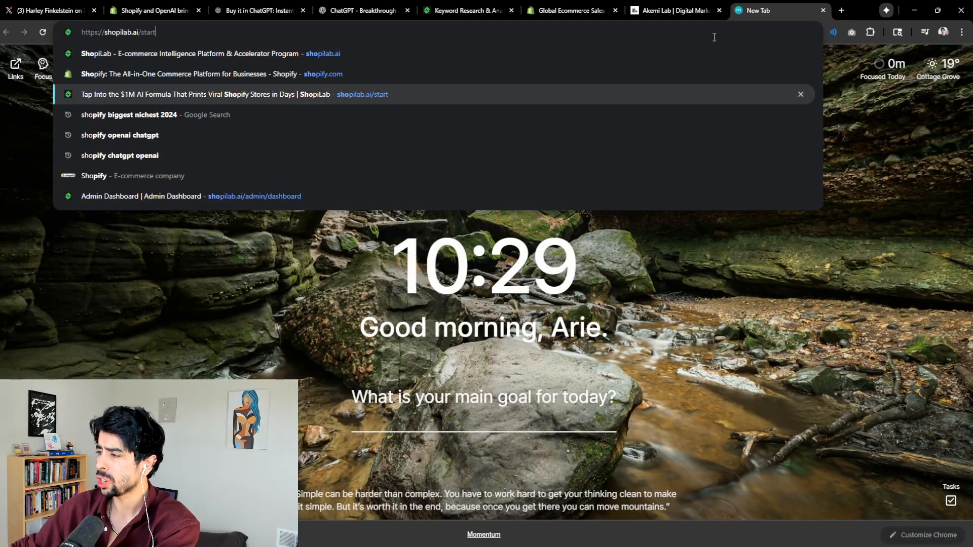
text(neuroptima.gg)
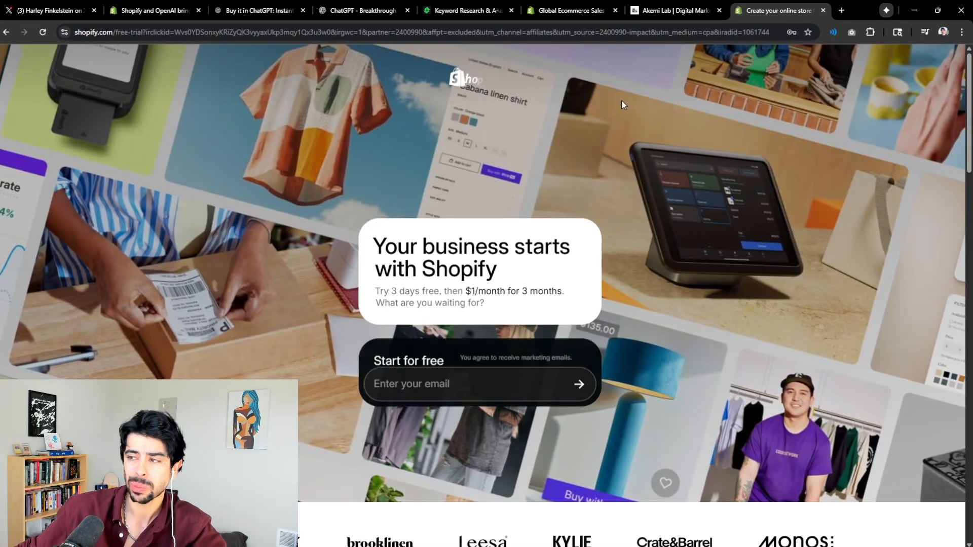
scroll(up, 3)
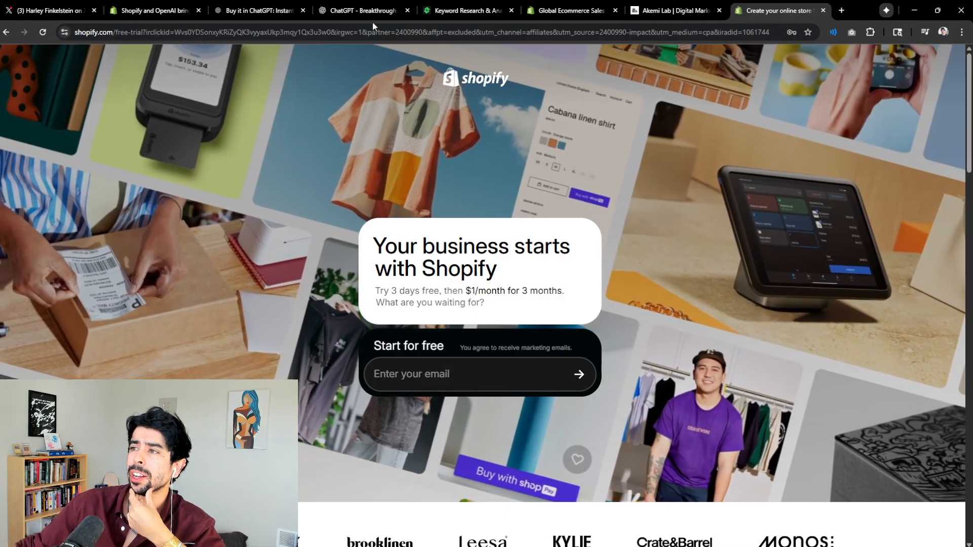
Flip through Breakthrough Advertising GPT, Shopify free trial and Akemi Lab tabs, ending on OpenAI's article.
click(365, 11)
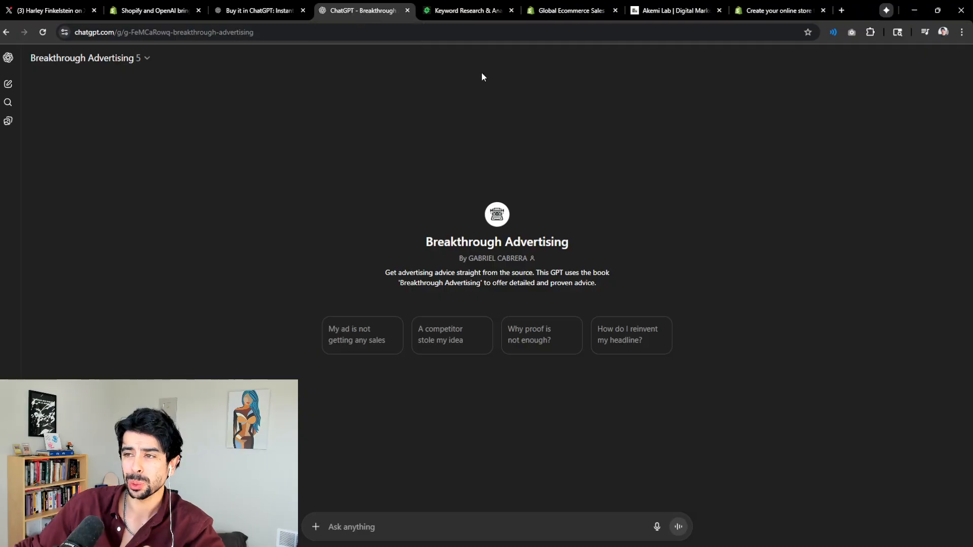
mouse_move(613, 197)
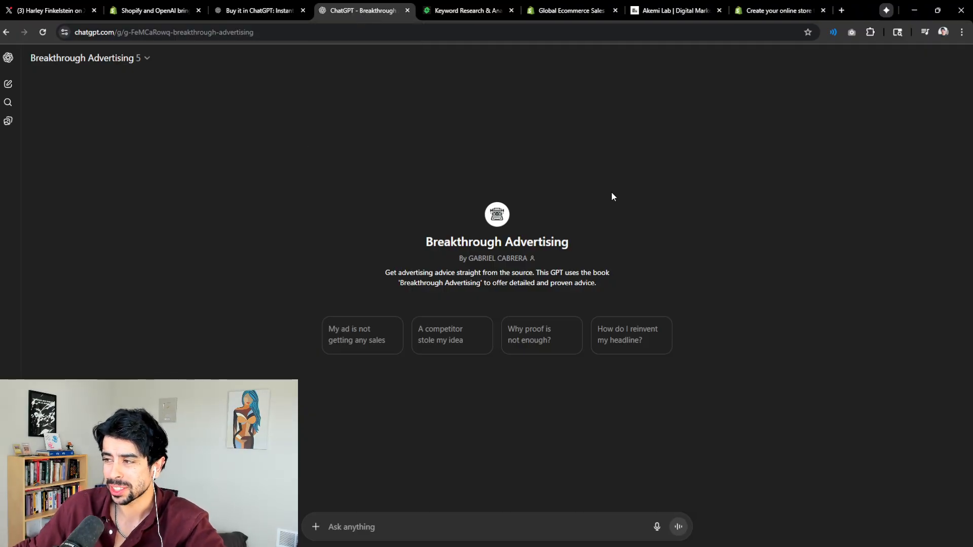
mouse_move(602, 186)
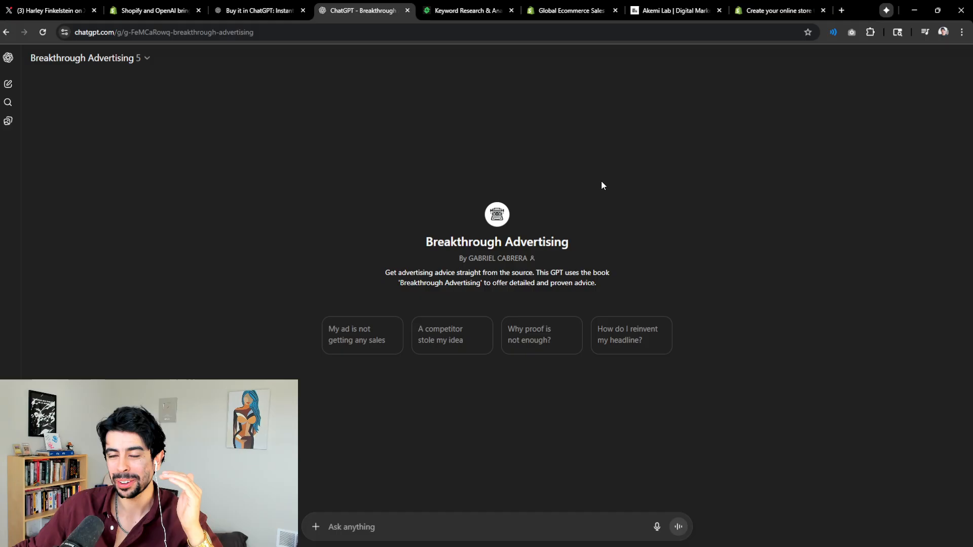
mouse_move(570, 208)
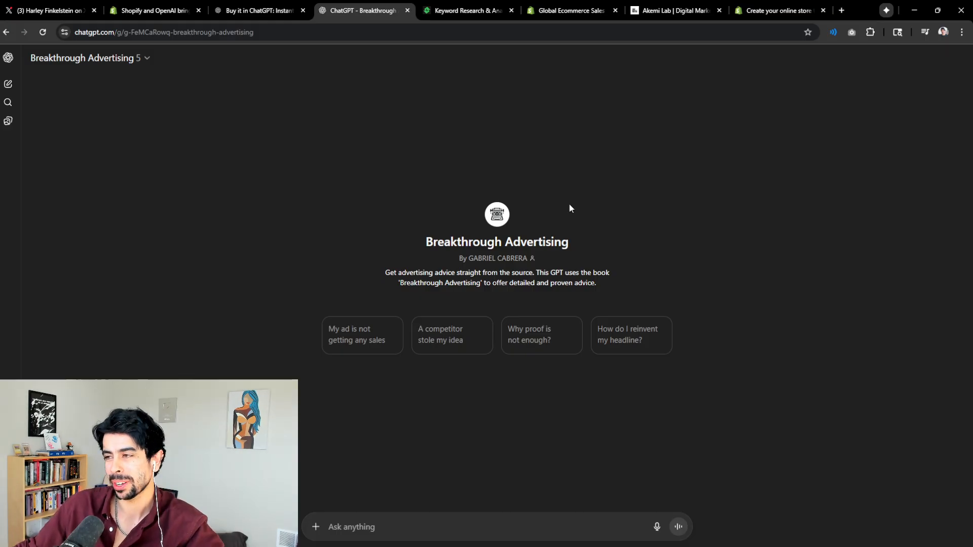
mouse_move(582, 240)
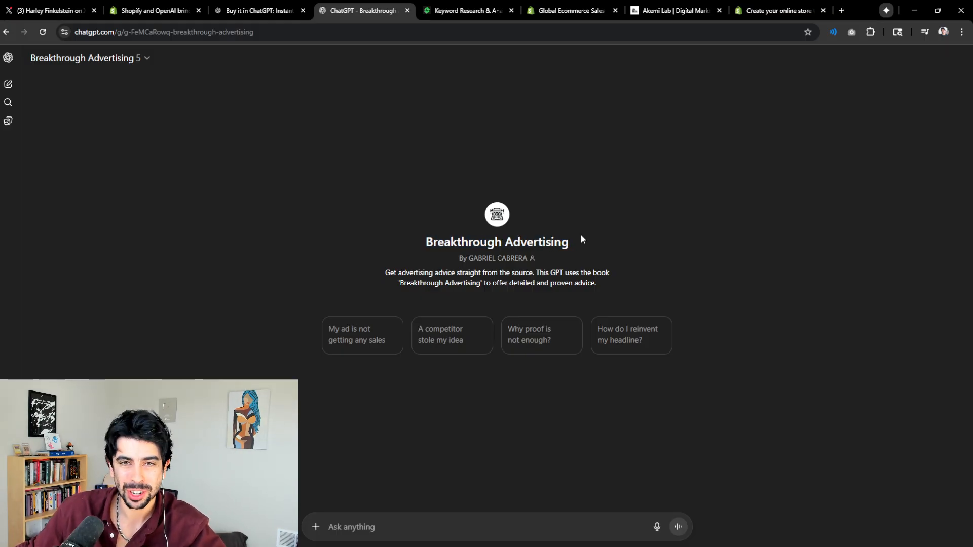
mouse_move(588, 209)
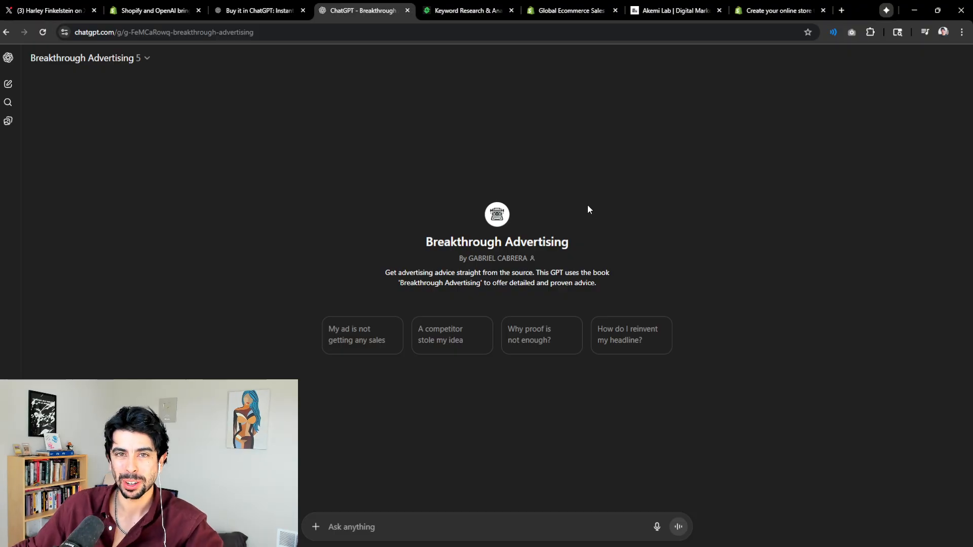
mouse_move(537, 225)
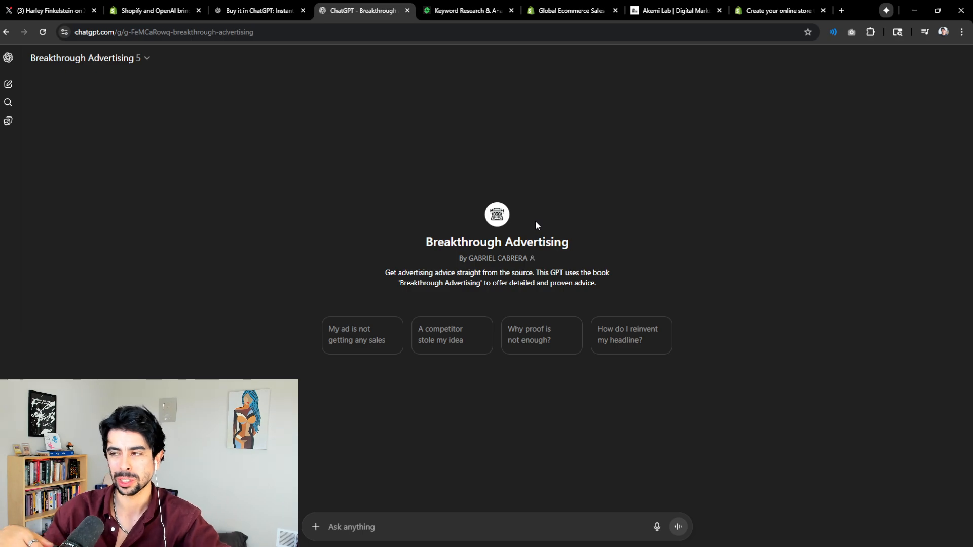
mouse_move(474, 74)
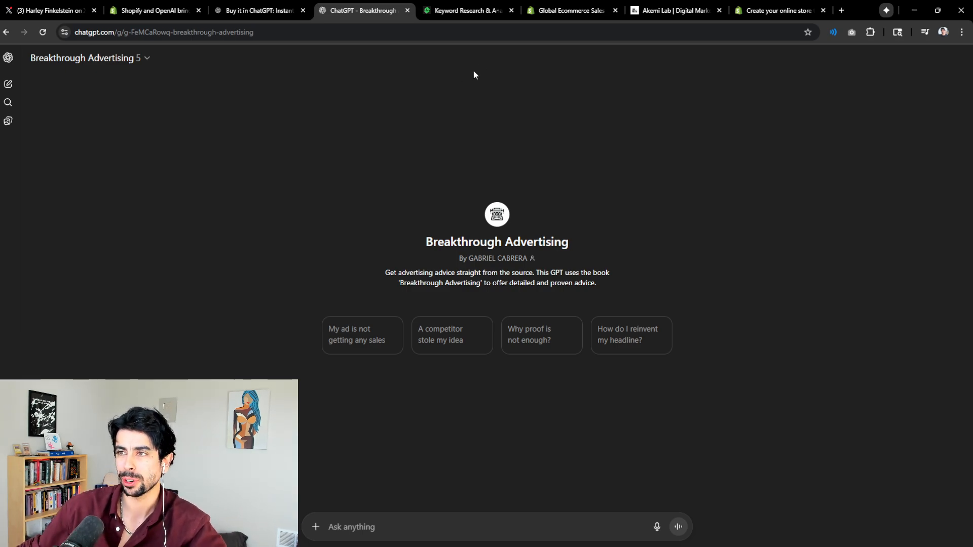
click(777, 10)
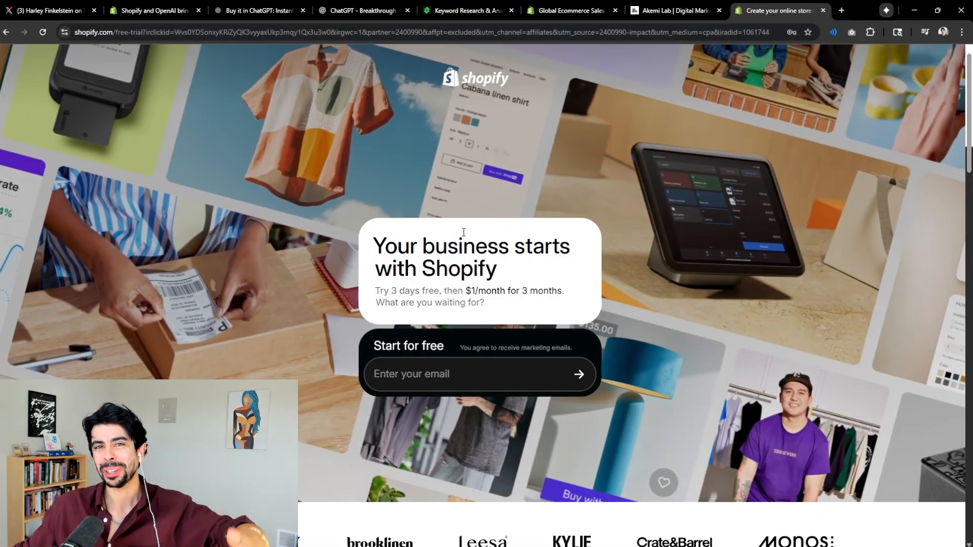
mouse_move(638, 67)
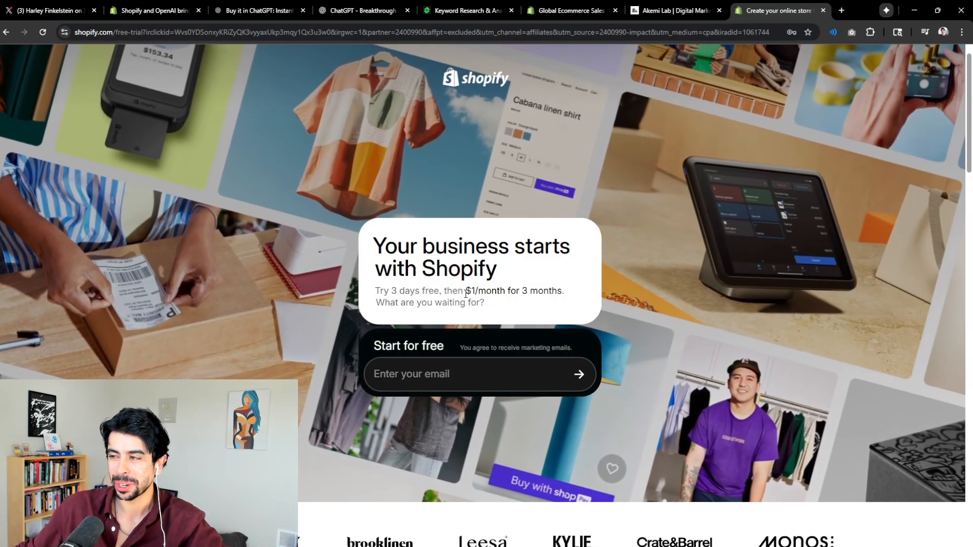
click(675, 10)
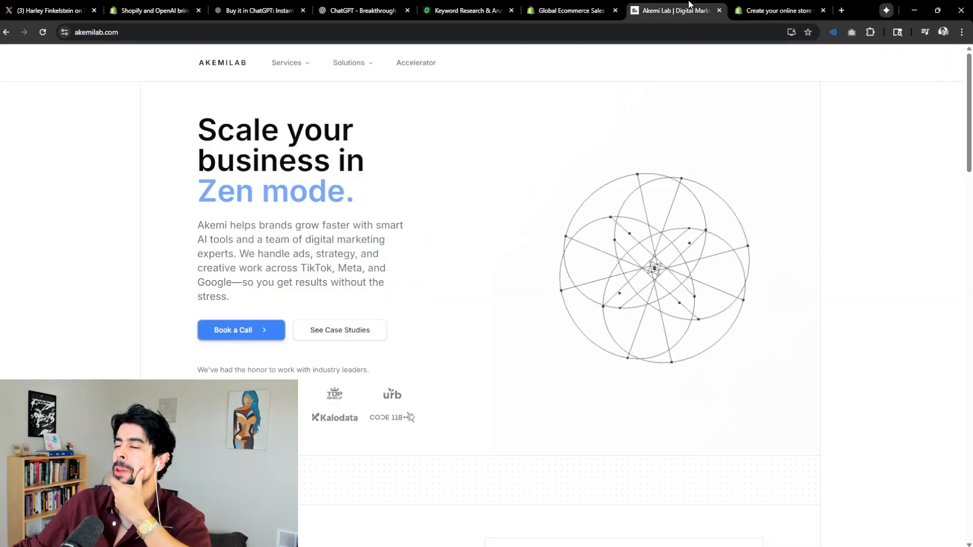
click(363, 11)
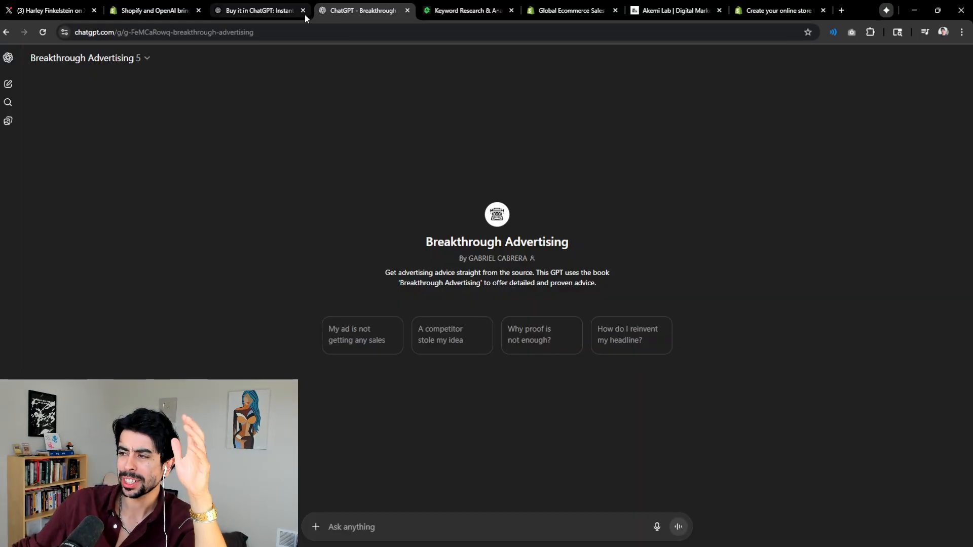
click(254, 11)
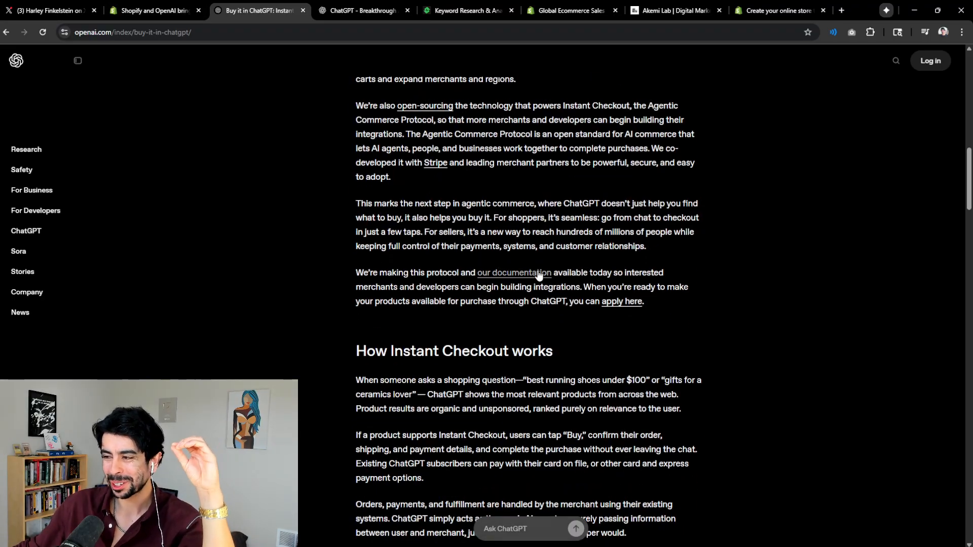
Scroll the Instant Checkout article slightly, then switch to ShopiLab's 'travel backpack' keyword results.
scroll(down, 3)
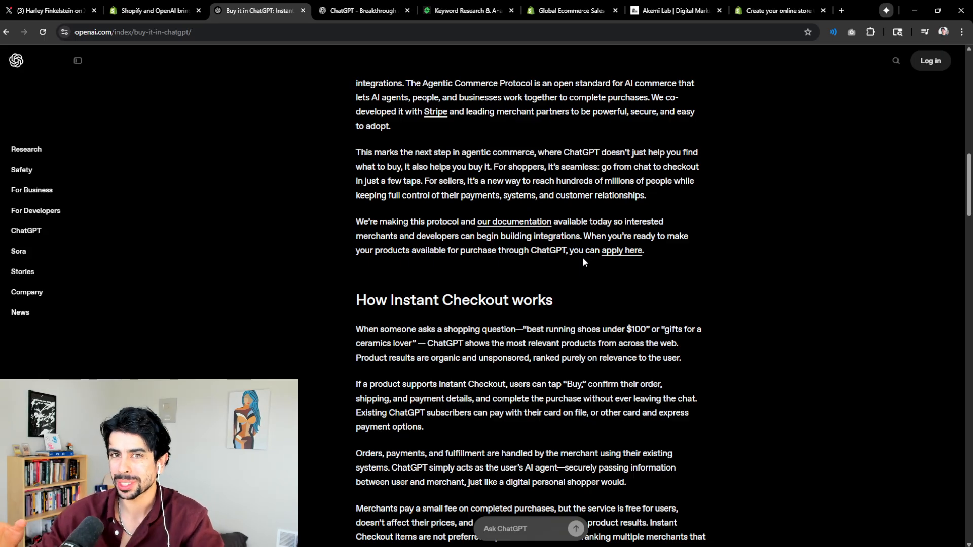
click(467, 11)
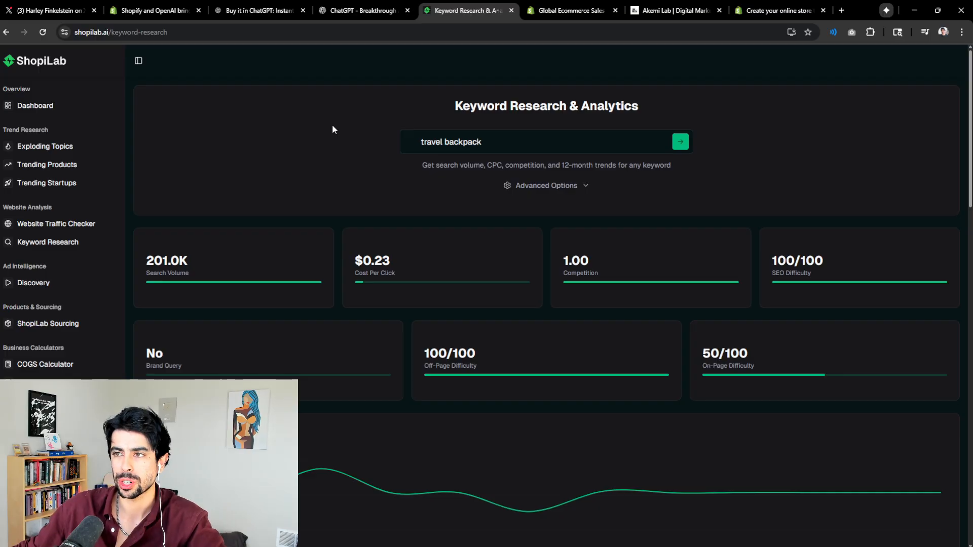
mouse_move(340, 112)
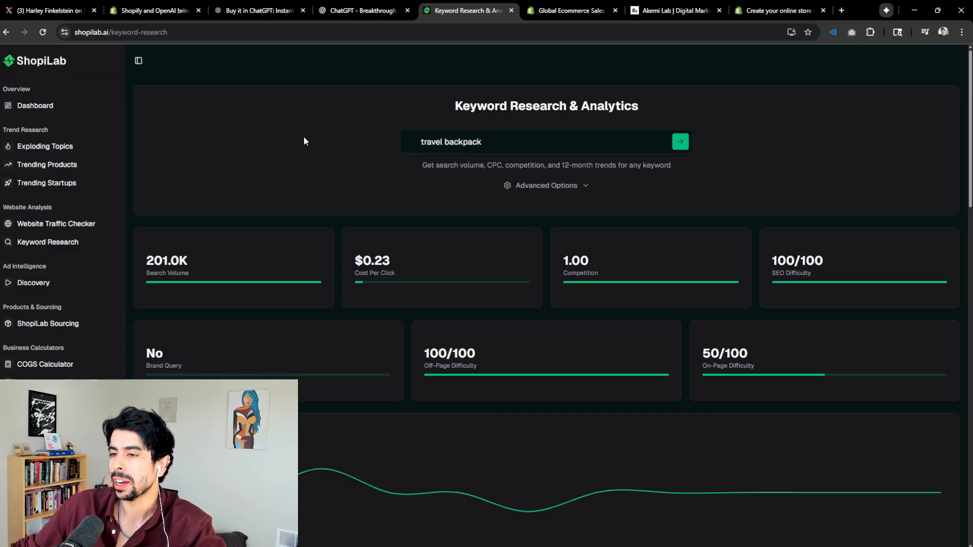
mouse_move(328, 149)
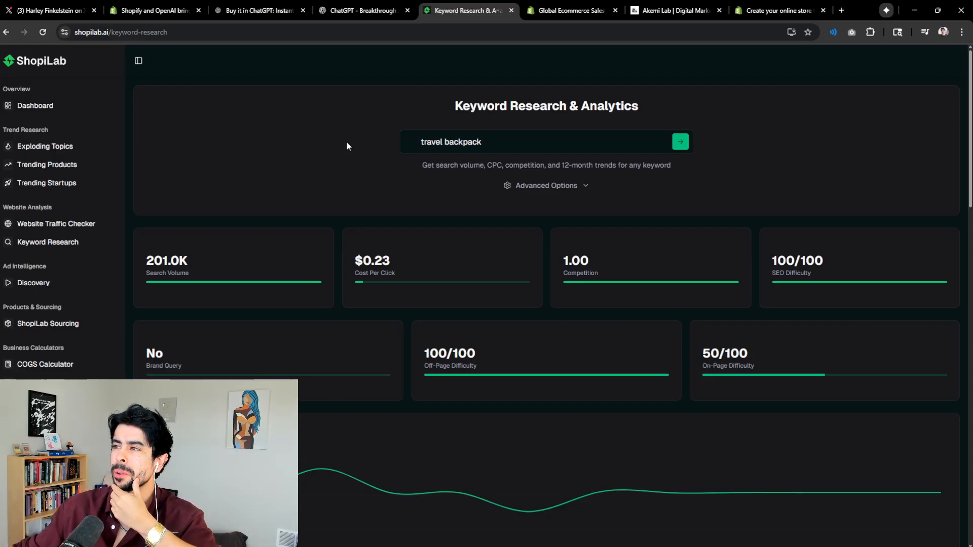
mouse_move(651, 261)
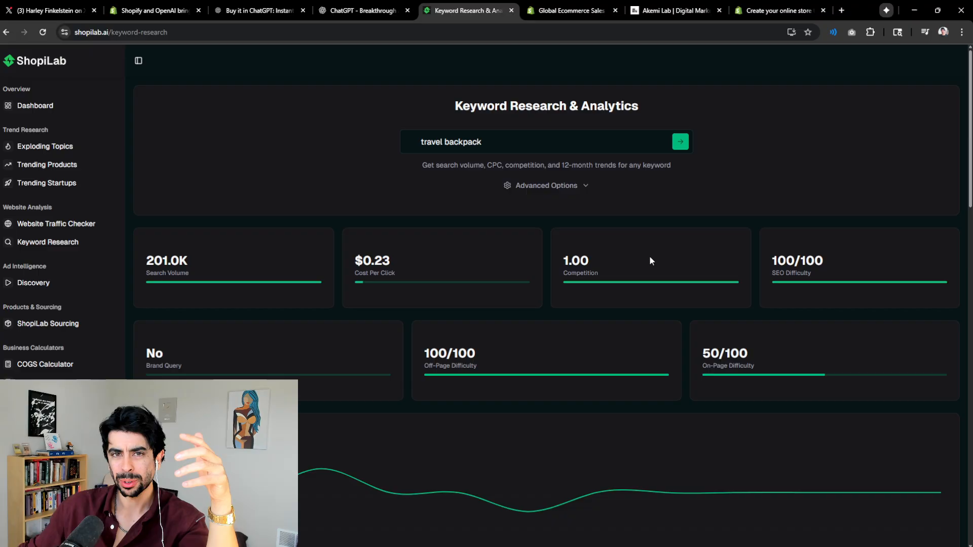
Switch to the 'Buy it in ChatGPT' tab showing the Agentic Commerce Protocol section.
click(255, 11)
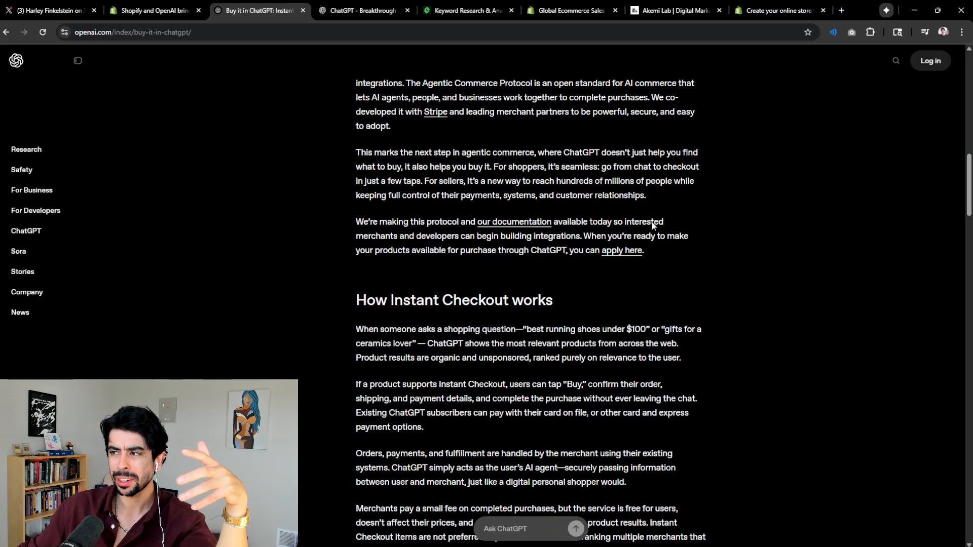
mouse_move(711, 326)
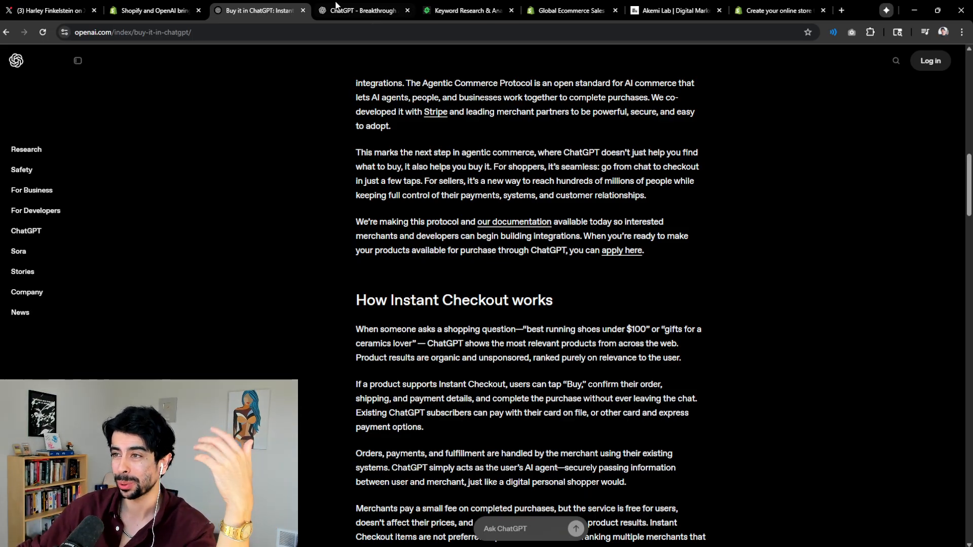
Switch to Harley Finkelstein's X post about Shopify partnering with OpenAI.
click(47, 11)
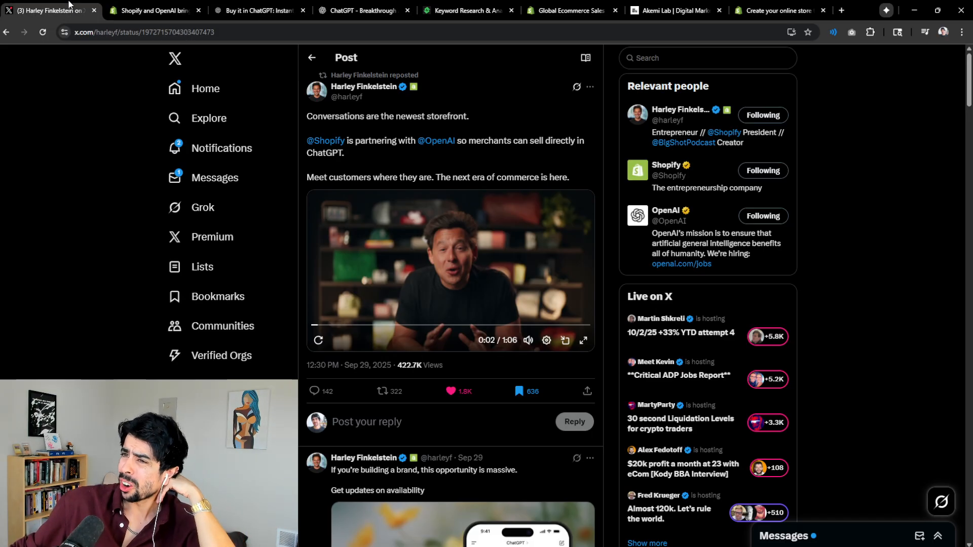
Glance at Shopify's selling-in-ChatGPT news article, then return to OpenAI's Instant Checkout article.
click(154, 11)
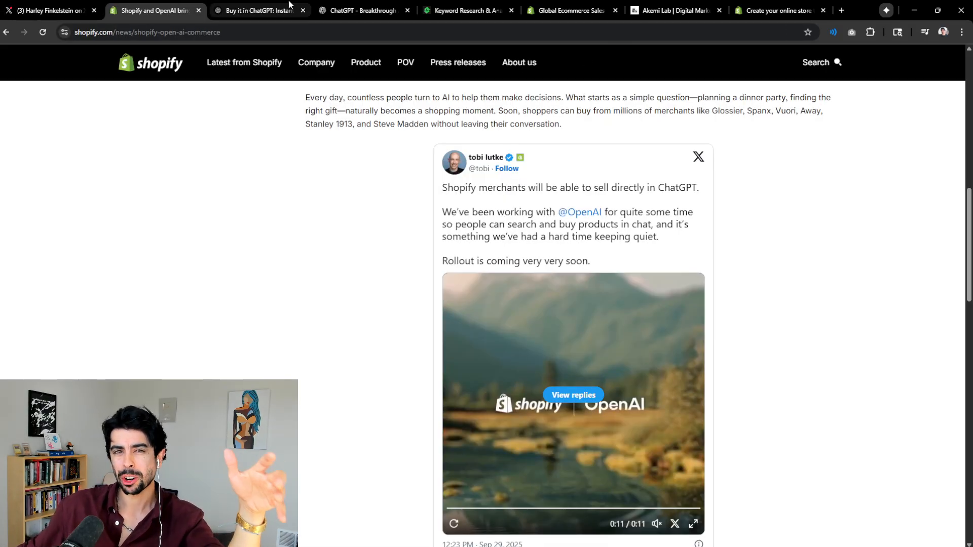
mouse_move(719, 276)
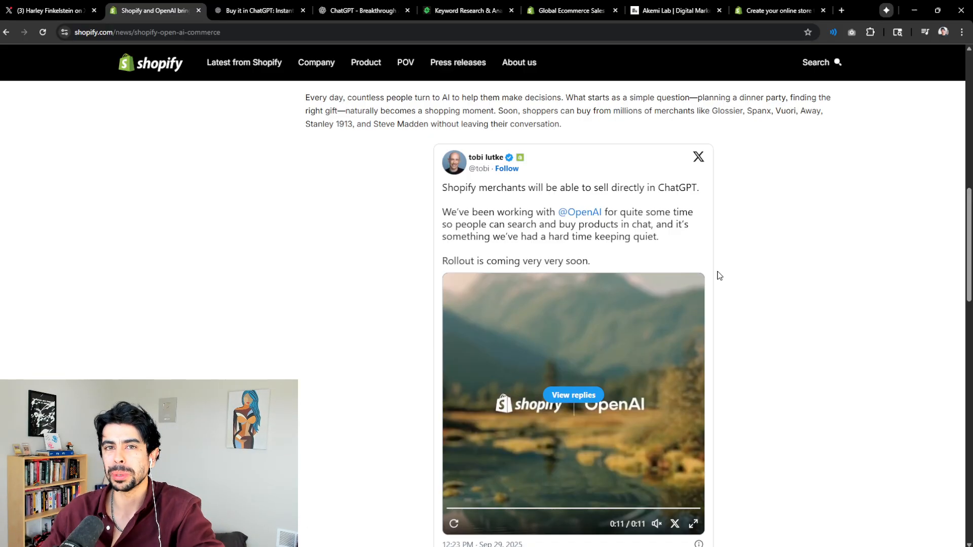
mouse_move(752, 262)
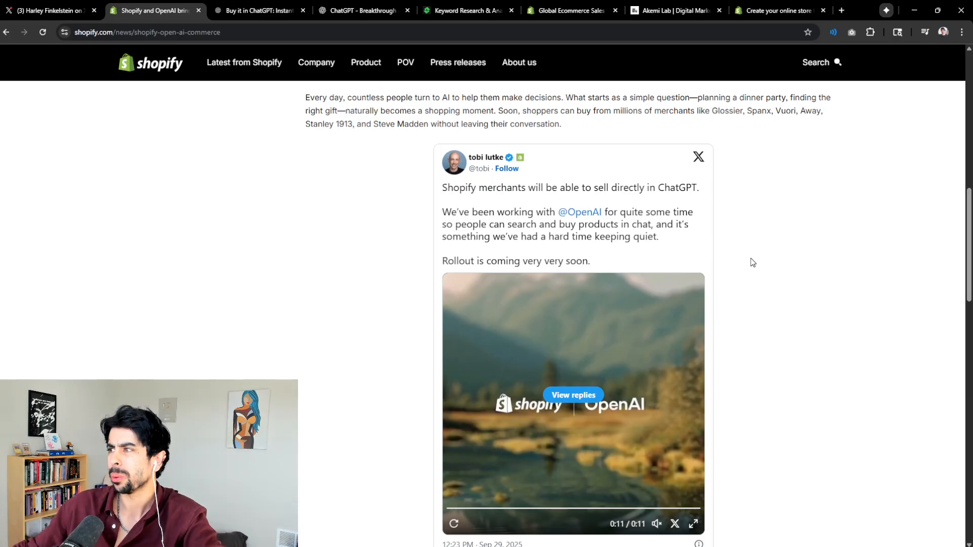
mouse_move(815, 285)
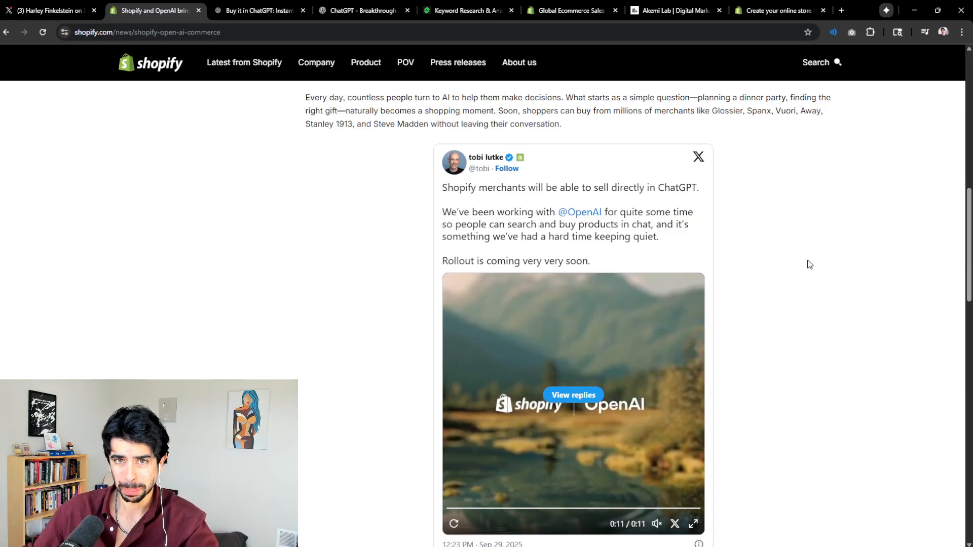
mouse_move(824, 260)
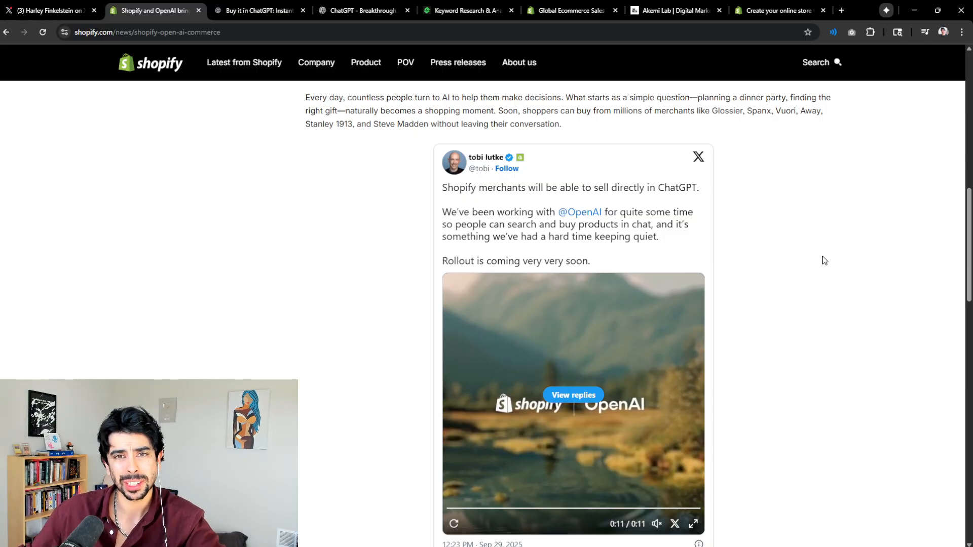
mouse_move(793, 253)
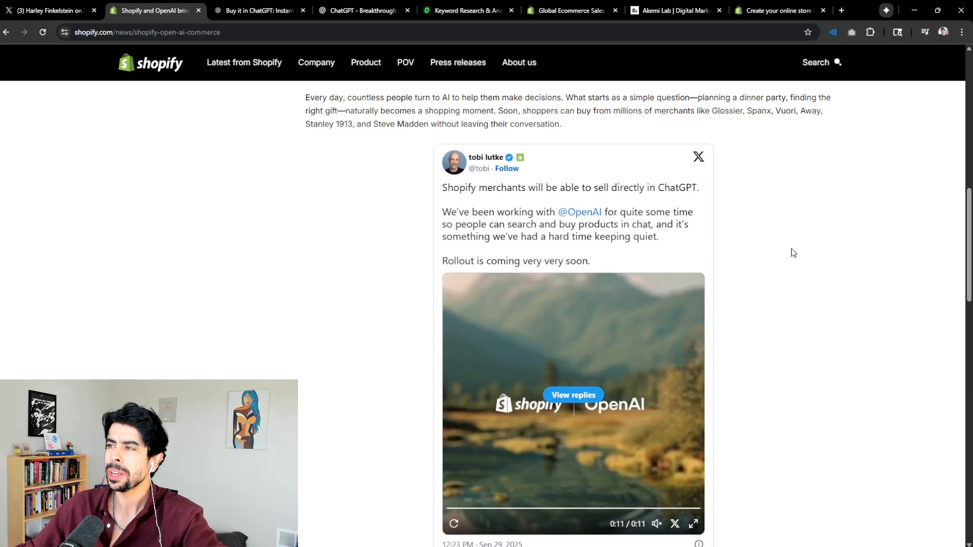
mouse_move(772, 237)
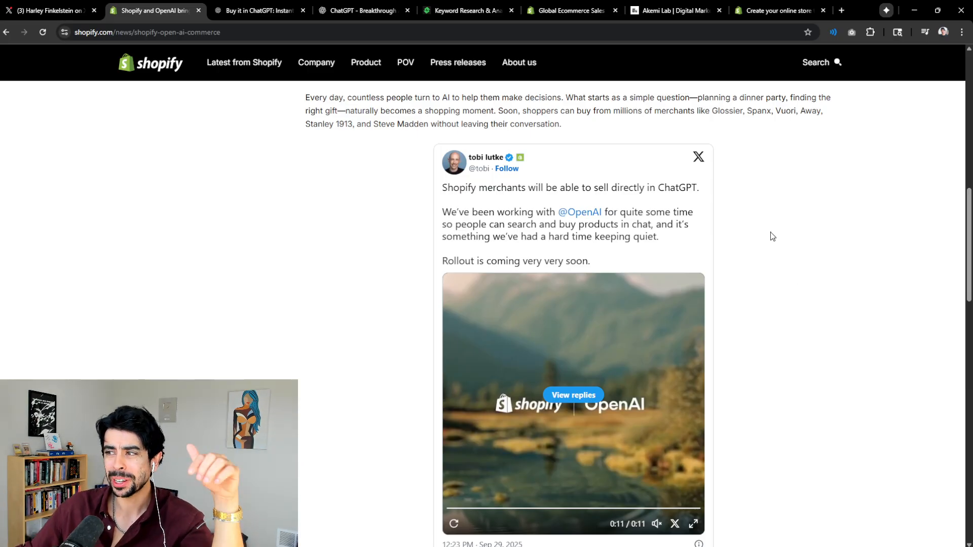
mouse_move(761, 237)
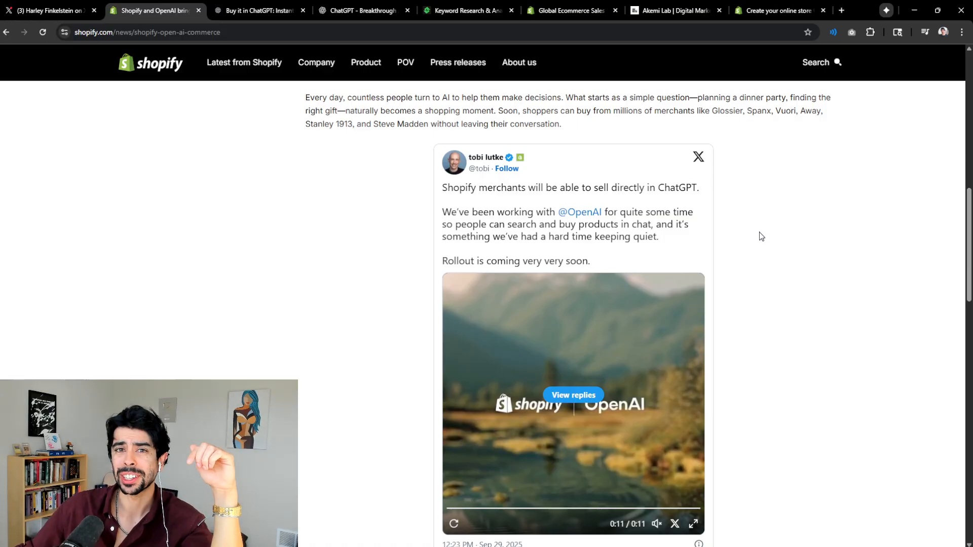
mouse_move(760, 293)
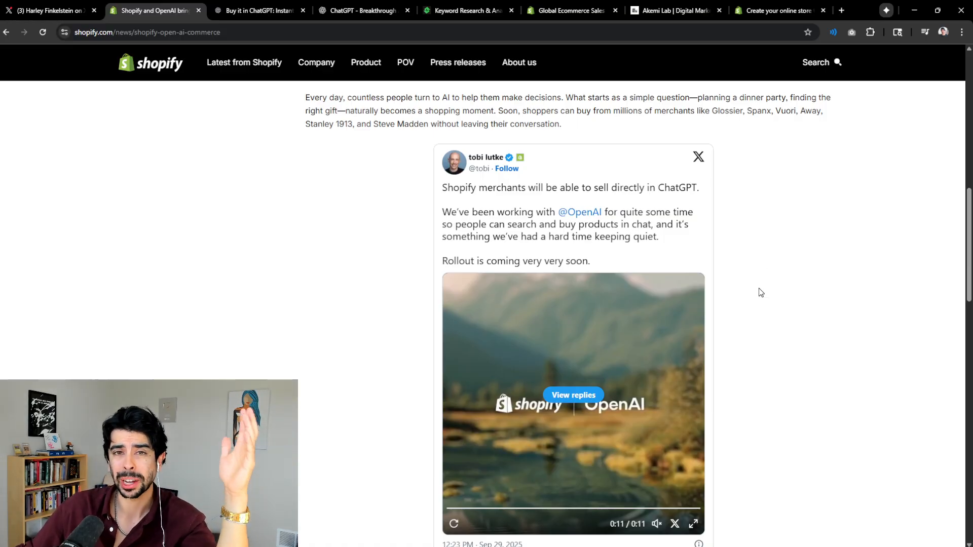
mouse_move(754, 318)
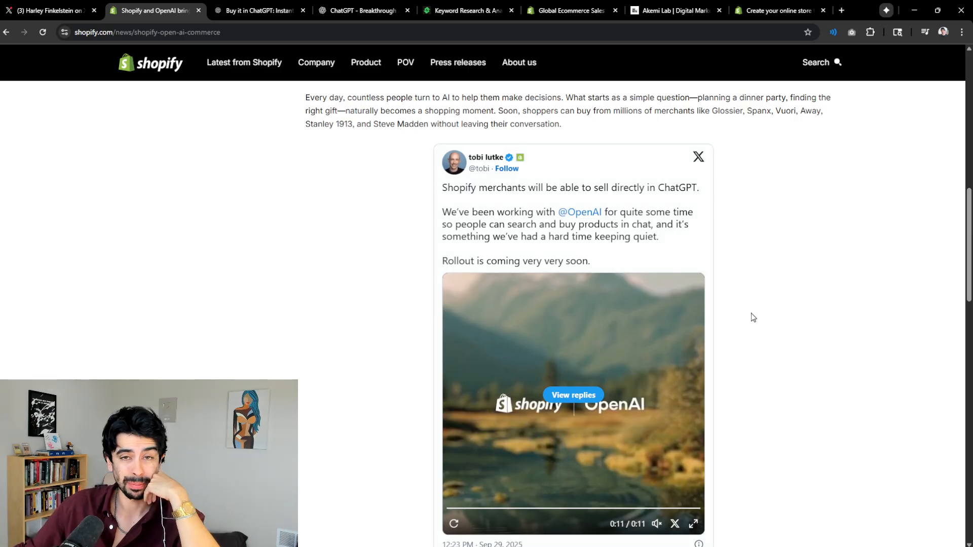
mouse_move(768, 305)
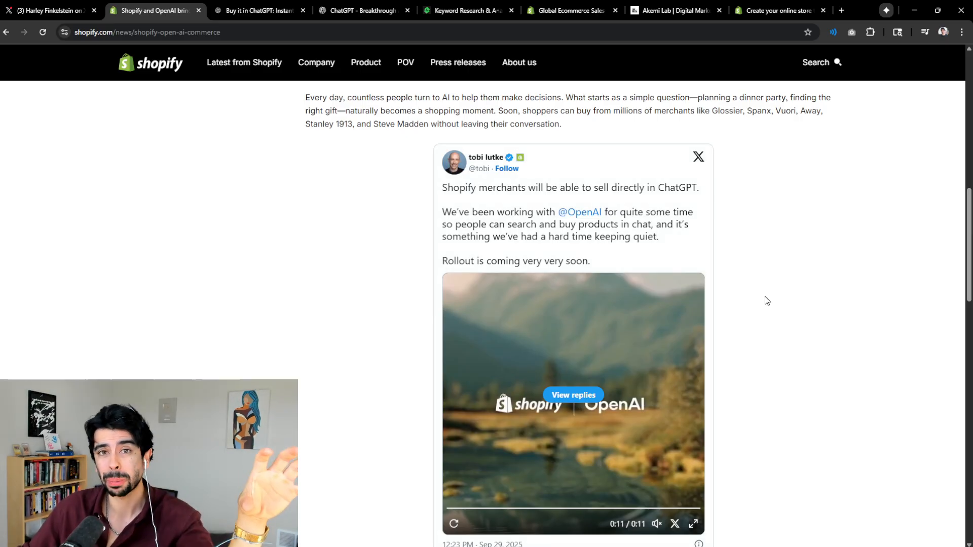
mouse_move(790, 247)
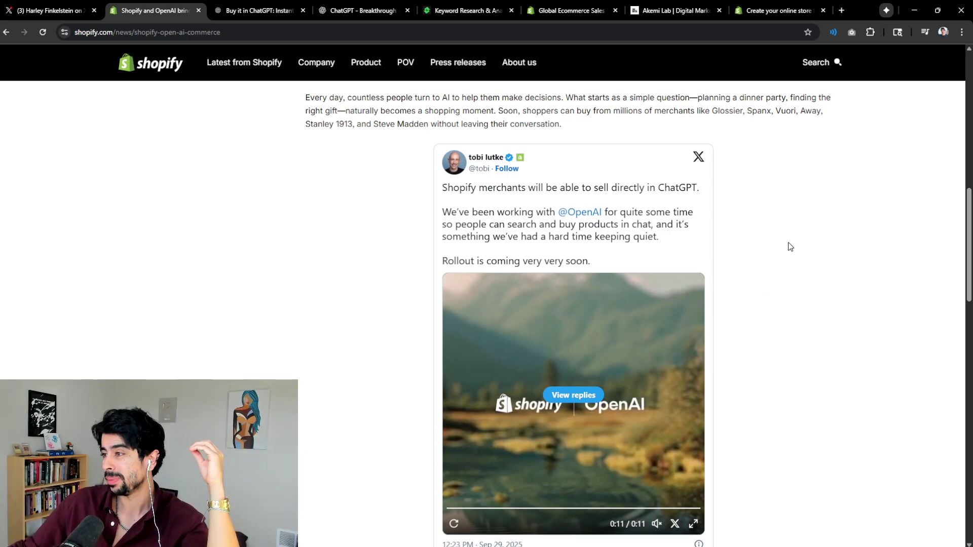
mouse_move(720, 218)
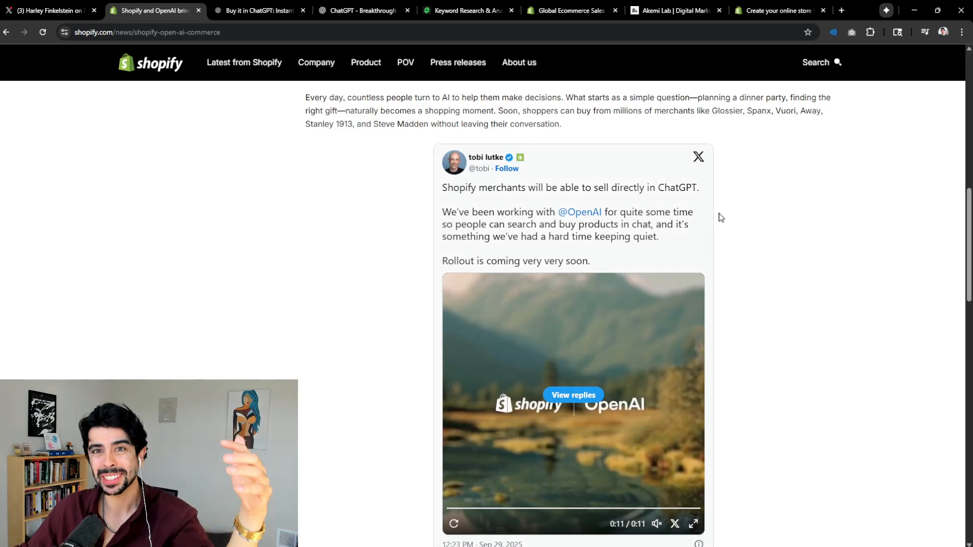
mouse_move(700, 177)
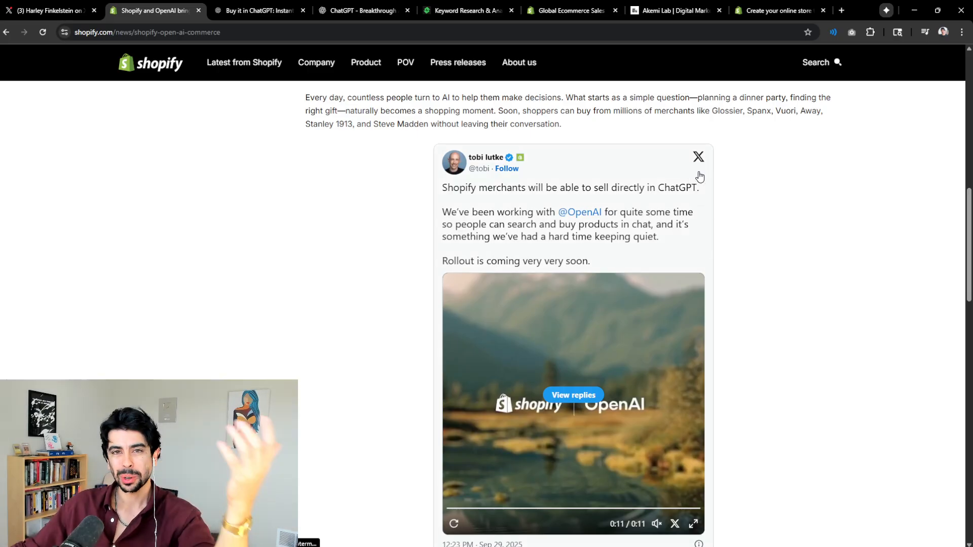
mouse_move(848, 242)
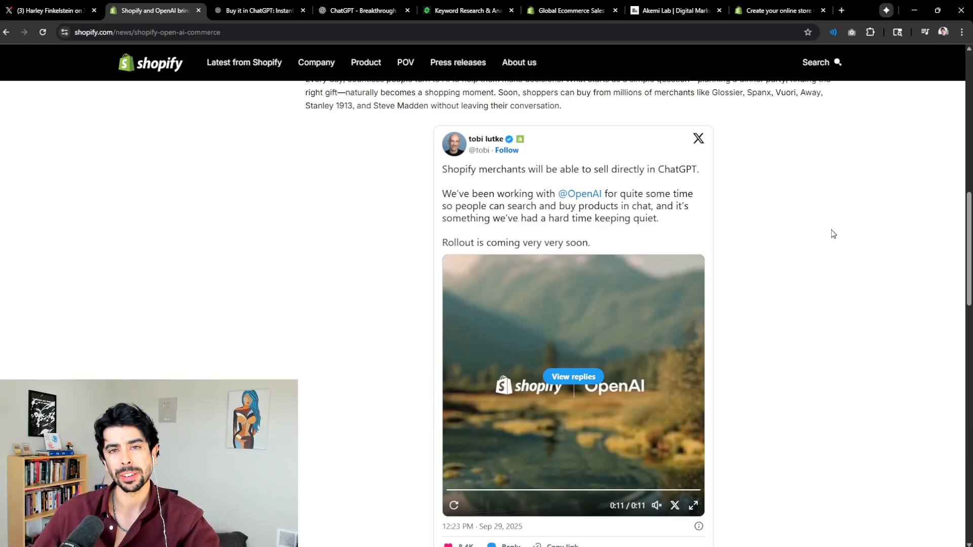
mouse_move(820, 217)
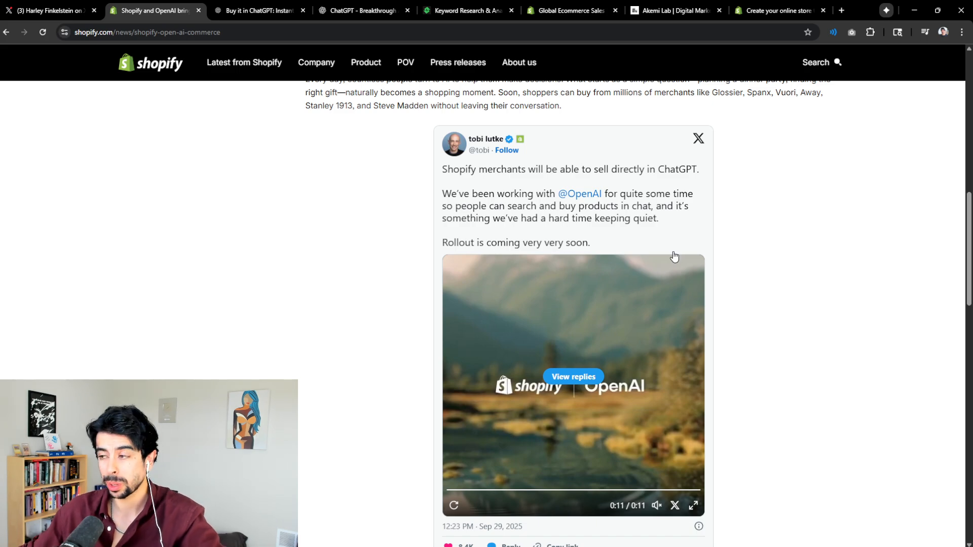
mouse_move(755, 280)
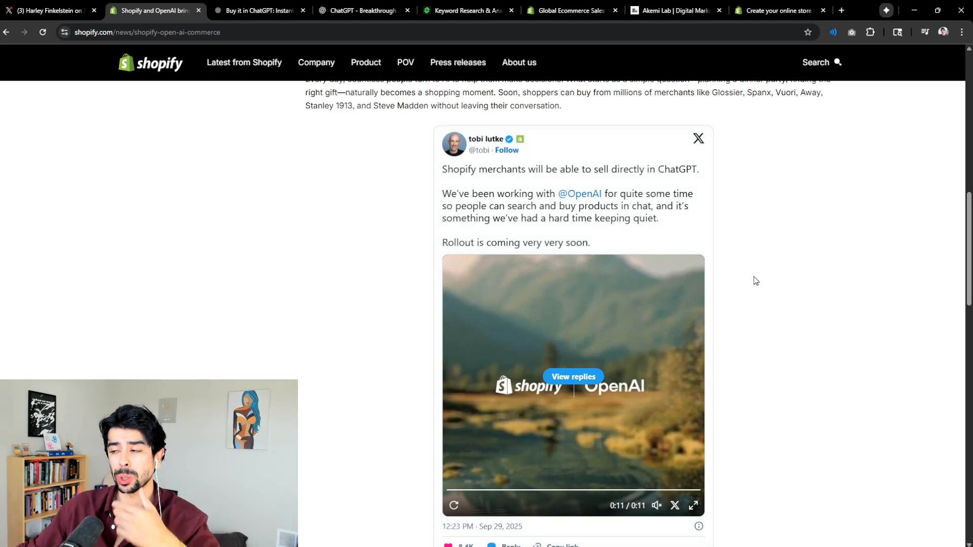
scroll(down, 3)
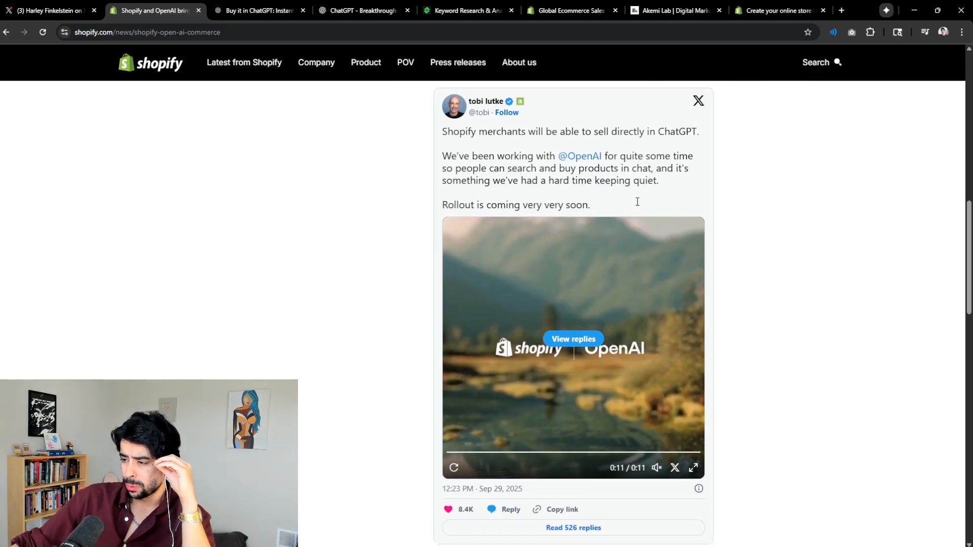
click(260, 10)
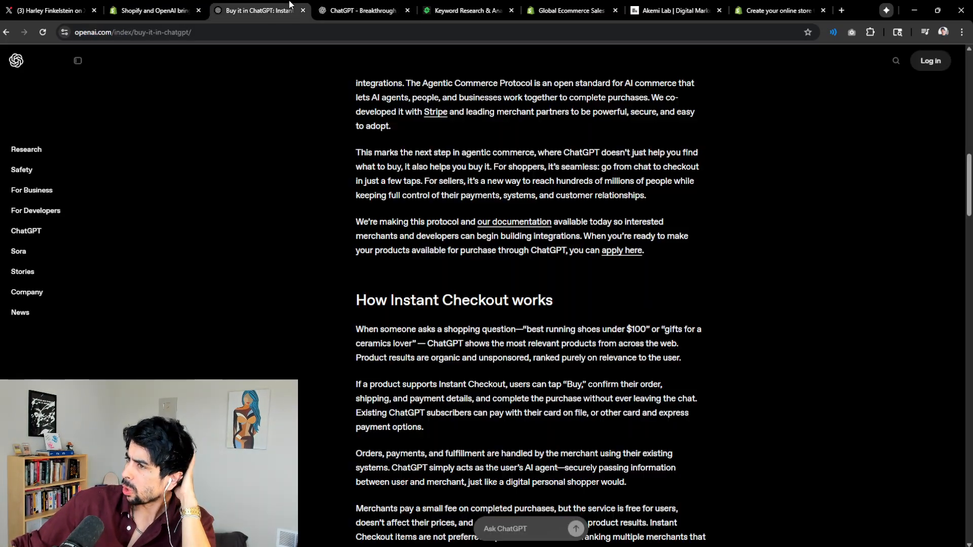
scroll(down, 3)
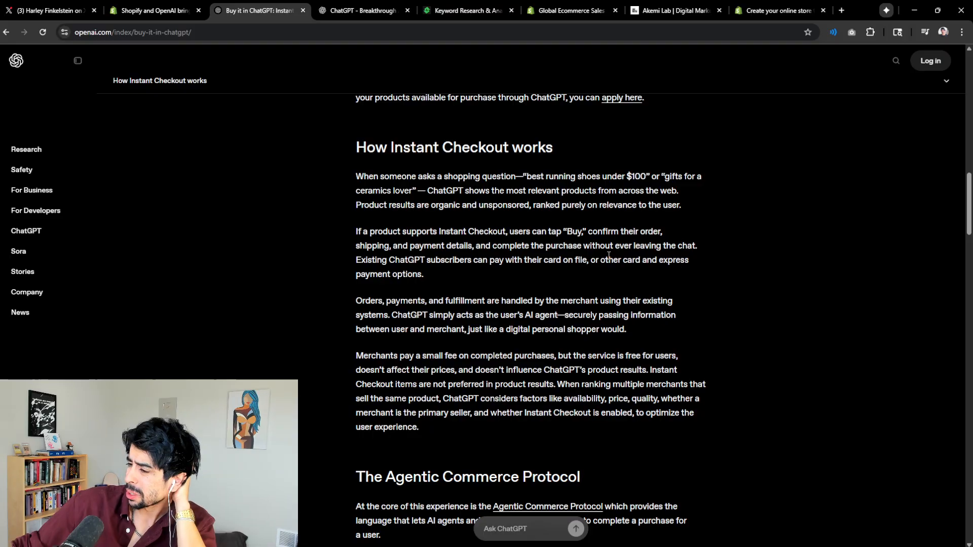
scroll(down, 3)
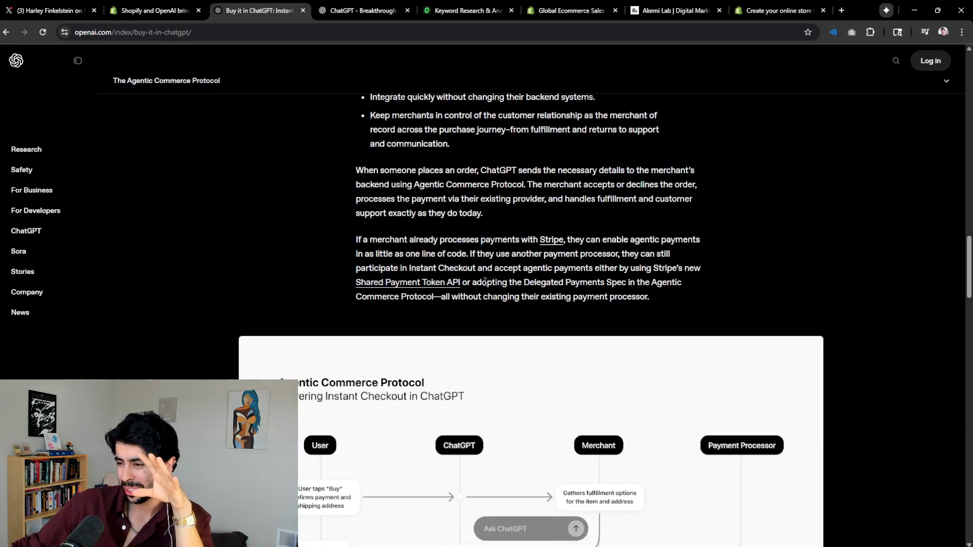
scroll(down, 3)
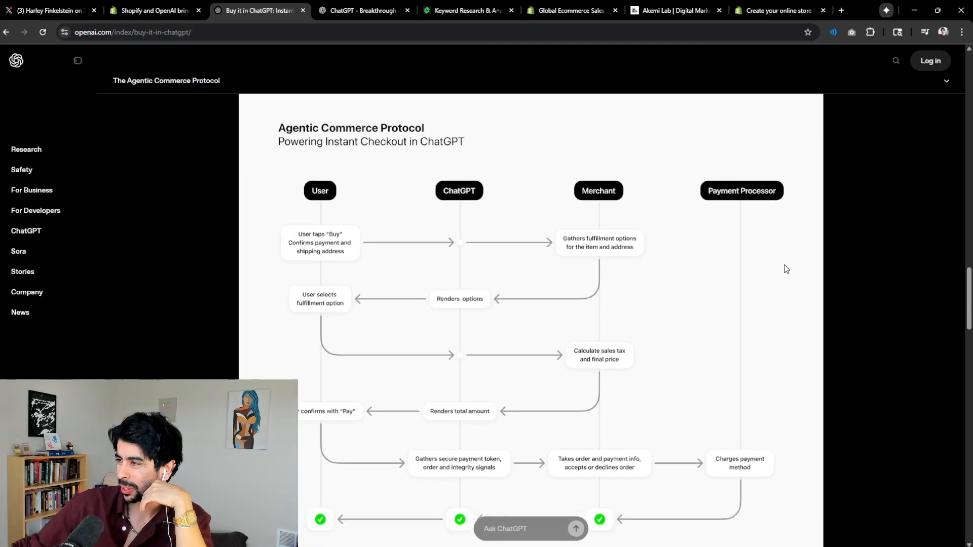
scroll(down, 3)
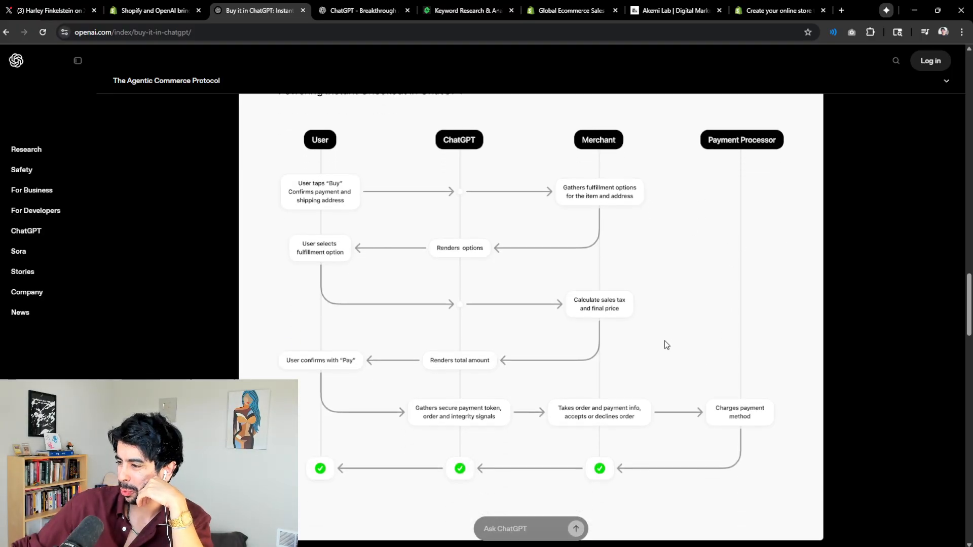
scroll(down, 3)
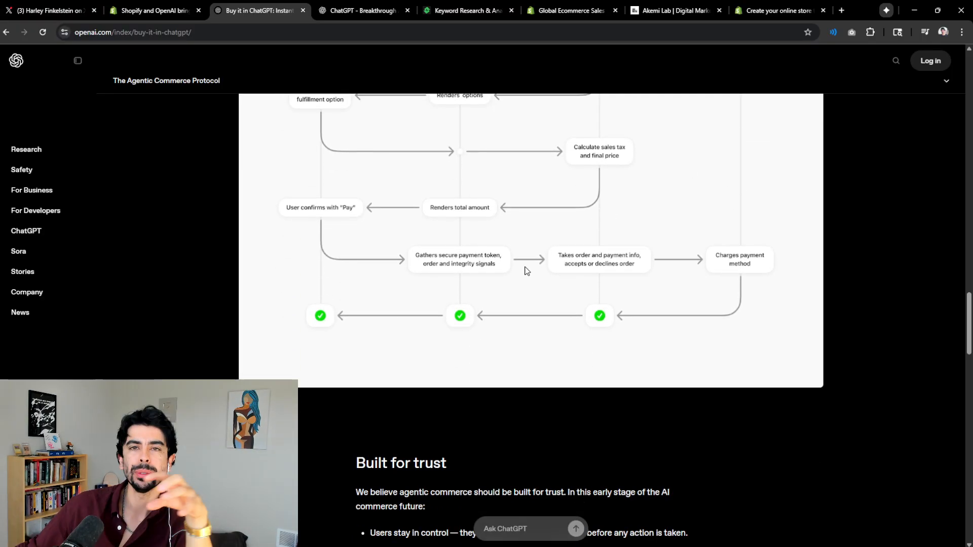
scroll(down, 3)
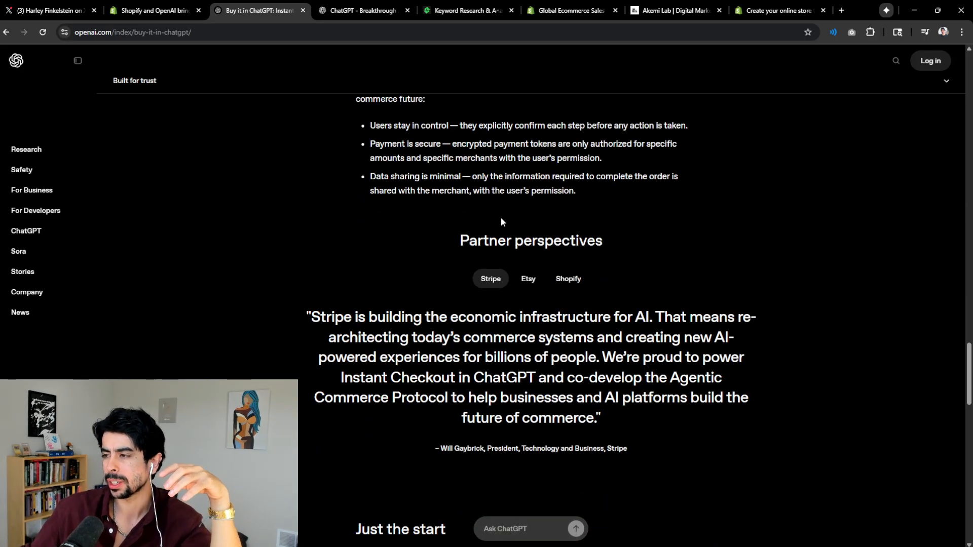
scroll(down, 3)
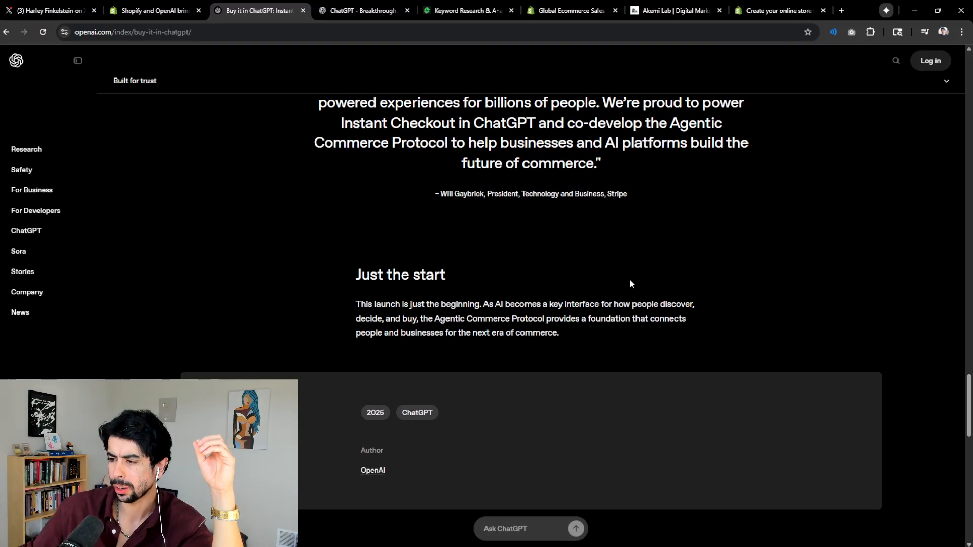
scroll(up, 3)
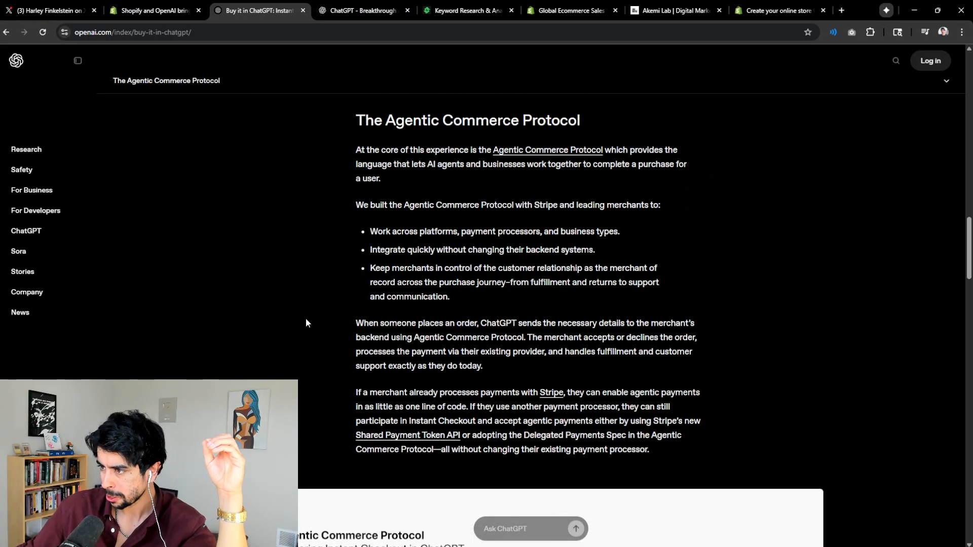
scroll(up, 3)
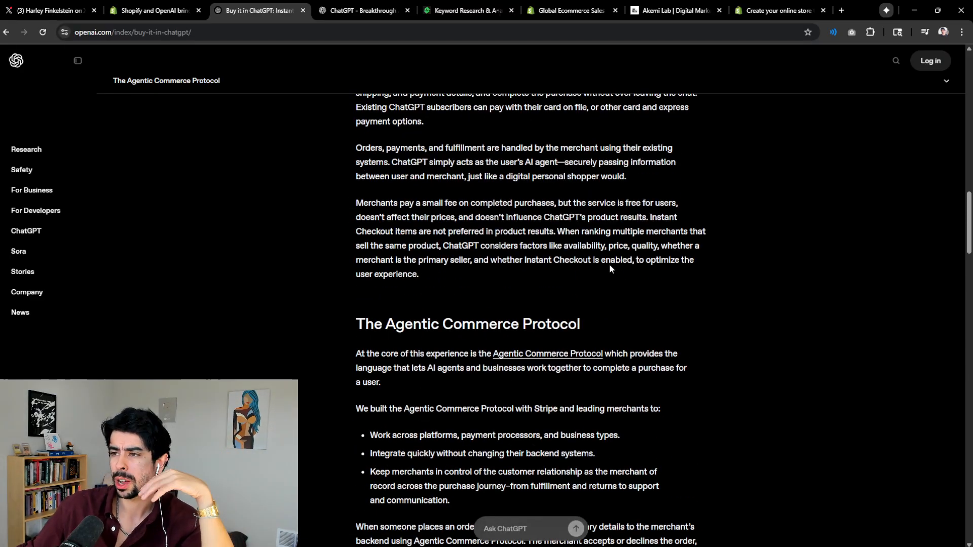
scroll(up, 3)
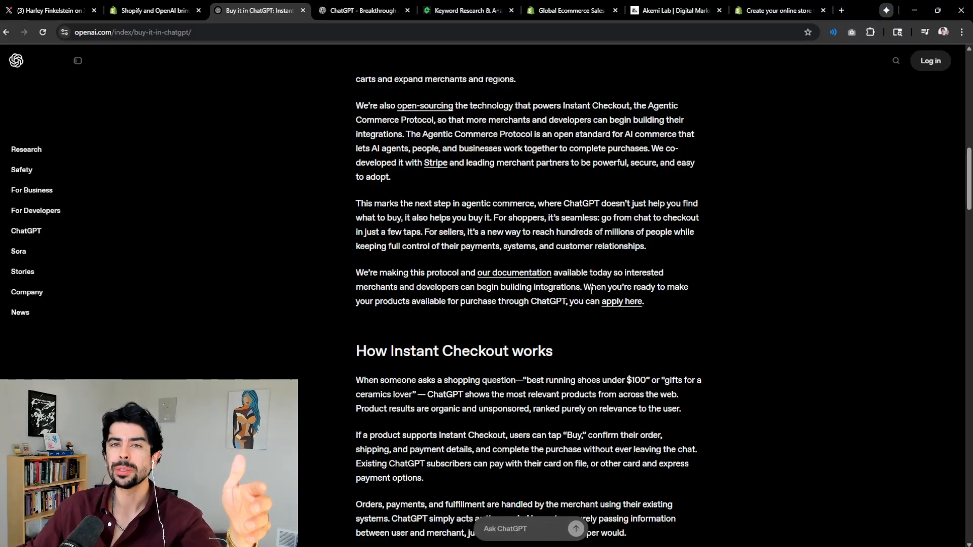
scroll(up, 3)
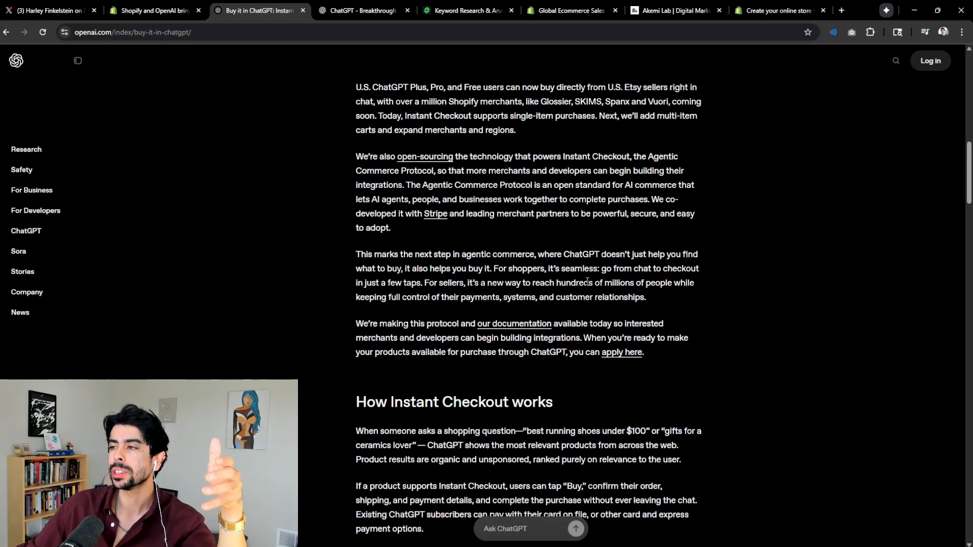
scroll(up, 3)
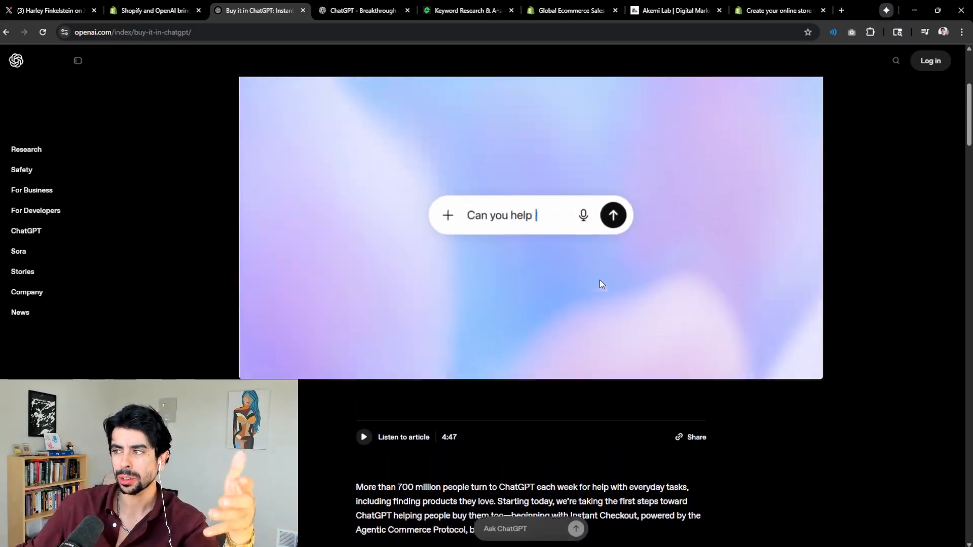
scroll(up, 3)
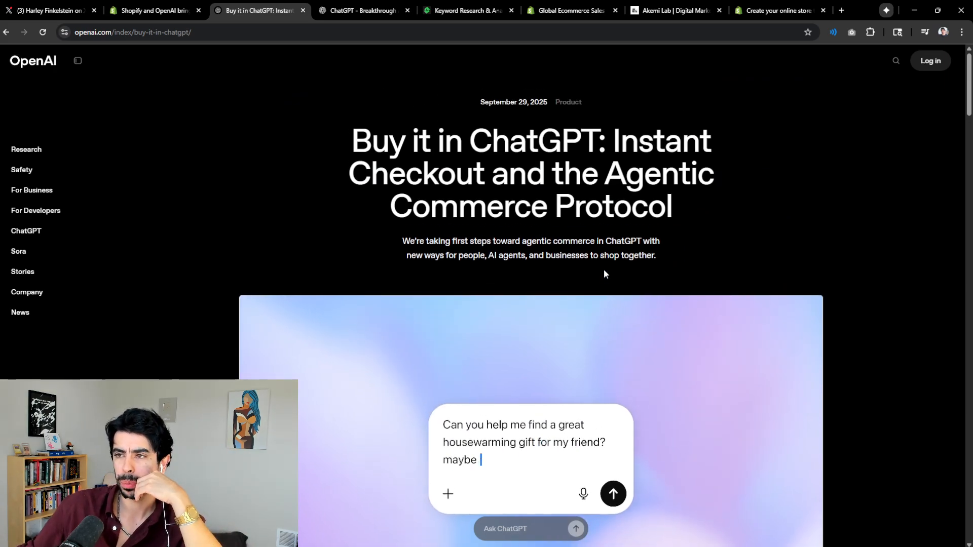